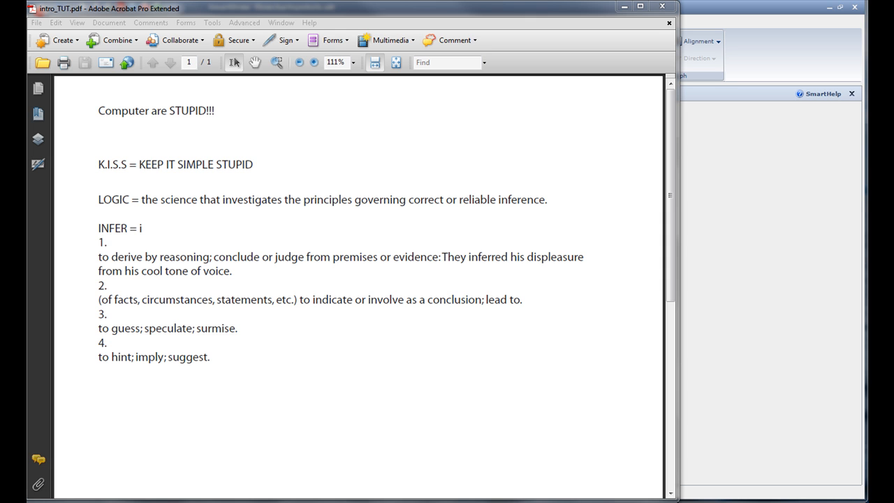
pyautogui.moveTo(735, 362)
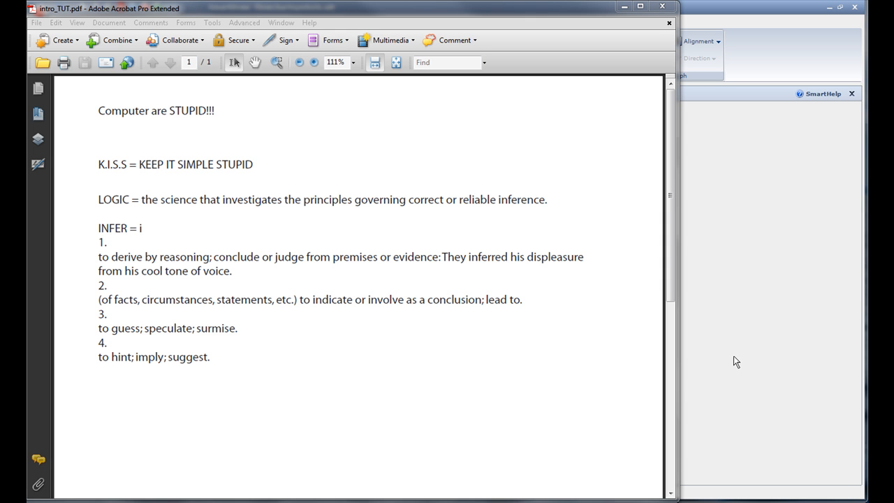
pyautogui.moveTo(574, 344)
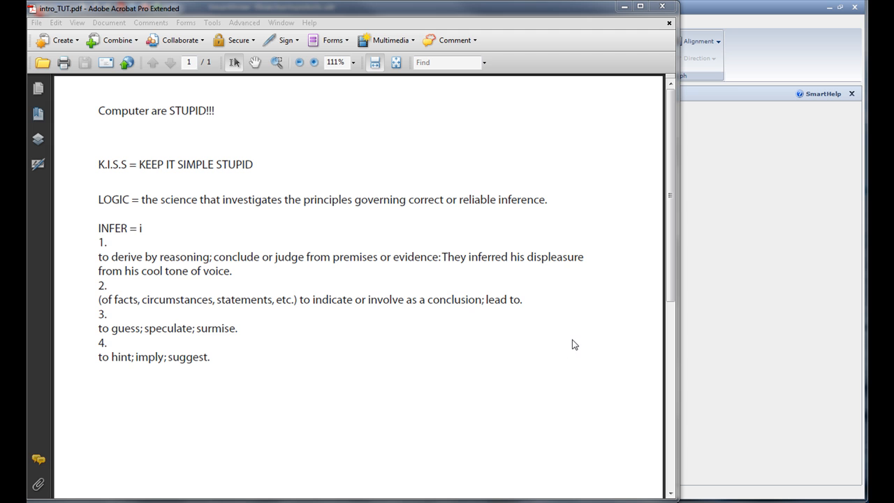
pyautogui.moveTo(577, 353)
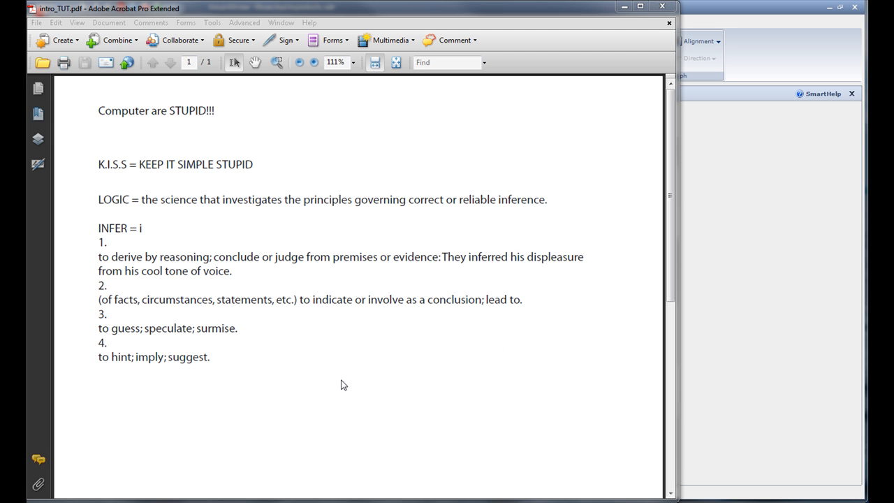
pyautogui.moveTo(280, 121)
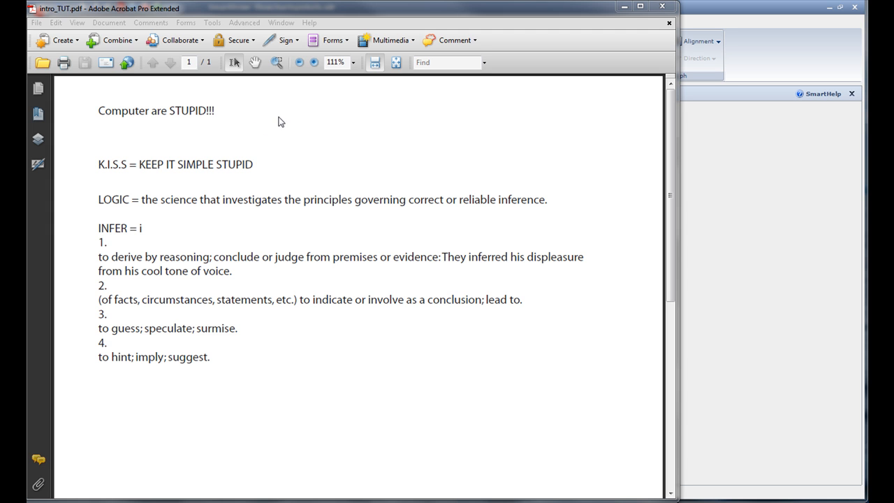
pyautogui.moveTo(261, 114)
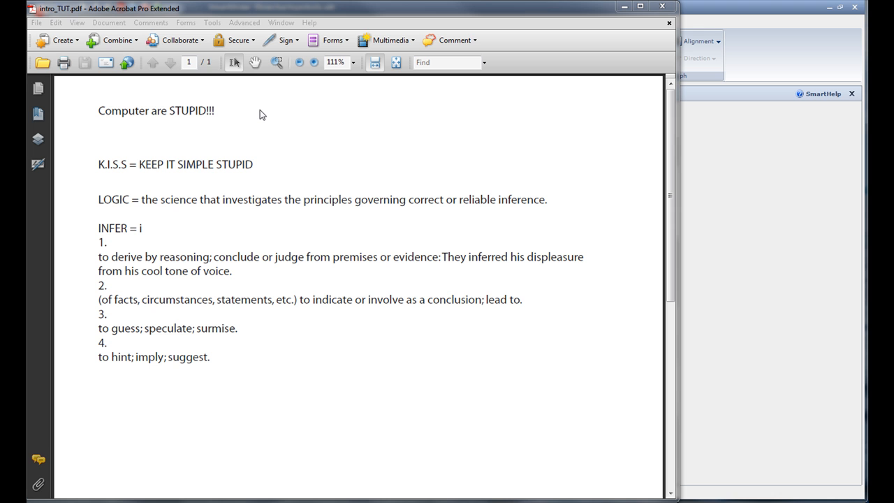
pyautogui.moveTo(99, 120)
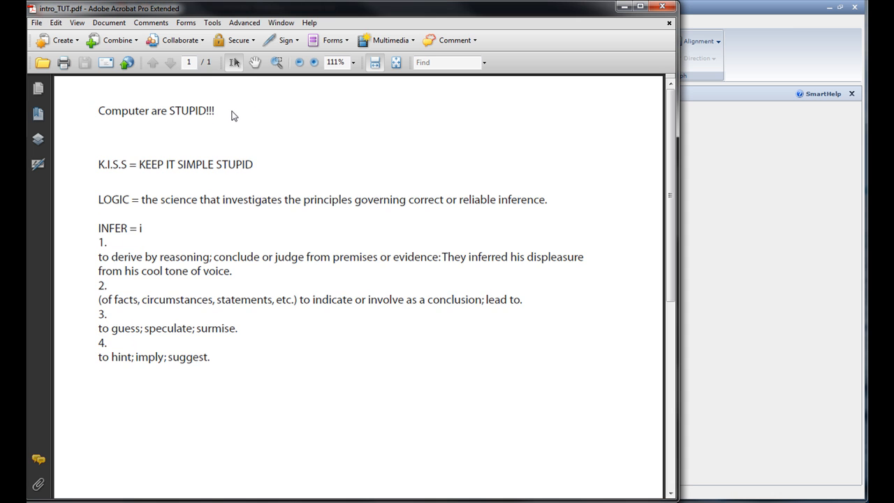
# Drag-select 'derive by reasoning; conclude' under INFER definition 1, after clearing an earlier line selection.
pyautogui.tripleClick(156, 111)
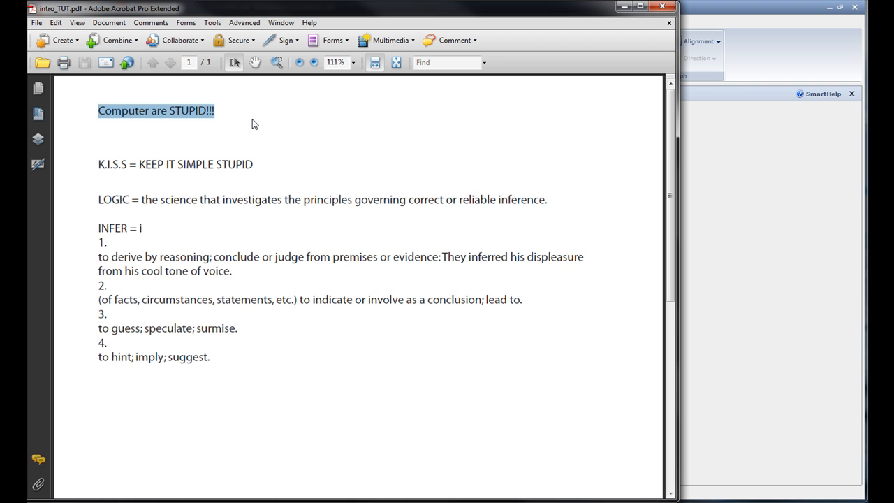
pyautogui.moveTo(527, 240)
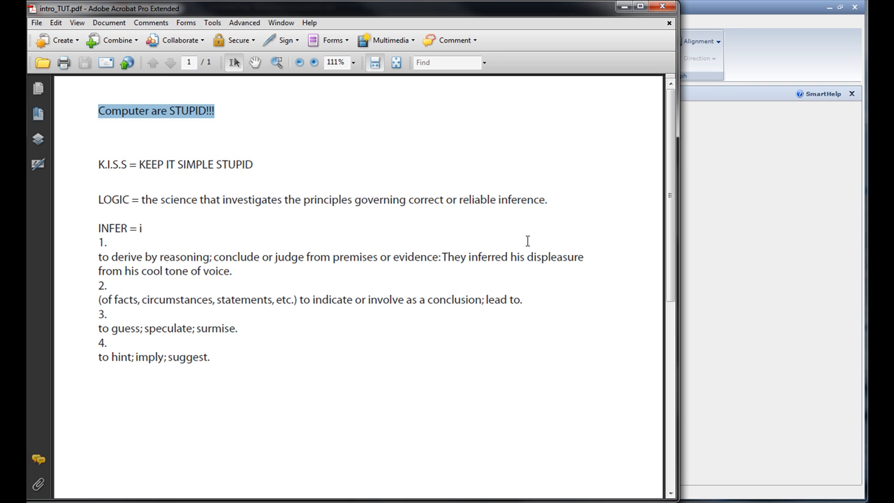
pyautogui.click(227, 112)
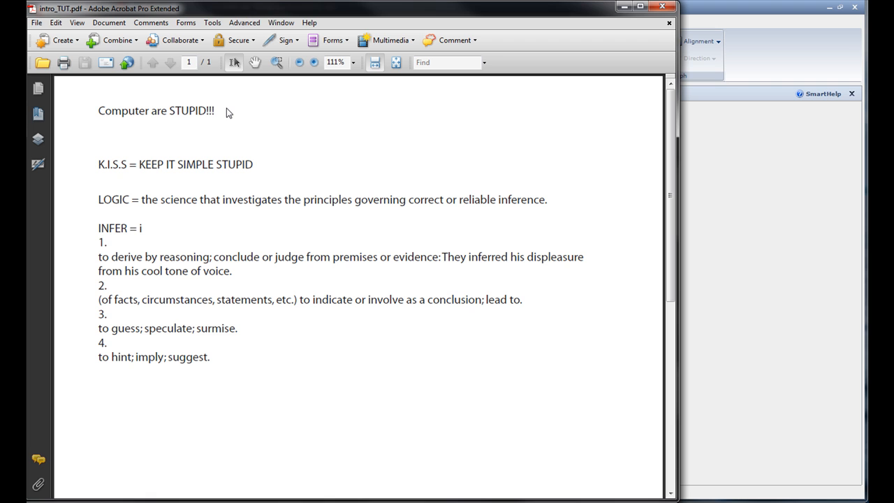
pyautogui.moveTo(210, 119)
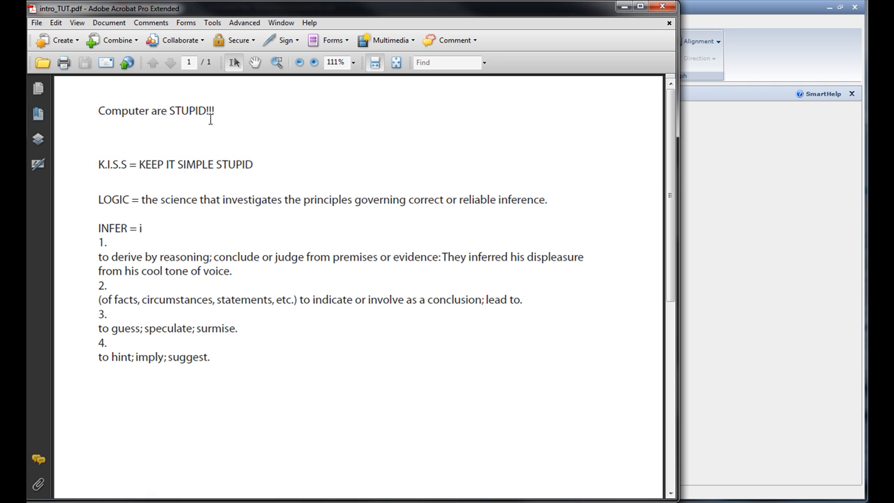
pyautogui.moveTo(240, 114)
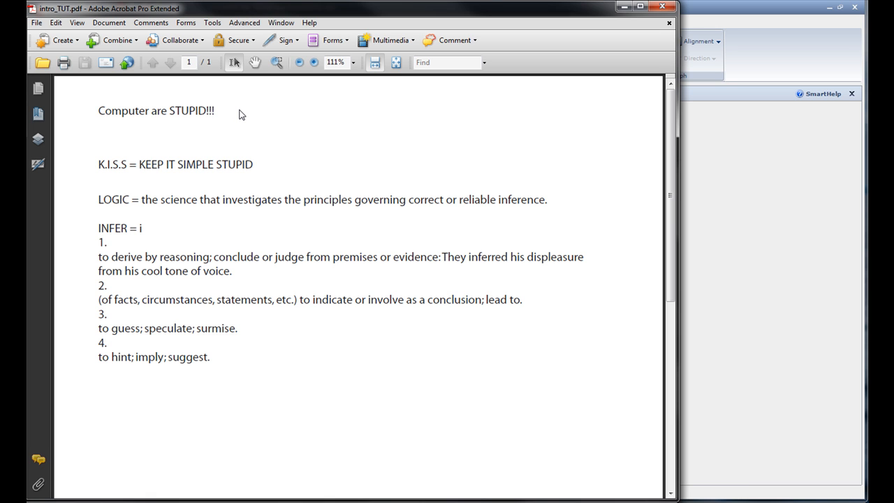
pyautogui.moveTo(232, 140)
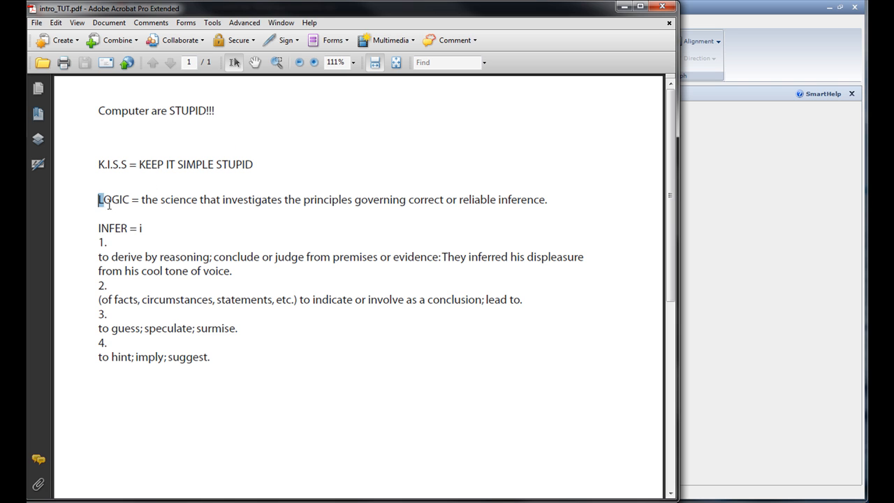
pyautogui.doubleClick(113, 199)
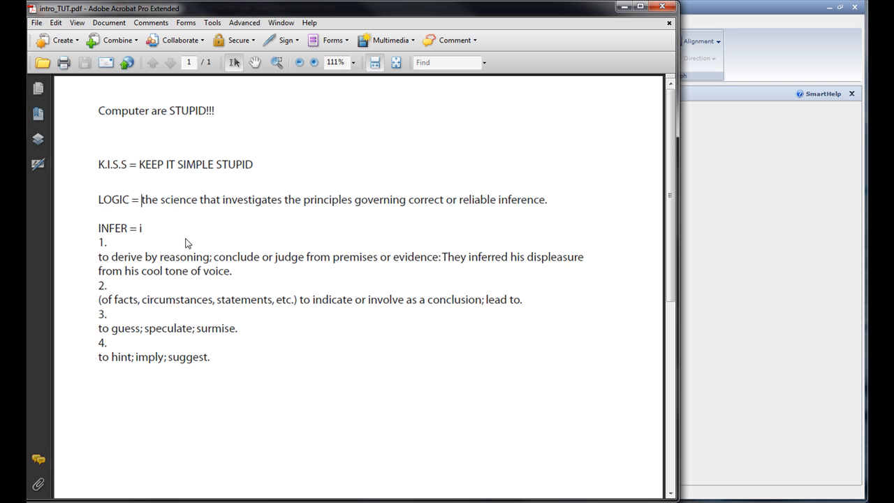
pyautogui.moveTo(215, 231)
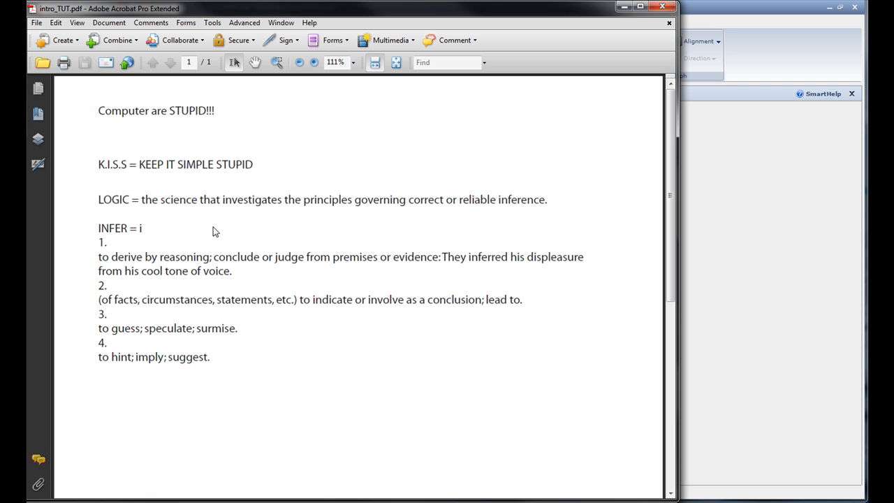
pyautogui.moveTo(524, 213)
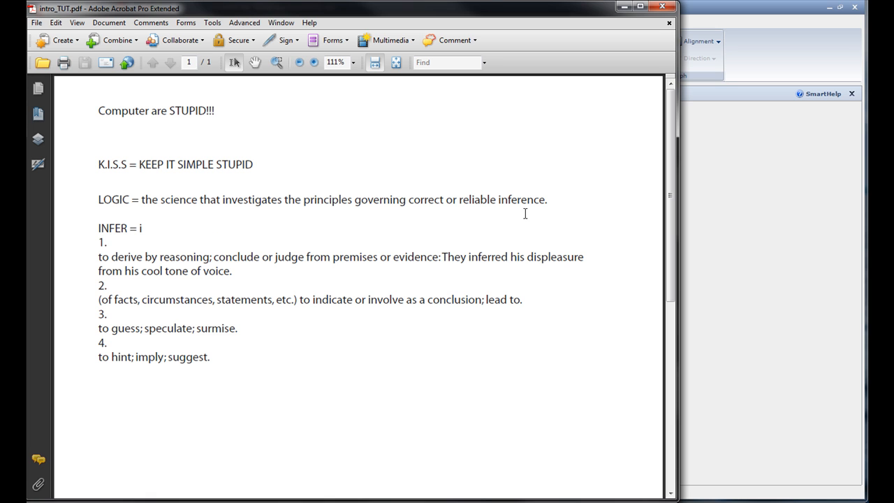
pyautogui.moveTo(145, 259)
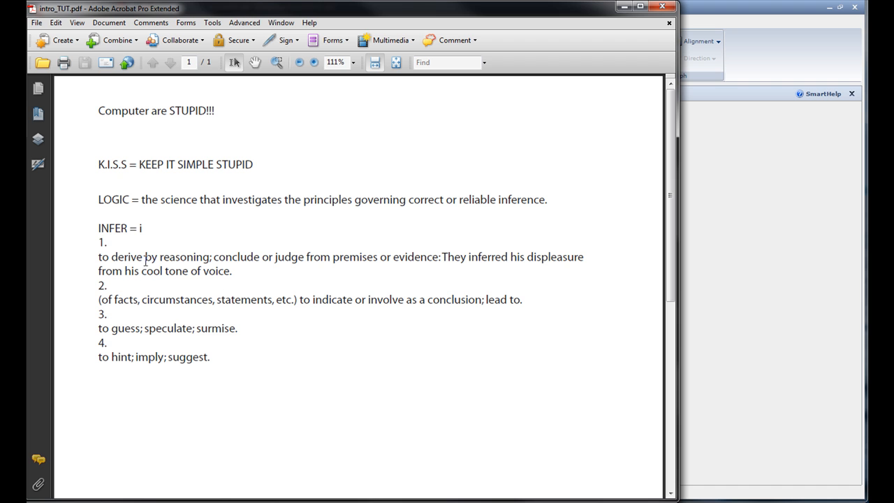
pyautogui.moveTo(111, 257); pyautogui.dragTo(258, 256)
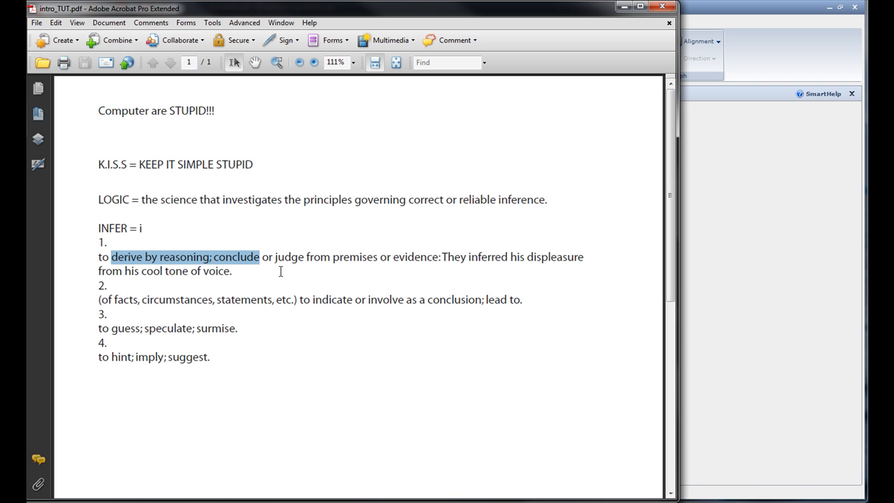
pyautogui.moveTo(427, 274)
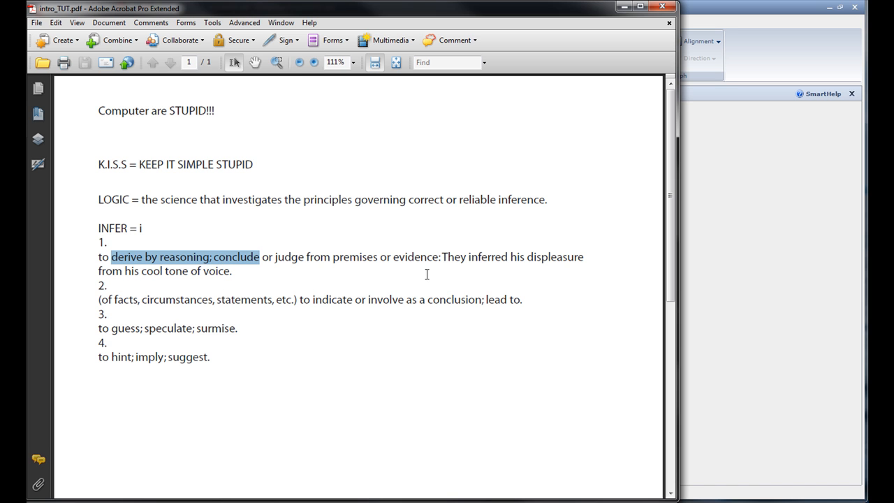
pyautogui.moveTo(304, 180)
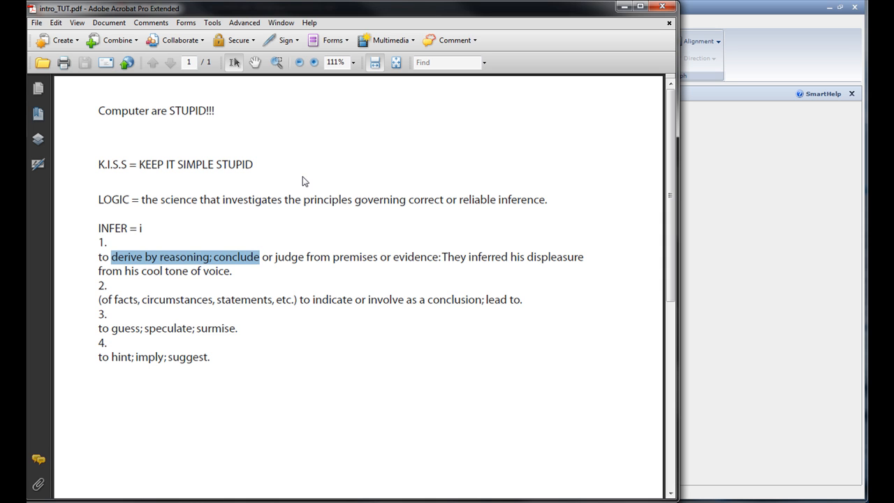
pyautogui.moveTo(244, 197)
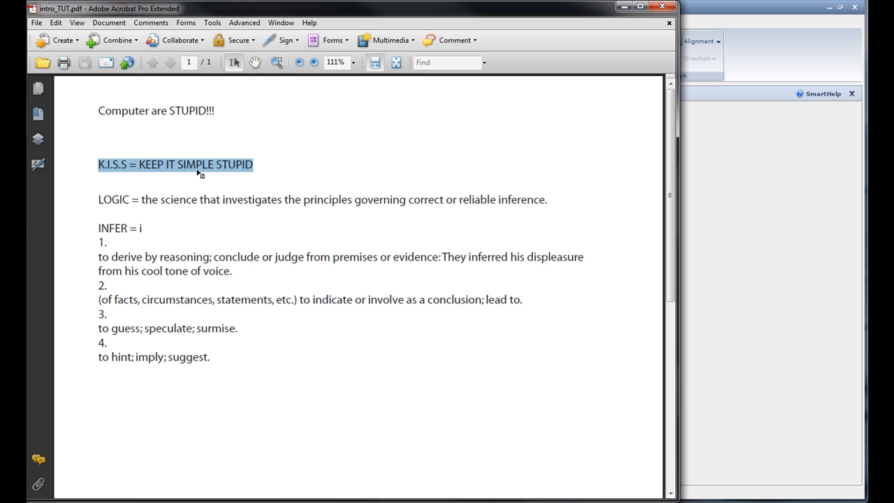
pyautogui.moveTo(48, 181)
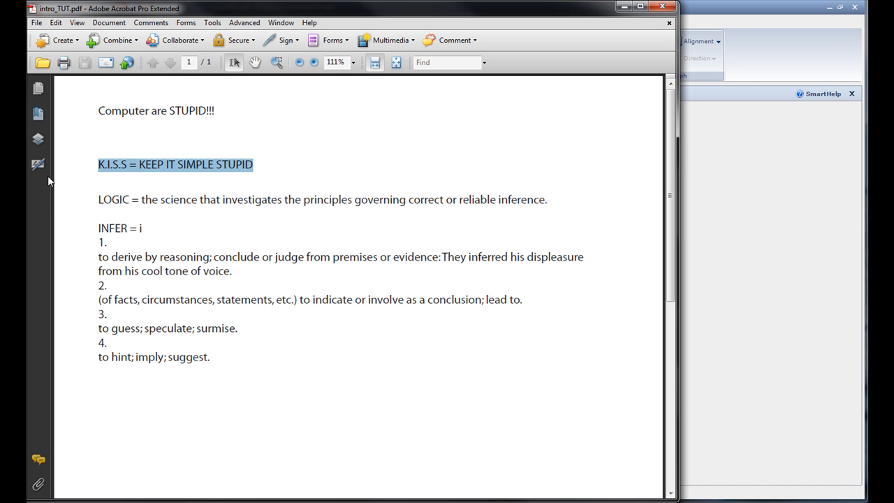
pyautogui.moveTo(116, 177)
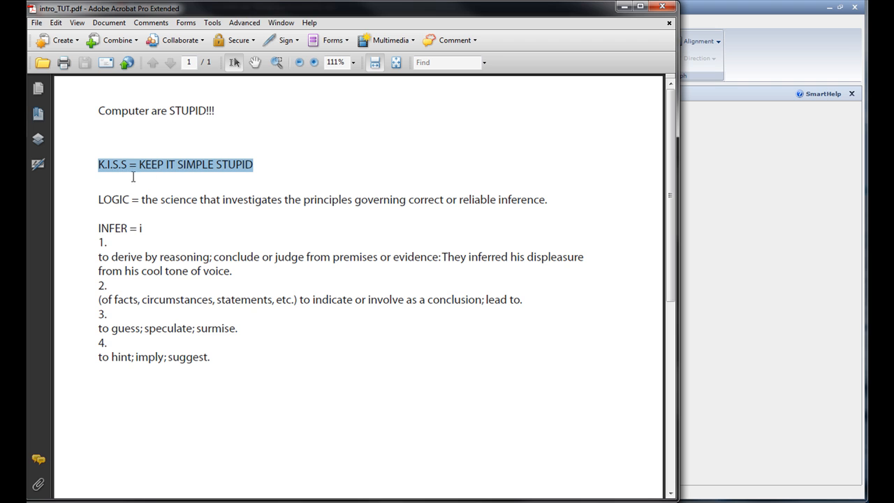
pyautogui.moveTo(285, 182)
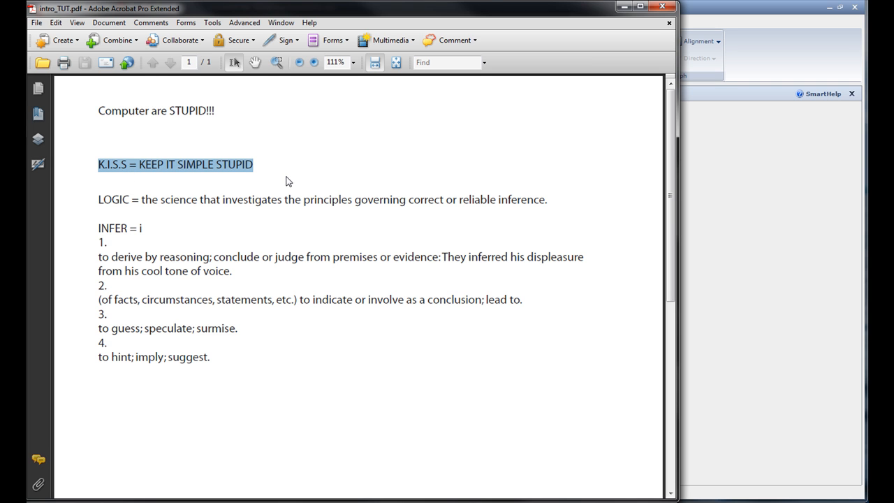
pyautogui.moveTo(292, 179)
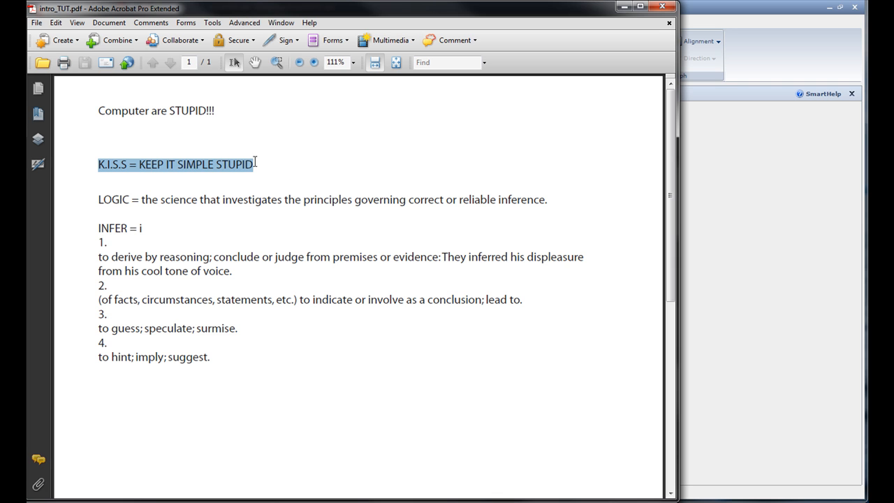
pyautogui.moveTo(231, 116)
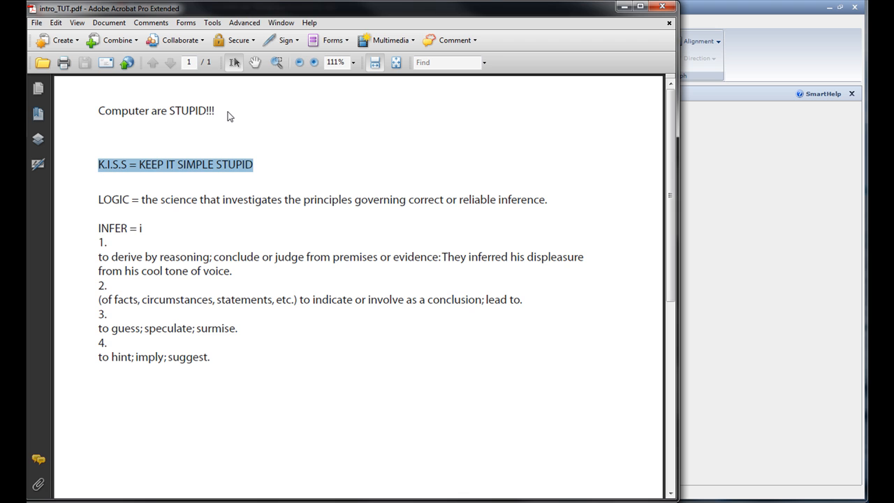
pyautogui.moveTo(236, 110)
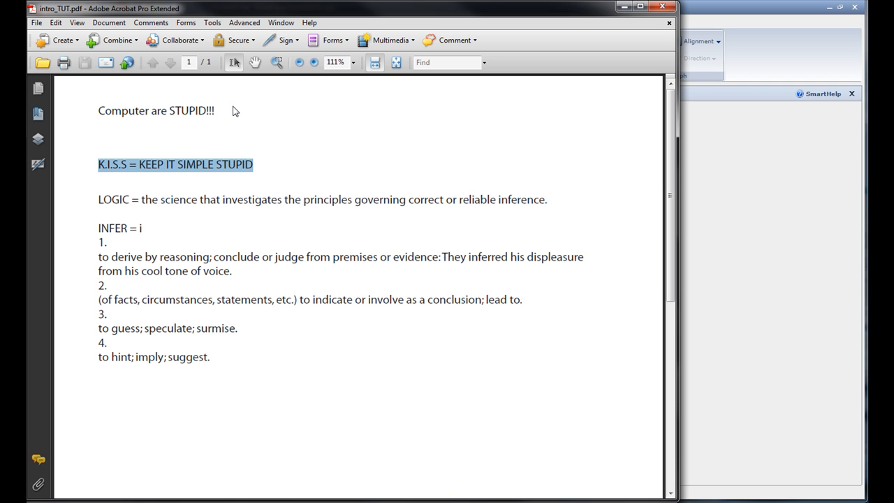
pyautogui.moveTo(426, 144)
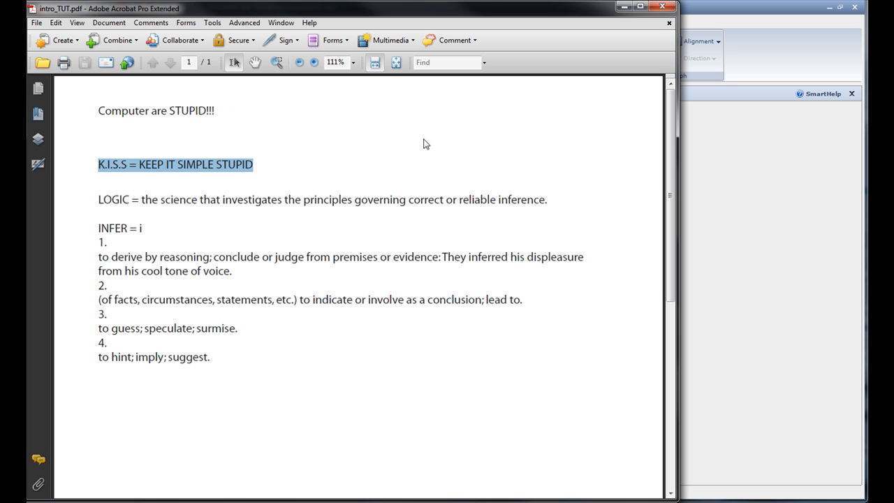
pyautogui.moveTo(421, 161)
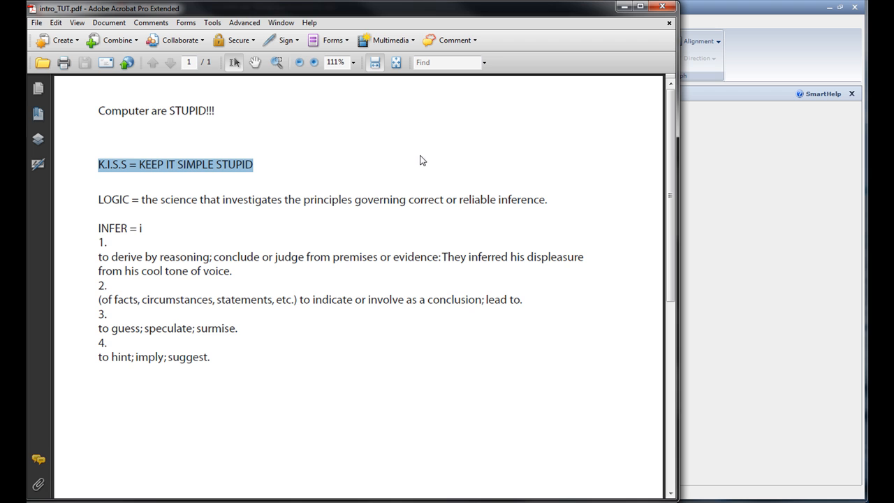
pyautogui.moveTo(436, 164)
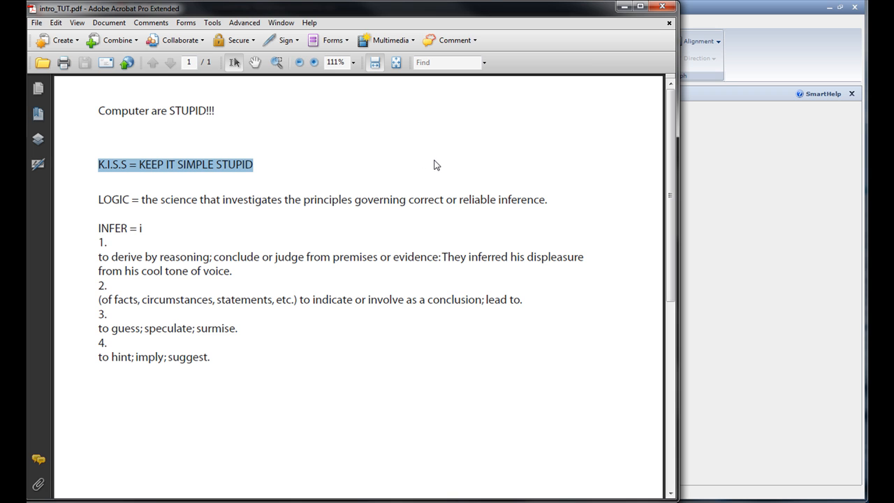
pyautogui.moveTo(419, 157)
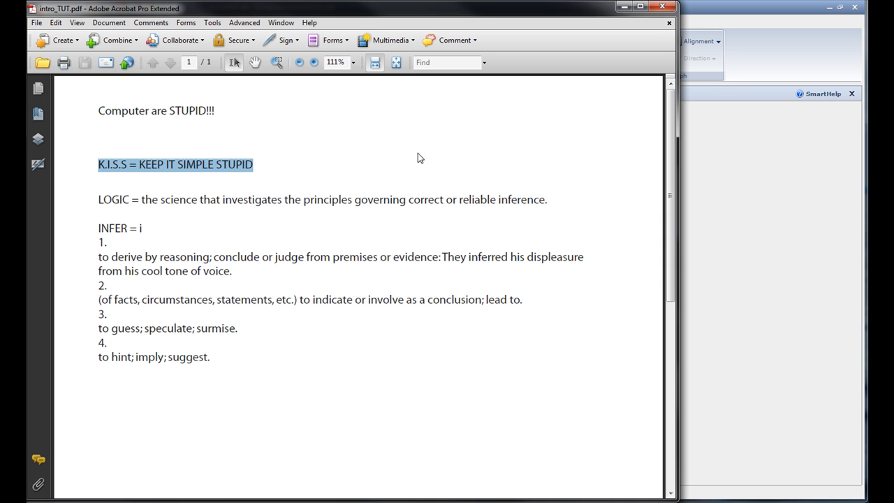
pyautogui.moveTo(331, 104)
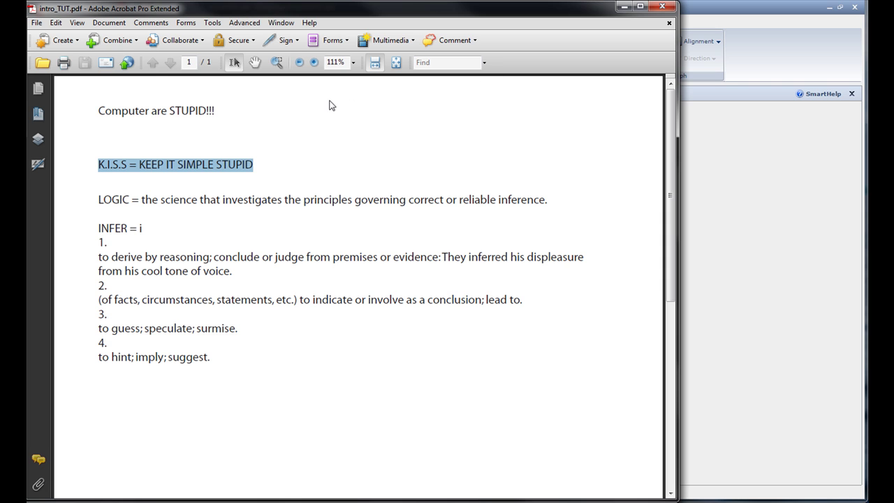
pyautogui.moveTo(300, 96)
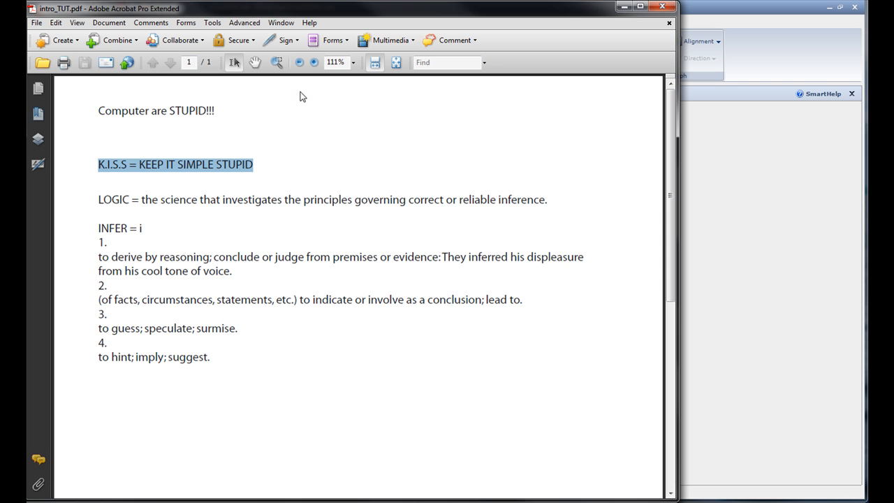
pyautogui.moveTo(638, 65)
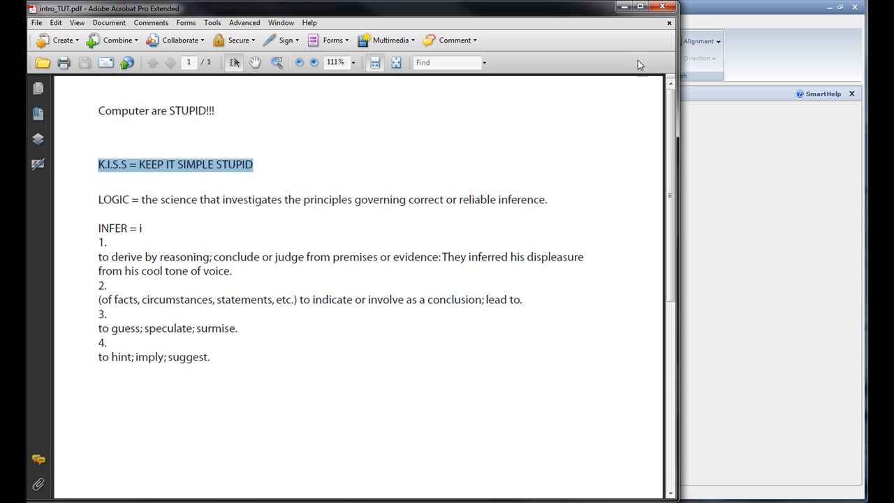
pyautogui.moveTo(618, 26)
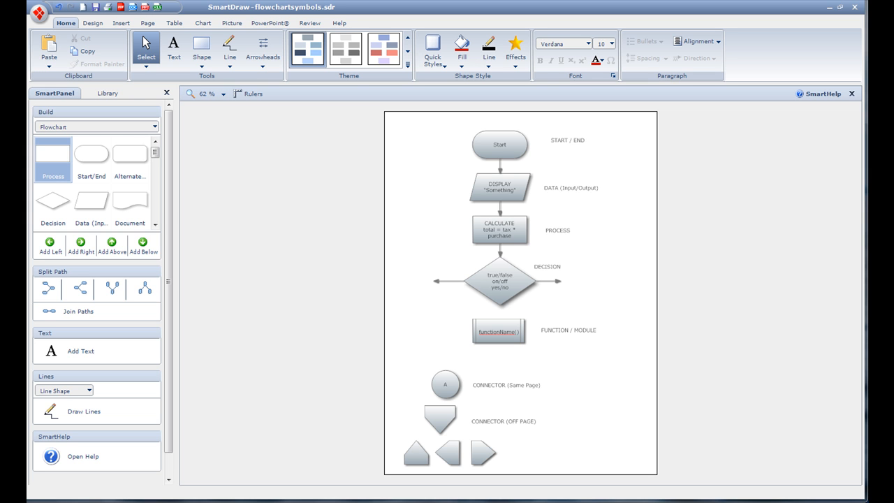
pyautogui.moveTo(601, 140)
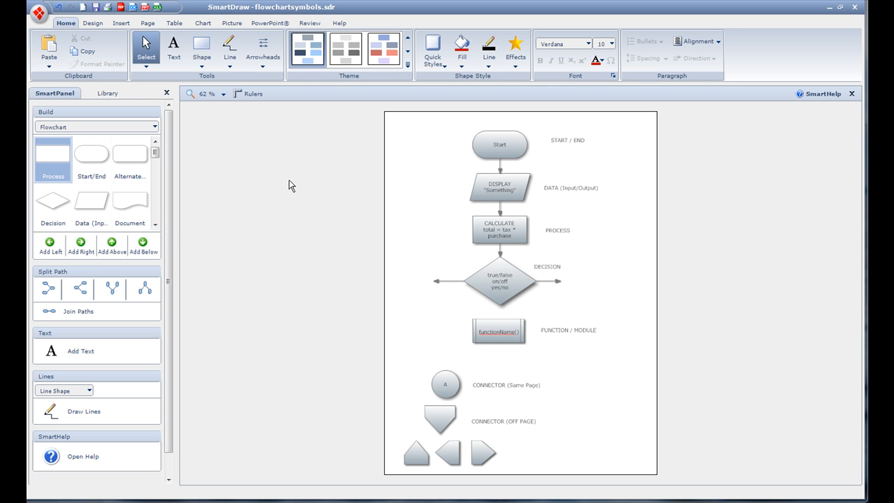
pyautogui.moveTo(304, 176)
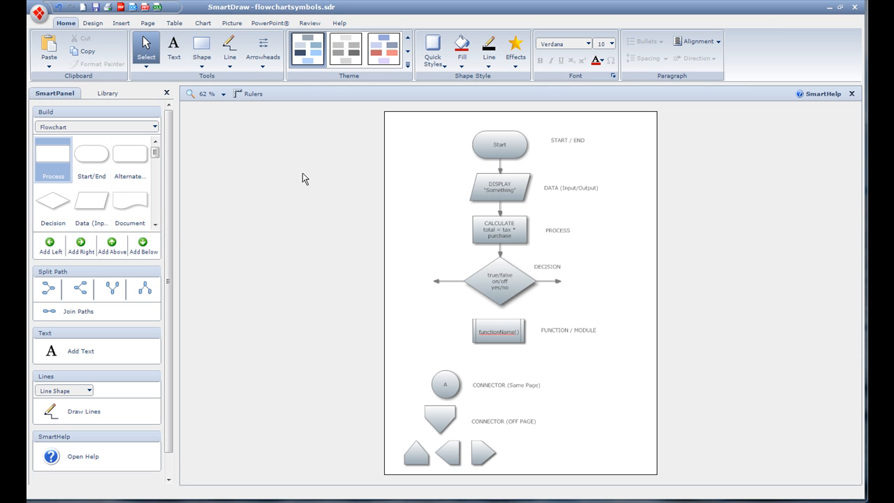
pyautogui.moveTo(363, 201)
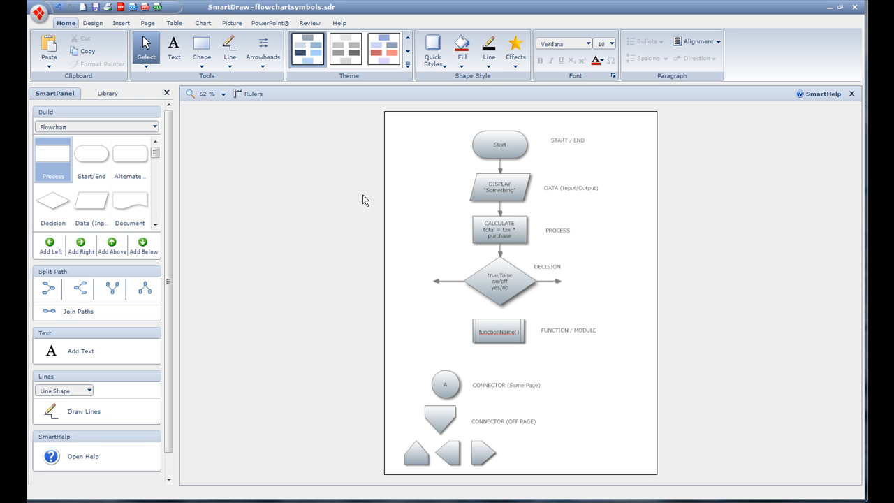
pyautogui.moveTo(373, 180)
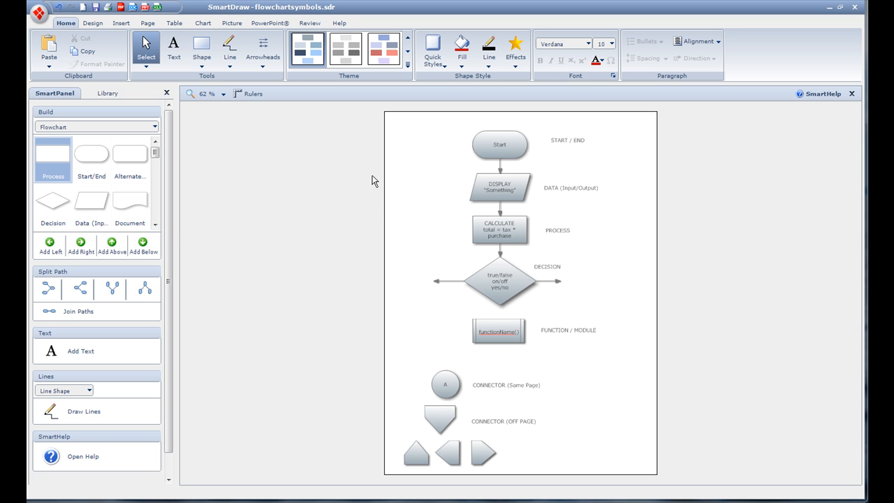
pyautogui.moveTo(370, 173)
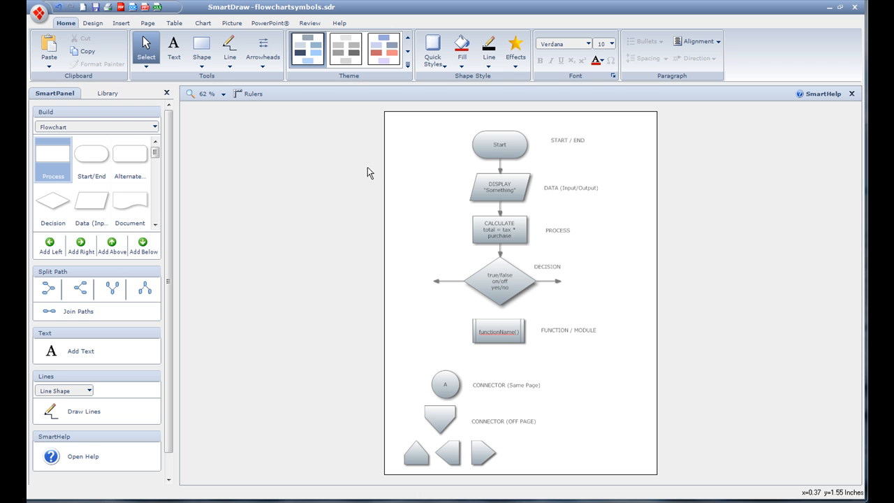
pyautogui.moveTo(353, 252)
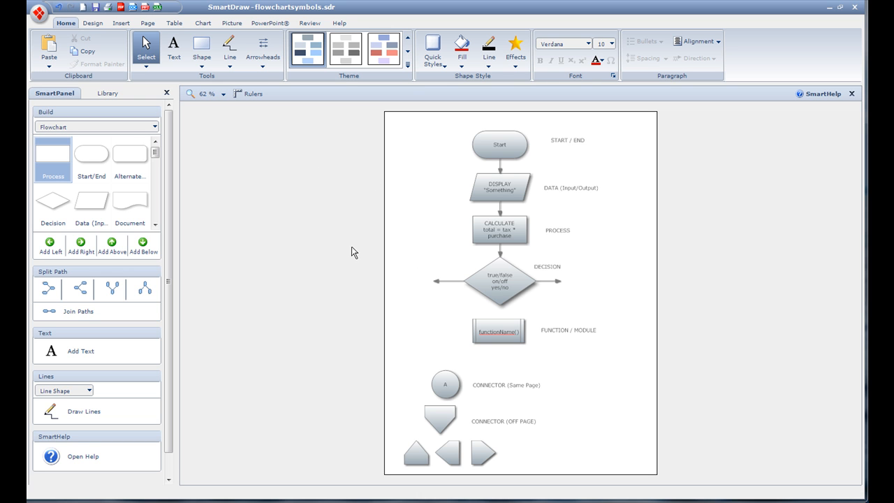
pyautogui.moveTo(239, 175)
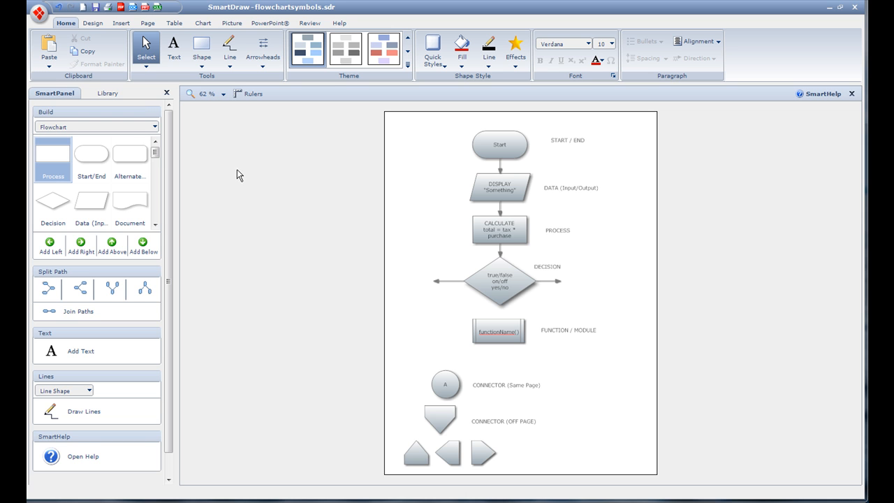
pyautogui.moveTo(362, 135)
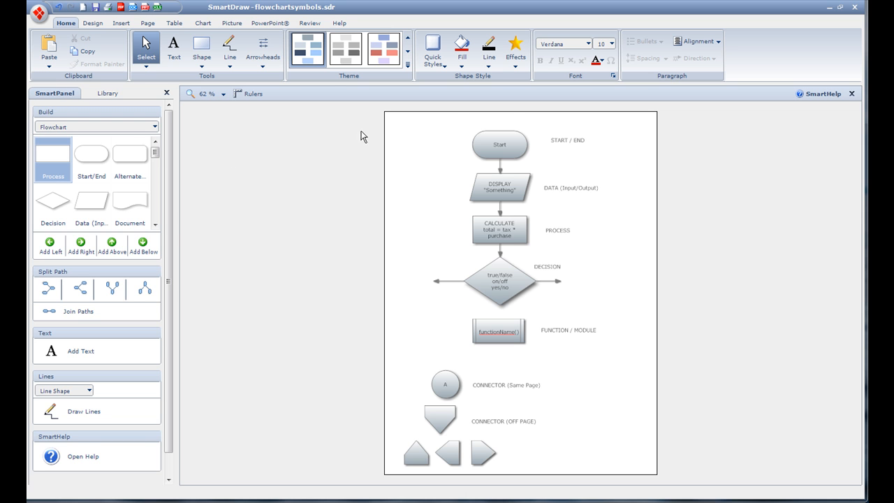
pyautogui.moveTo(753, 234)
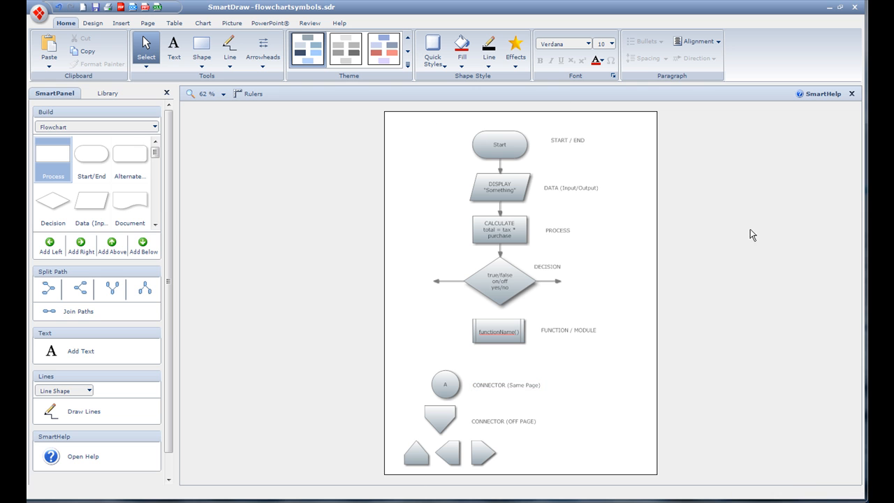
pyautogui.moveTo(412, 184)
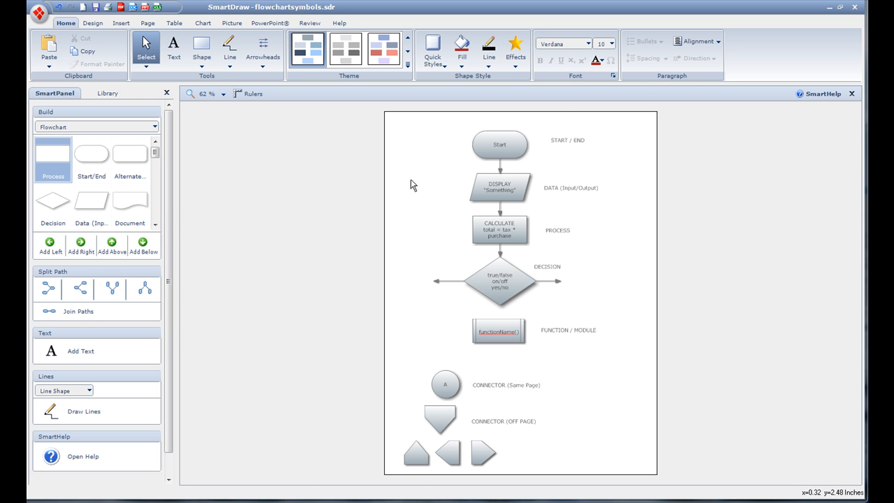
pyautogui.moveTo(337, 330)
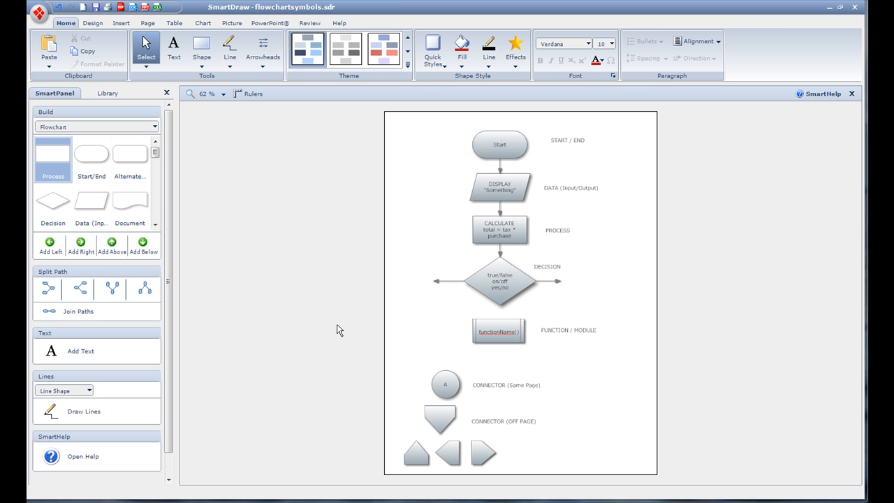
pyautogui.moveTo(335, 253)
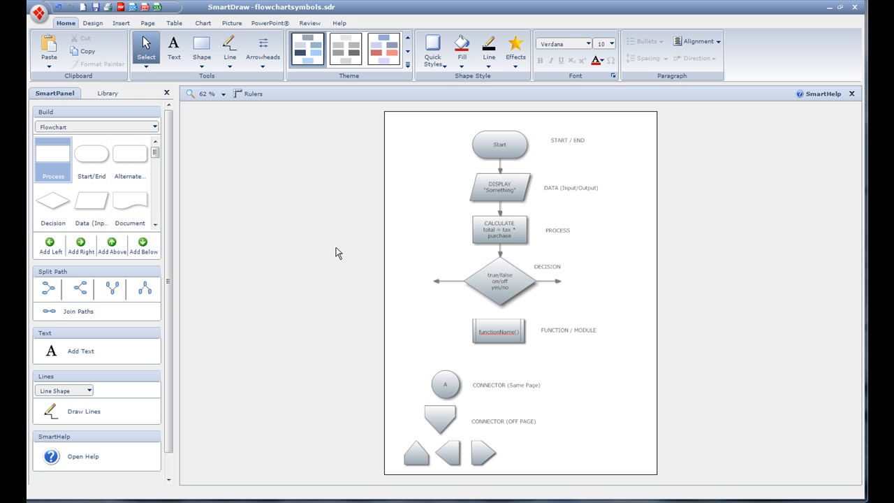
pyautogui.moveTo(545, 118)
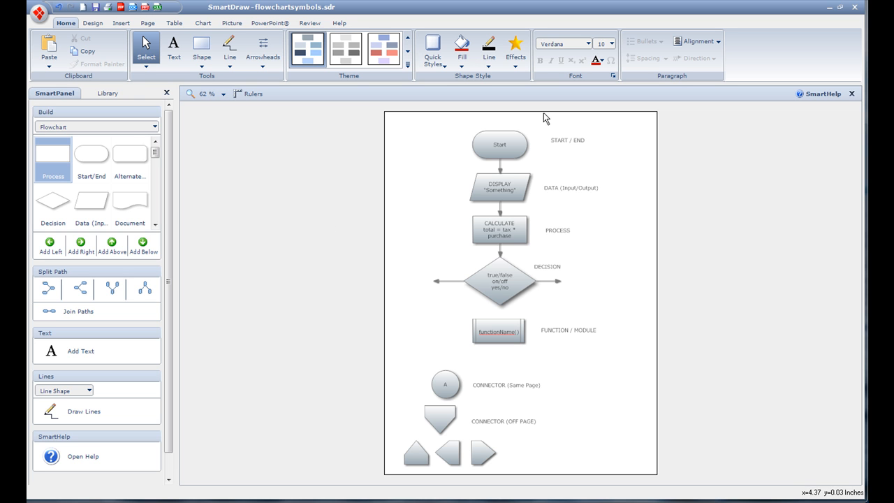
# Start a text box at the page's top-left, left of Start, and type total().
pyautogui.click(499, 144)
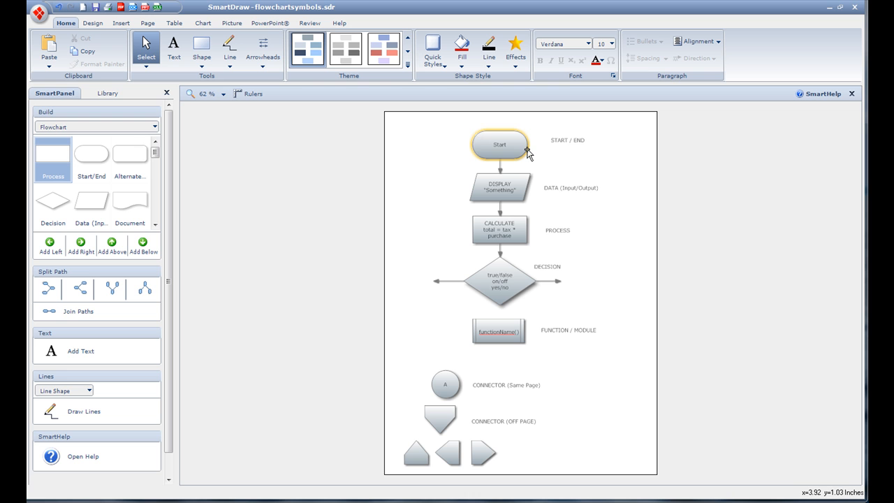
pyautogui.moveTo(509, 147)
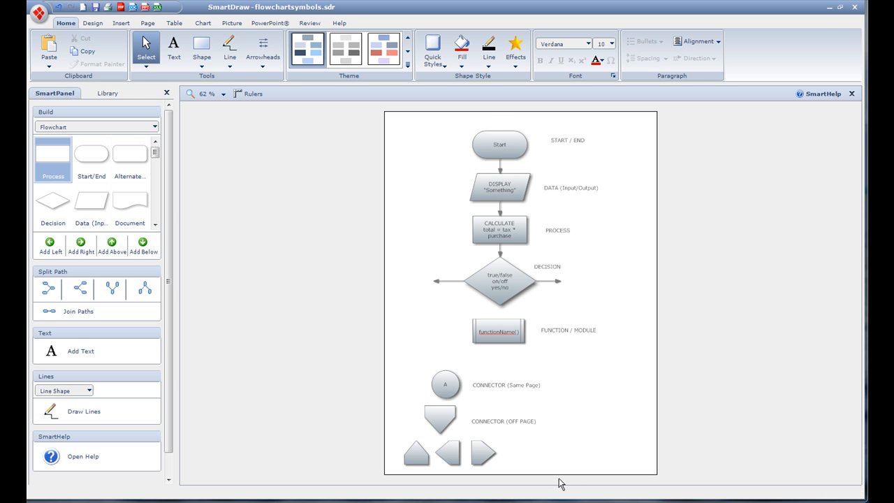
pyautogui.moveTo(499, 152)
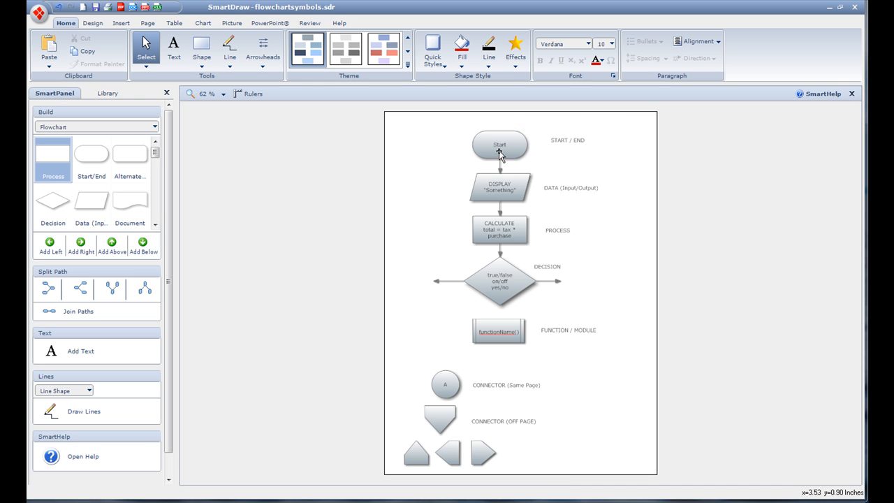
pyautogui.click(499, 145)
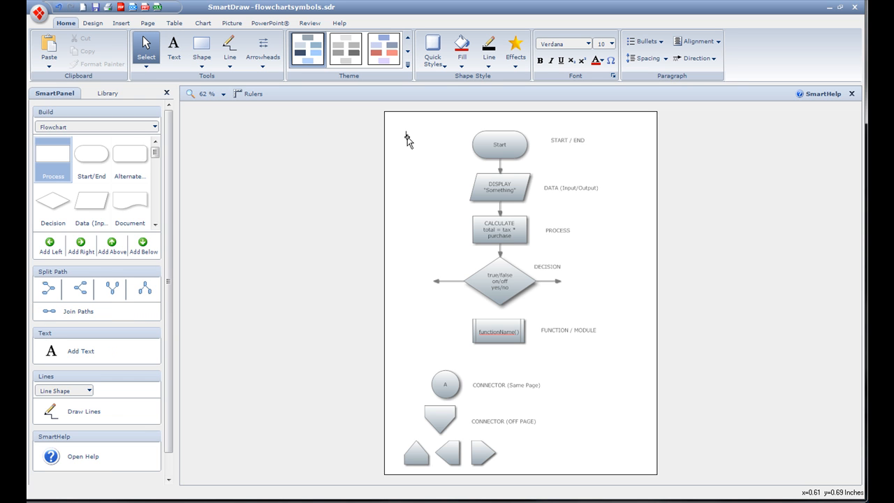
pyautogui.moveTo(408, 137)
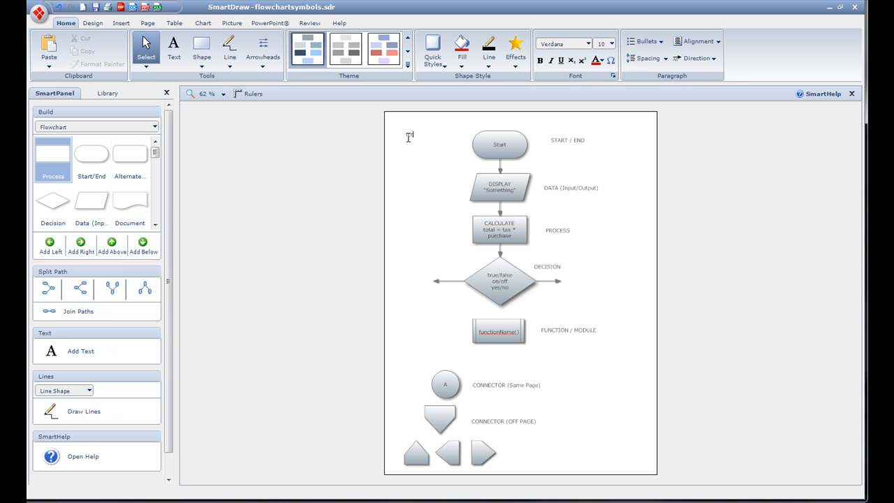
pyautogui.write('tal()')
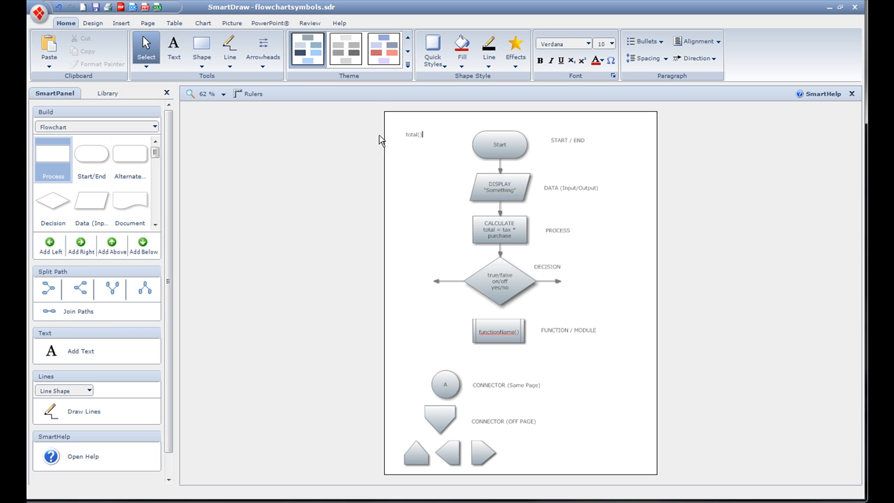
pyautogui.moveTo(544, 199)
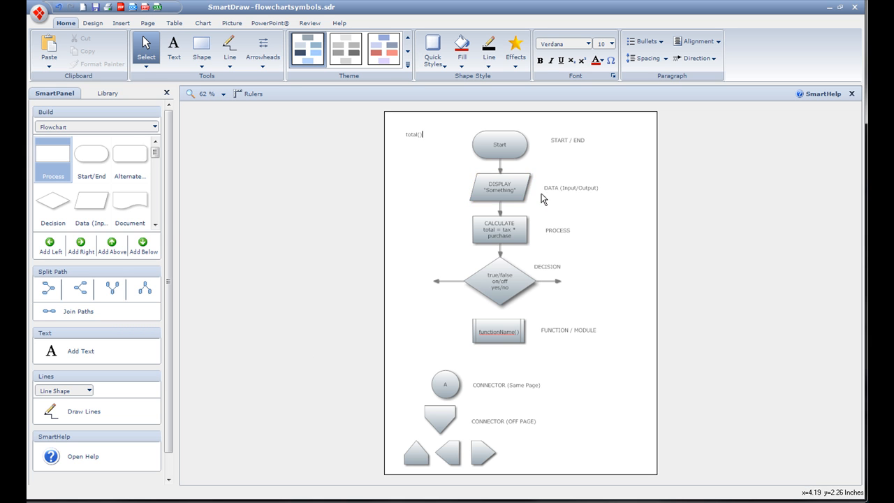
pyautogui.moveTo(541, 169)
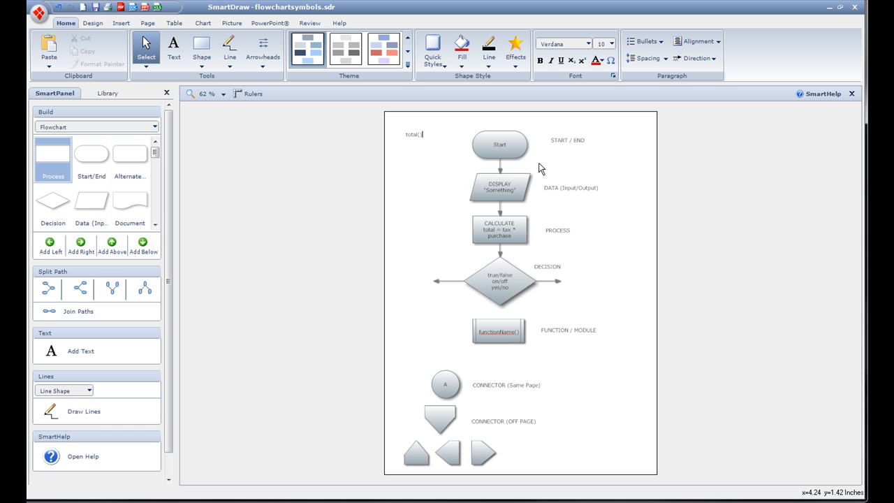
pyautogui.moveTo(603, 203)
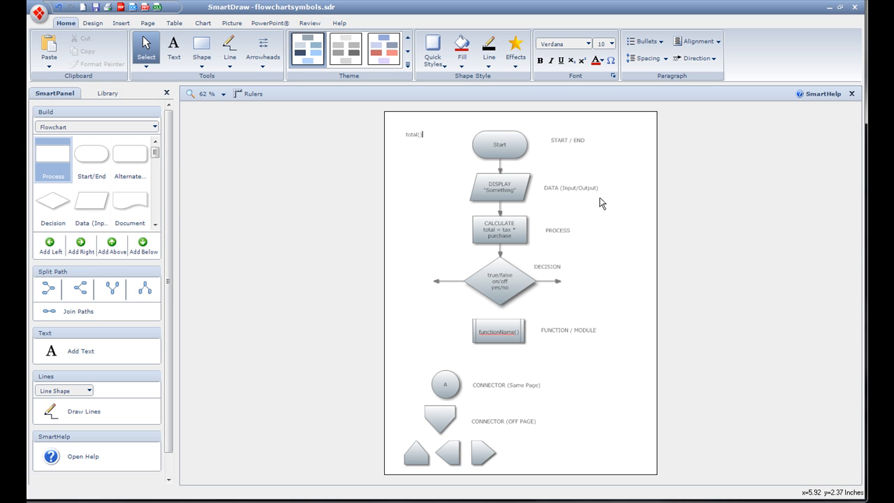
pyautogui.moveTo(593, 207)
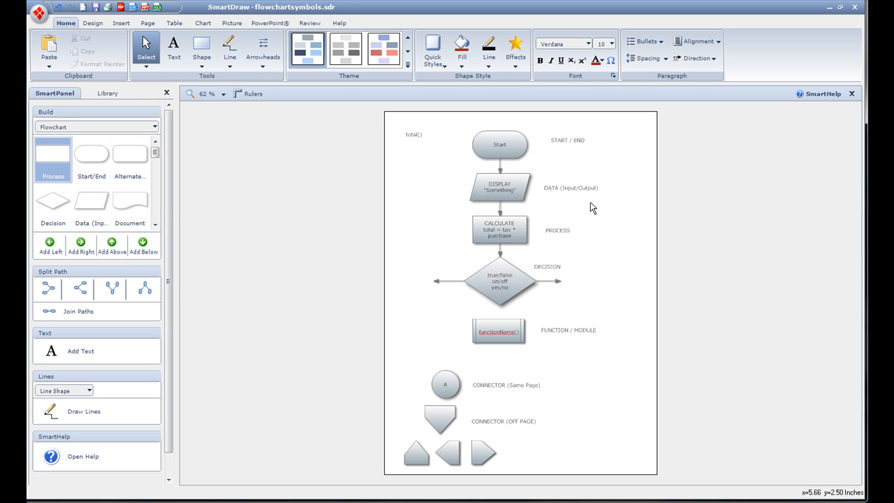
pyautogui.click(421, 134)
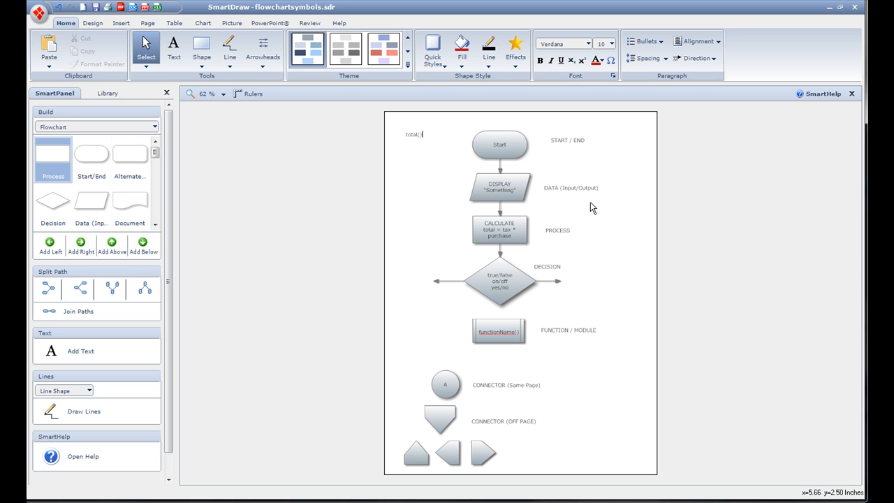
pyautogui.moveTo(443, 205)
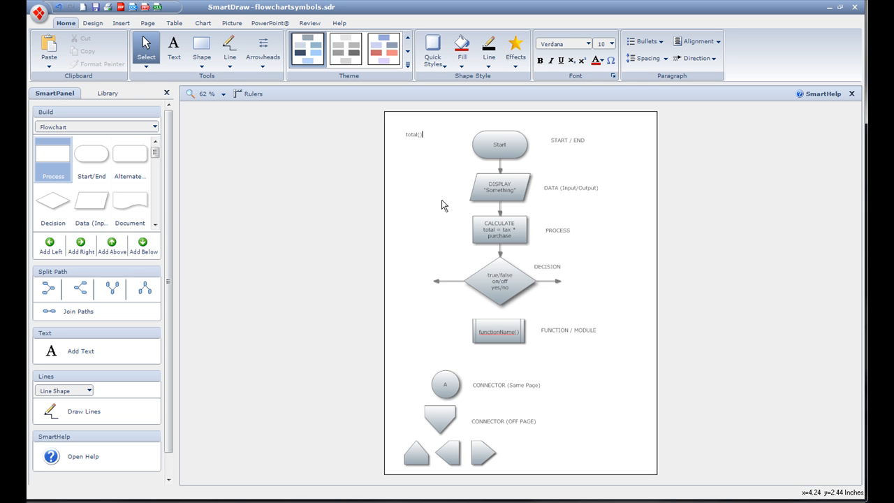
pyautogui.click(498, 189)
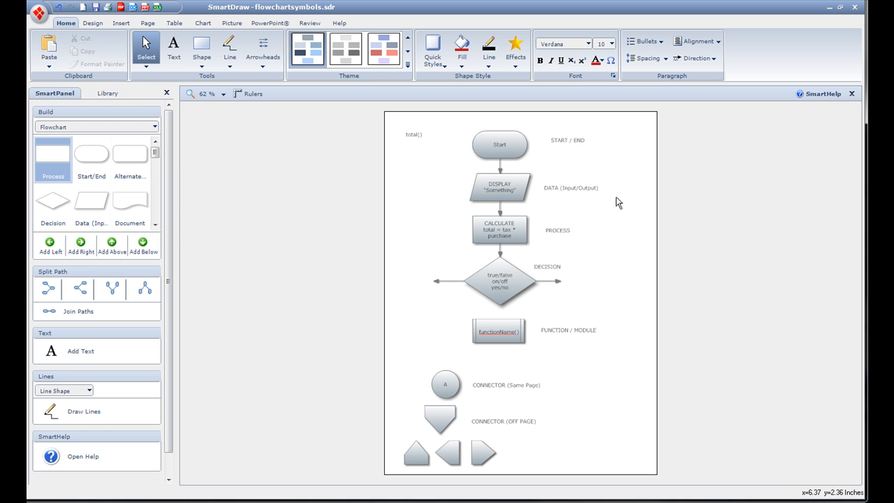
pyautogui.moveTo(673, 181)
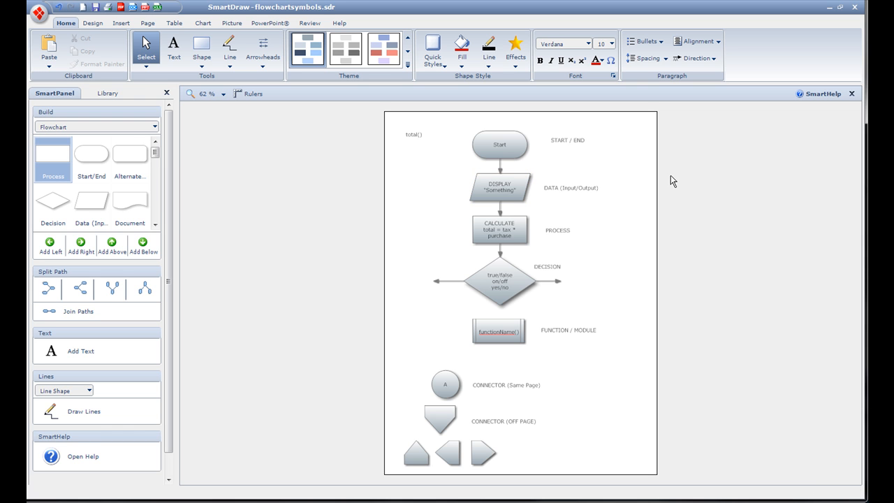
pyautogui.click(499, 189)
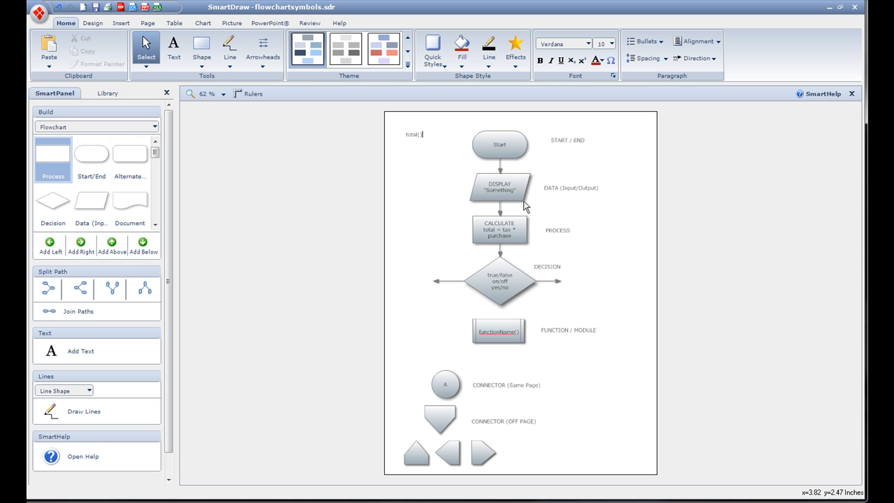
pyautogui.moveTo(557, 194)
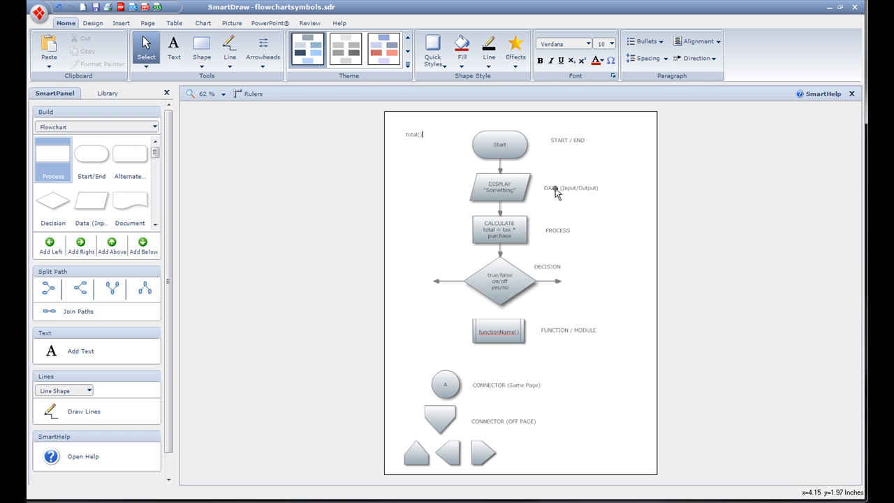
pyautogui.click(498, 188)
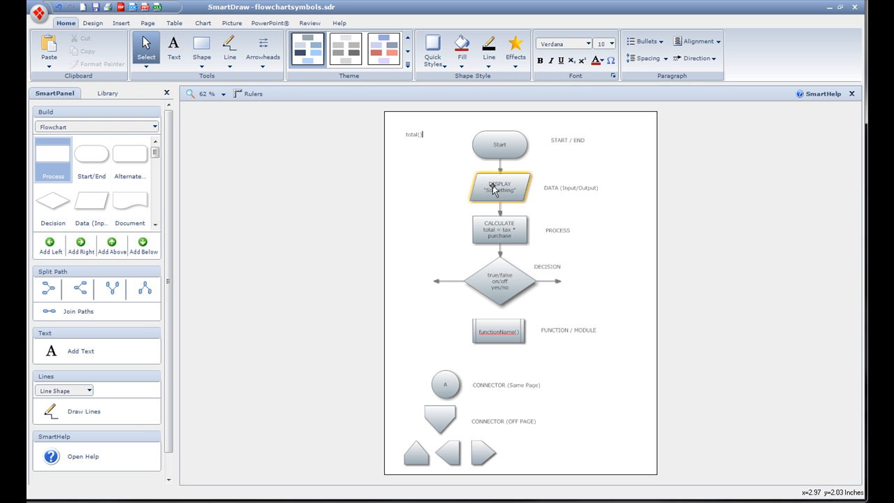
pyautogui.click(498, 230)
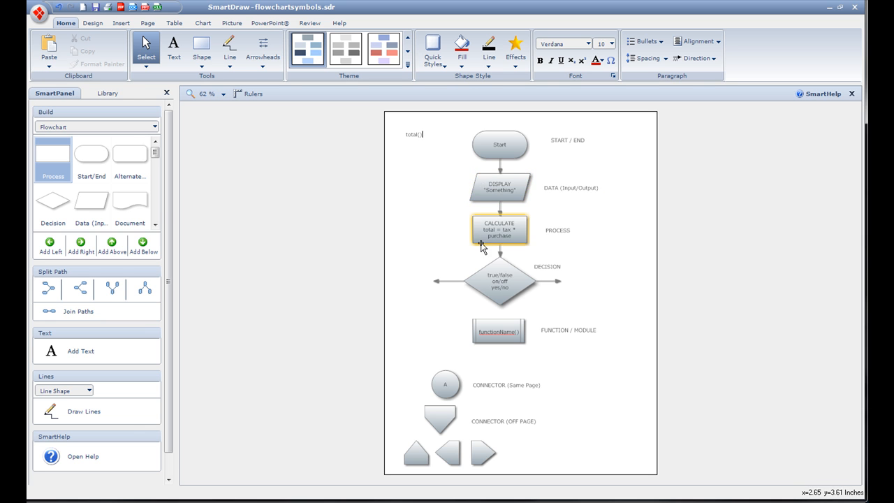
pyautogui.moveTo(524, 227)
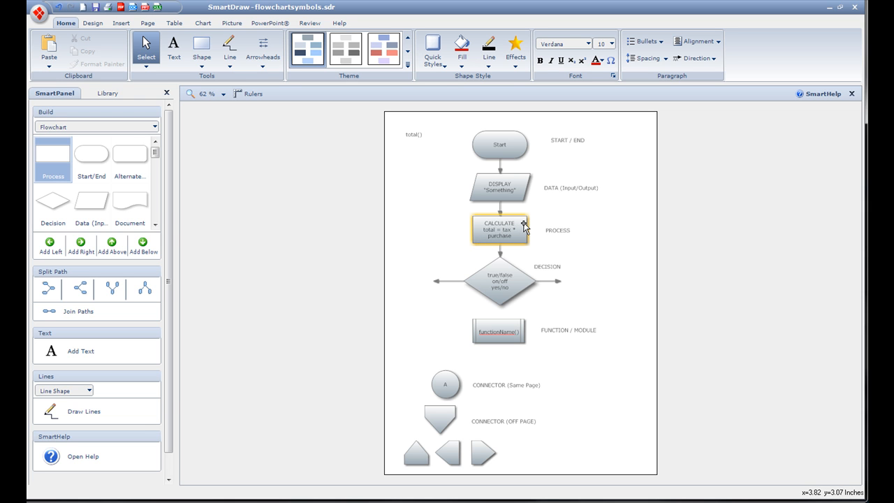
pyautogui.moveTo(516, 226)
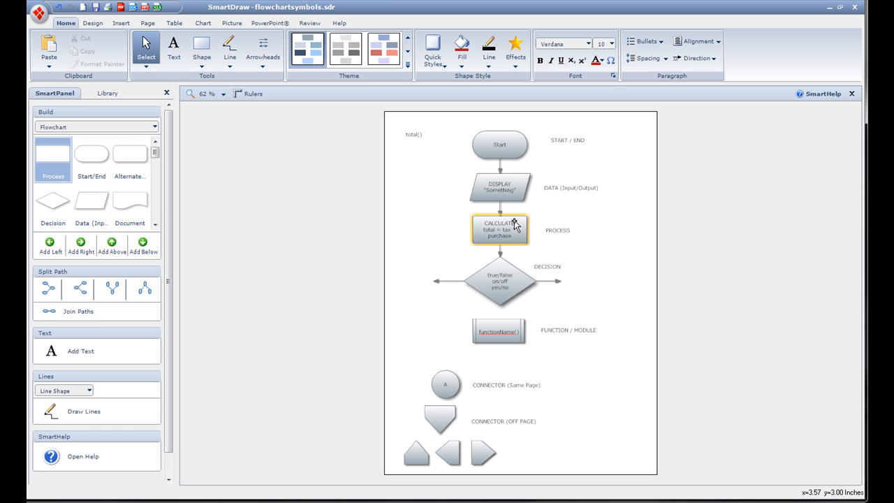
pyautogui.click(419, 134)
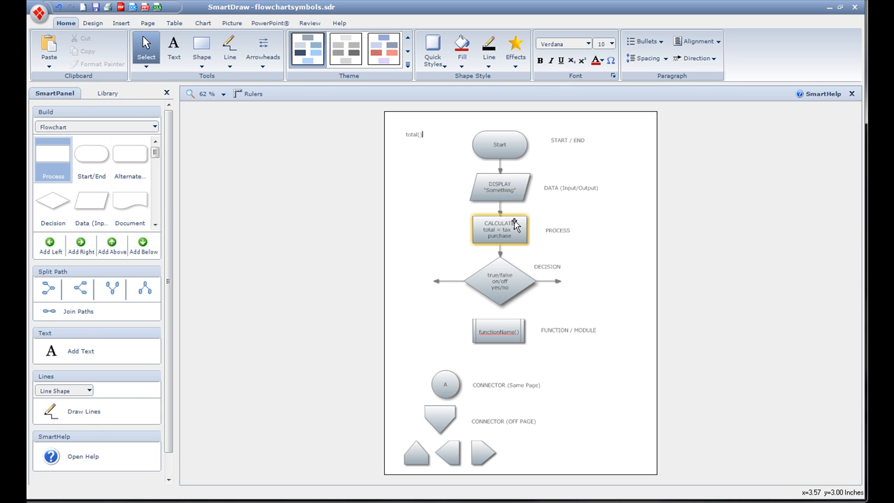
pyautogui.write(')')
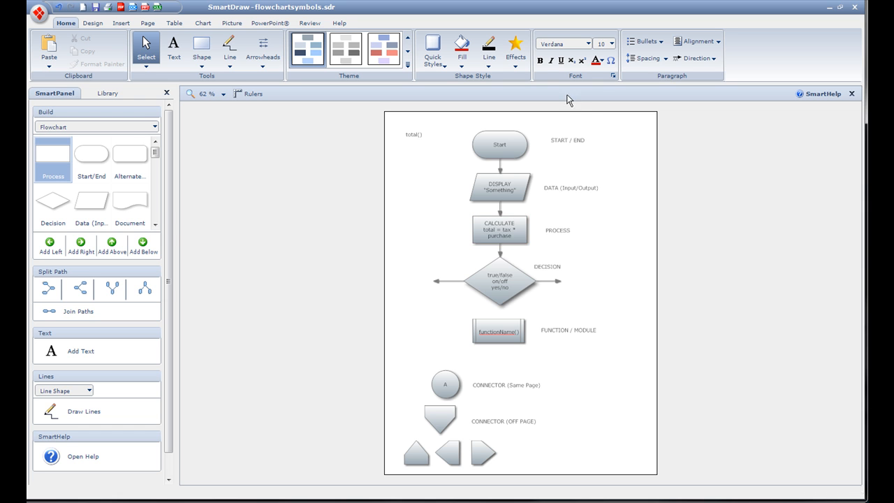
pyautogui.click(499, 230)
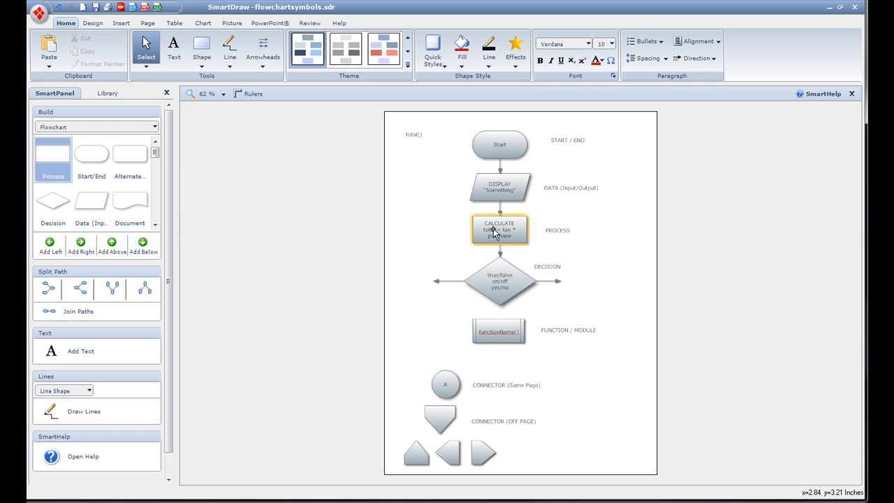
pyautogui.click(419, 134)
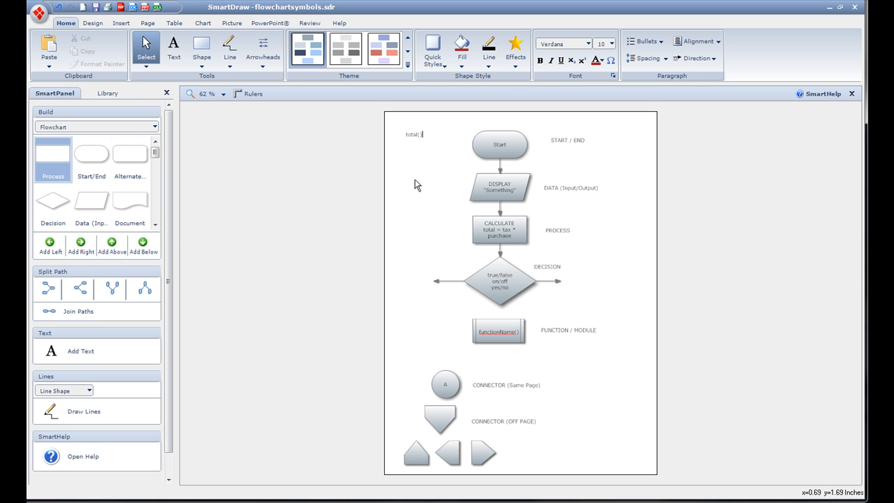
pyautogui.moveTo(431, 175)
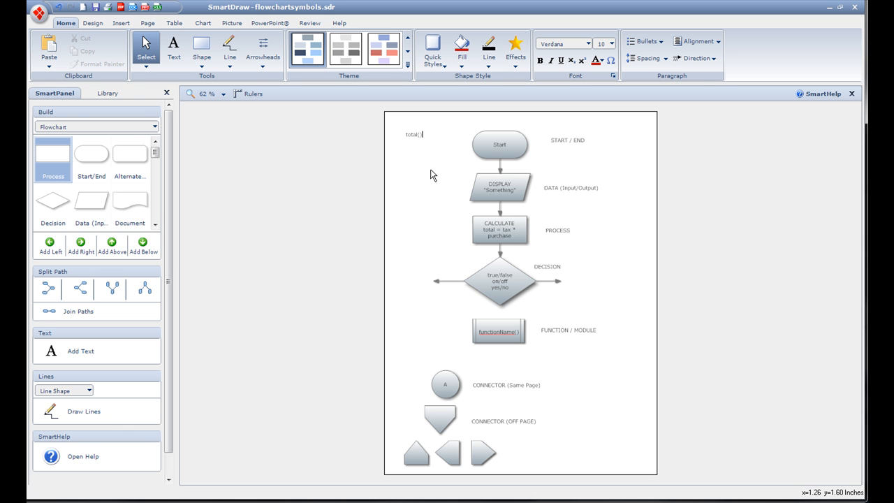
pyautogui.moveTo(487, 218)
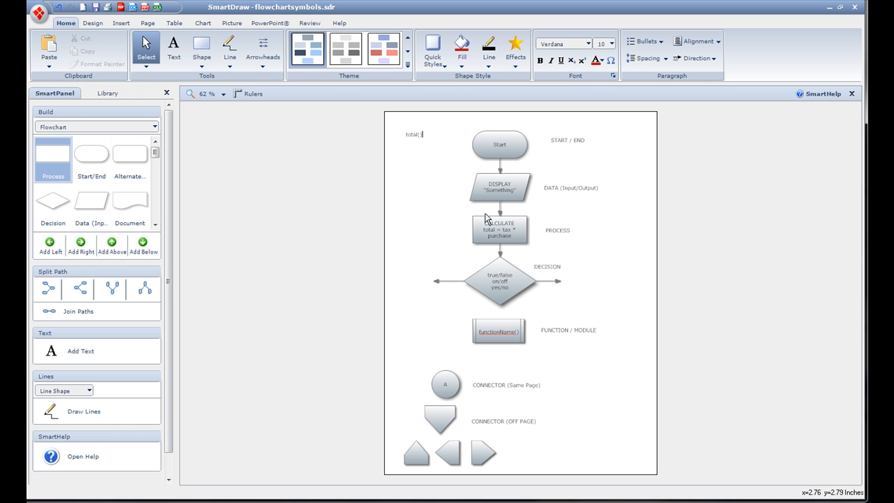
pyautogui.click(499, 187)
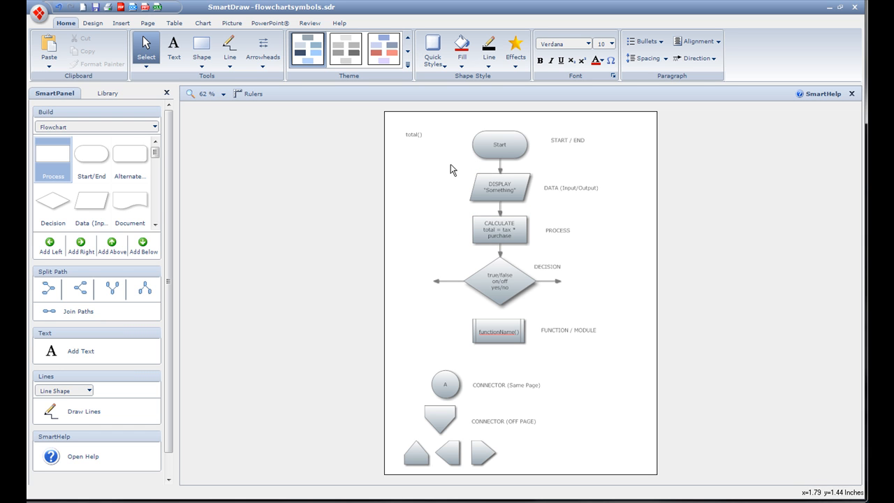
pyautogui.click(499, 187)
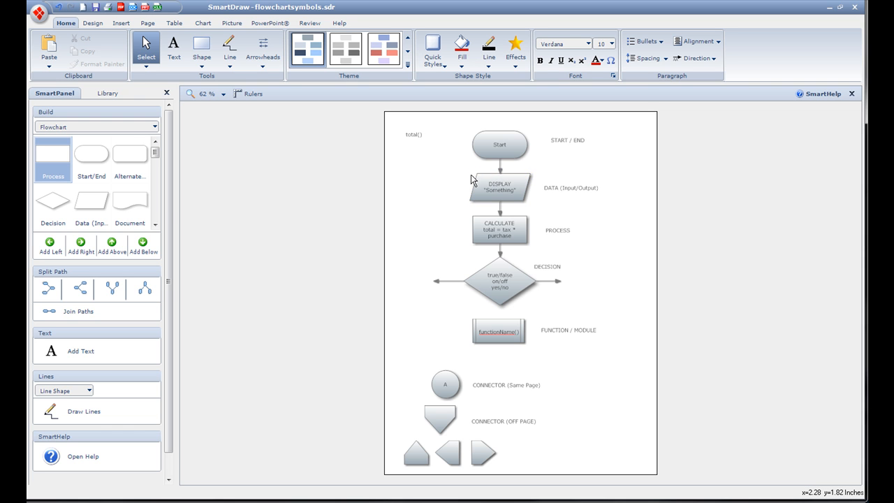
pyautogui.moveTo(473, 179)
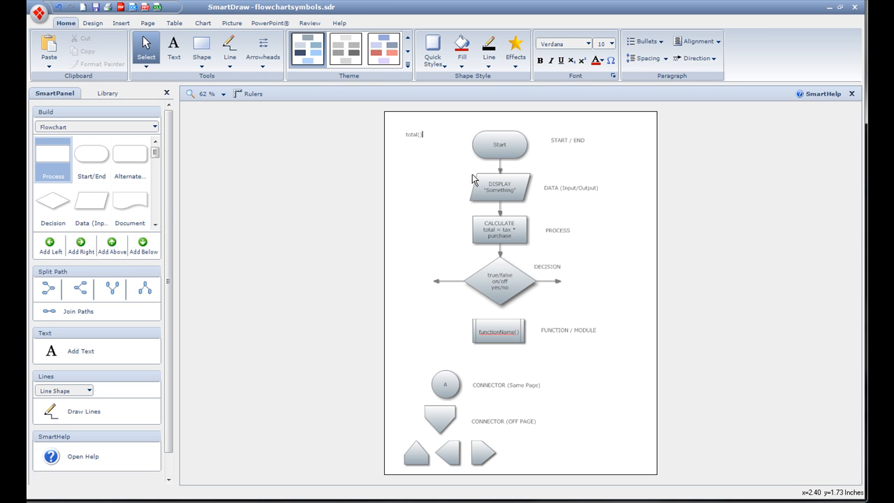
pyautogui.moveTo(419, 180)
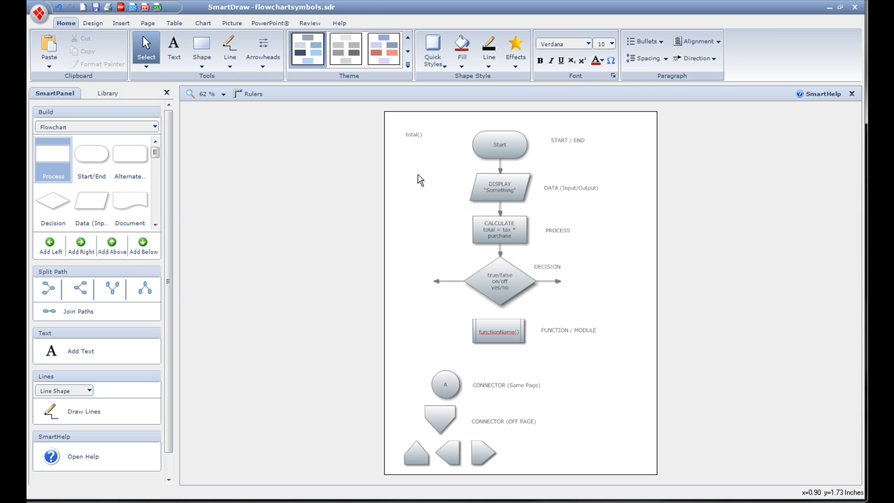
pyautogui.moveTo(448, 200)
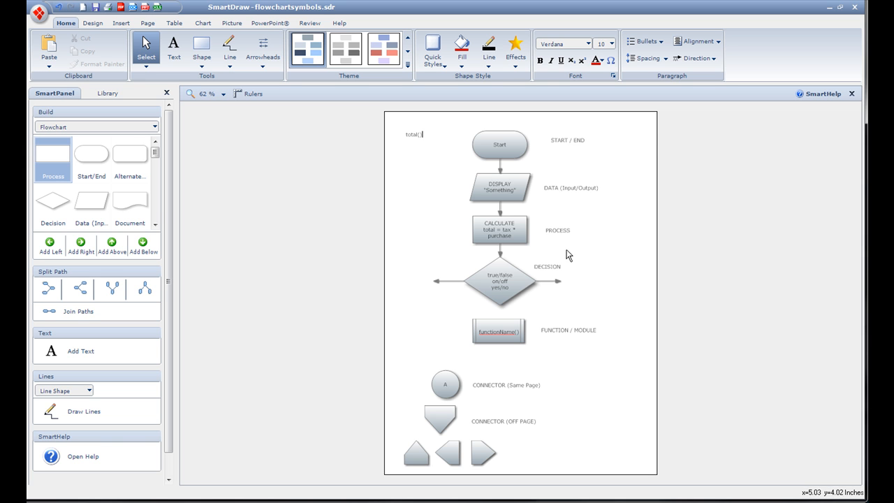
pyautogui.click(499, 229)
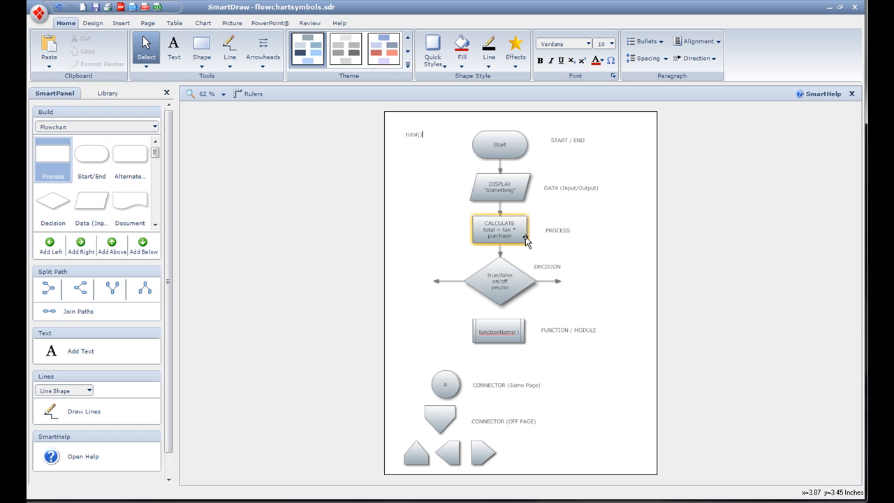
pyautogui.click(608, 277)
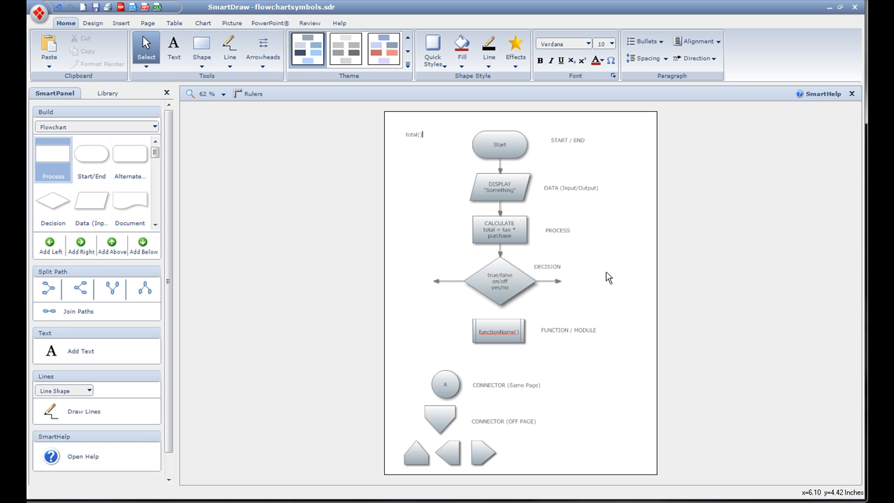
pyautogui.moveTo(506, 260)
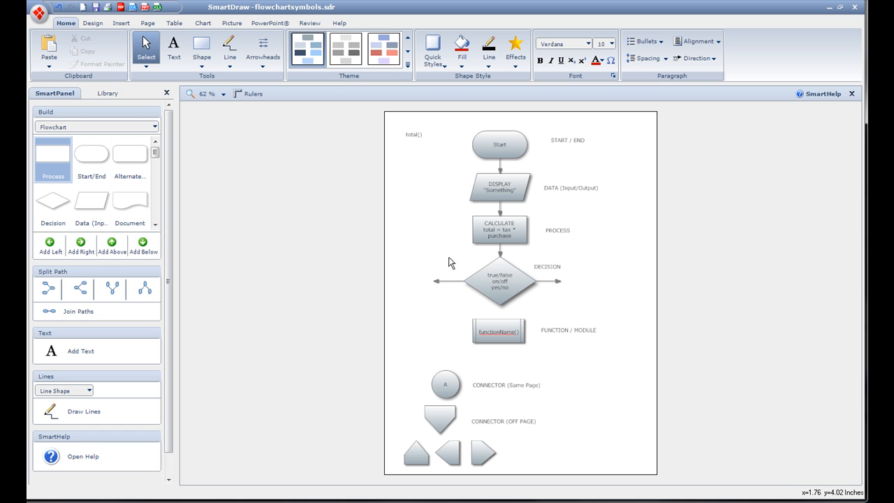
pyautogui.click(499, 282)
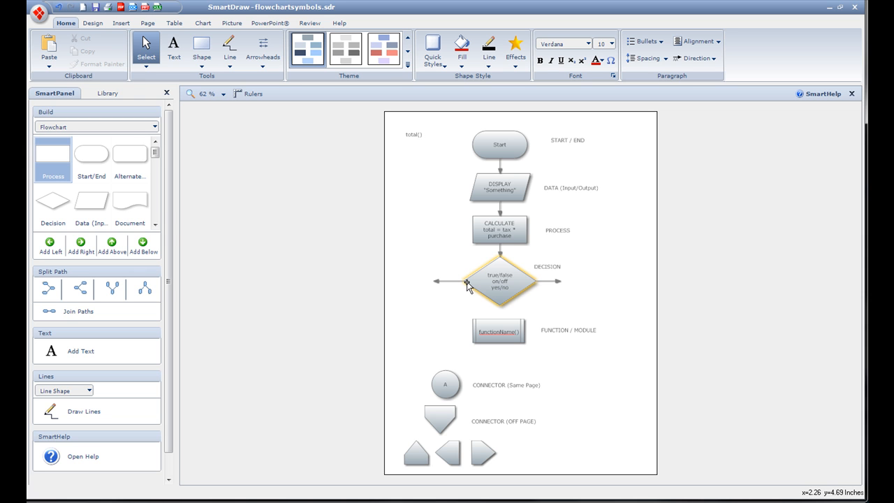
pyautogui.moveTo(520, 298)
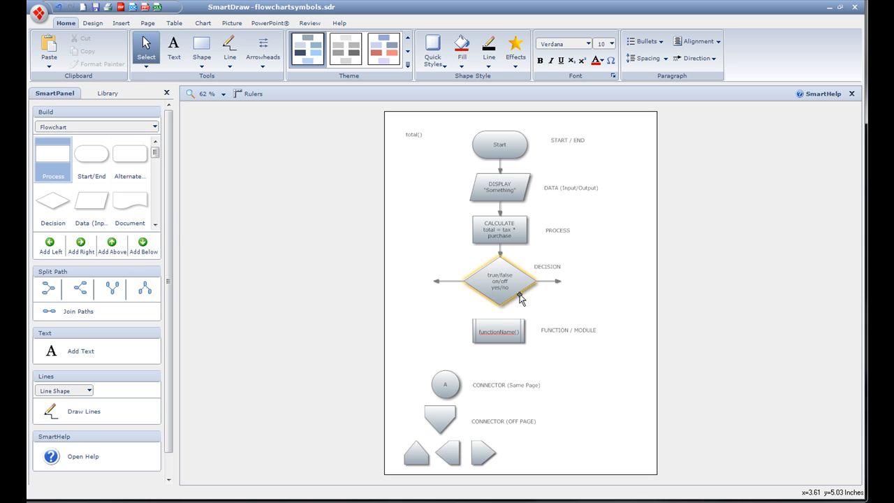
pyautogui.moveTo(500, 264)
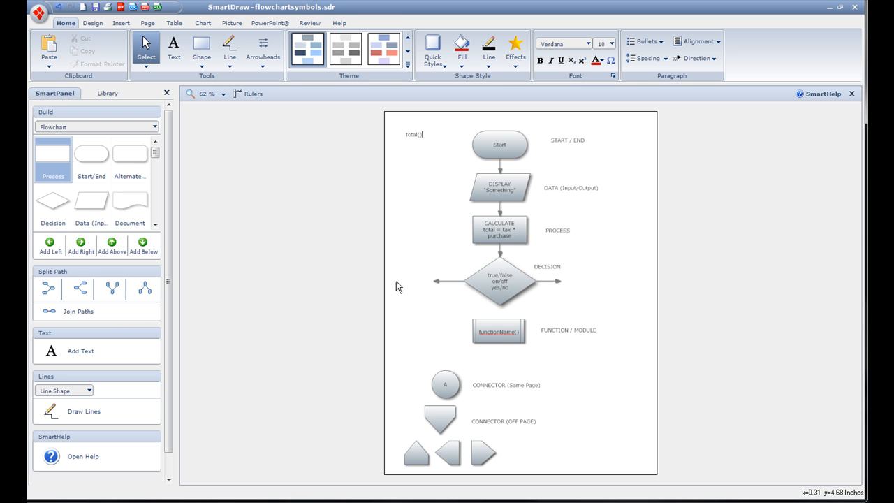
pyautogui.moveTo(597, 319)
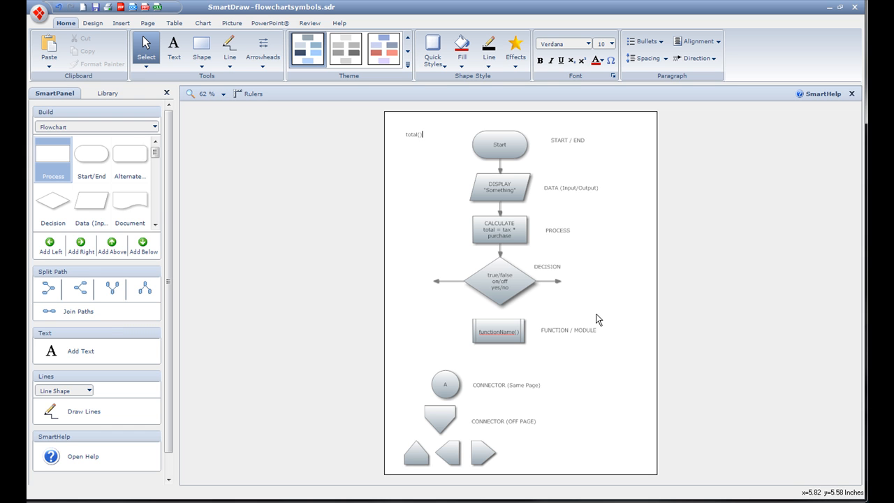
pyautogui.click(500, 283)
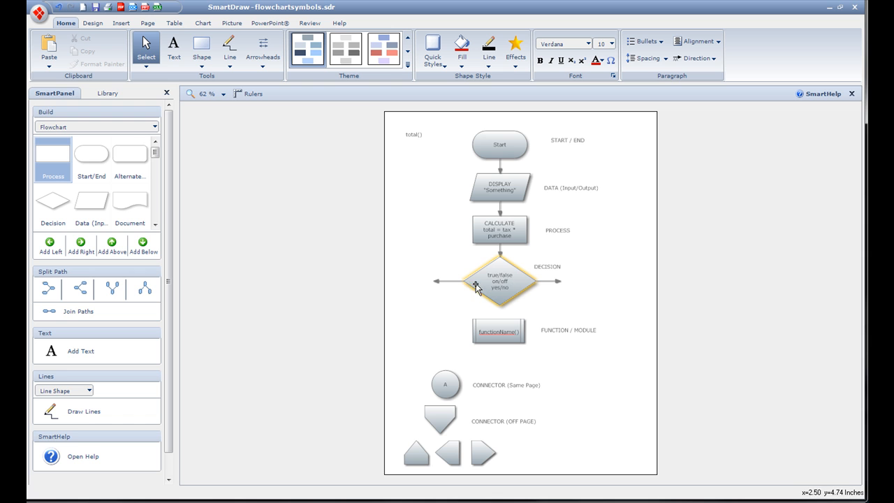
pyautogui.moveTo(502, 288)
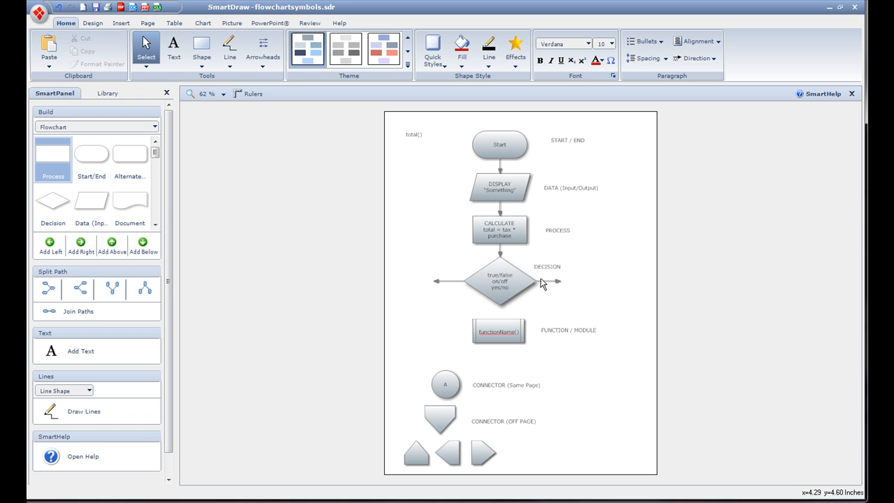
pyautogui.moveTo(571, 295)
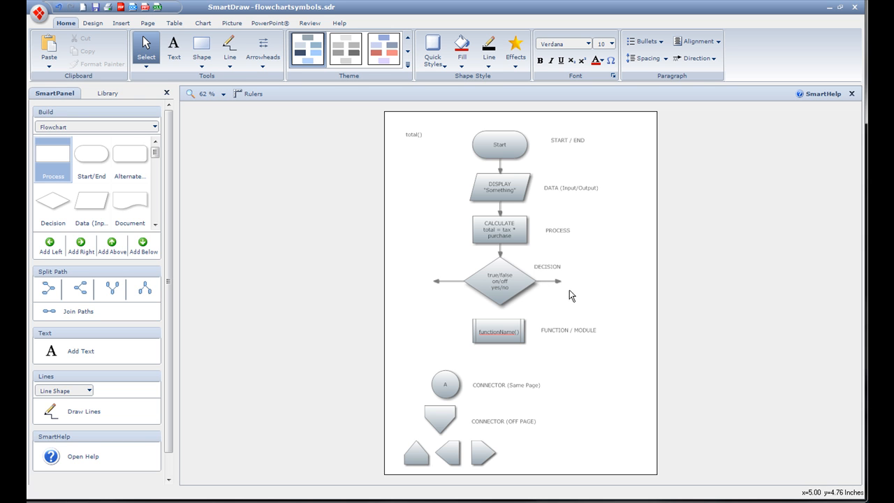
pyautogui.moveTo(599, 390)
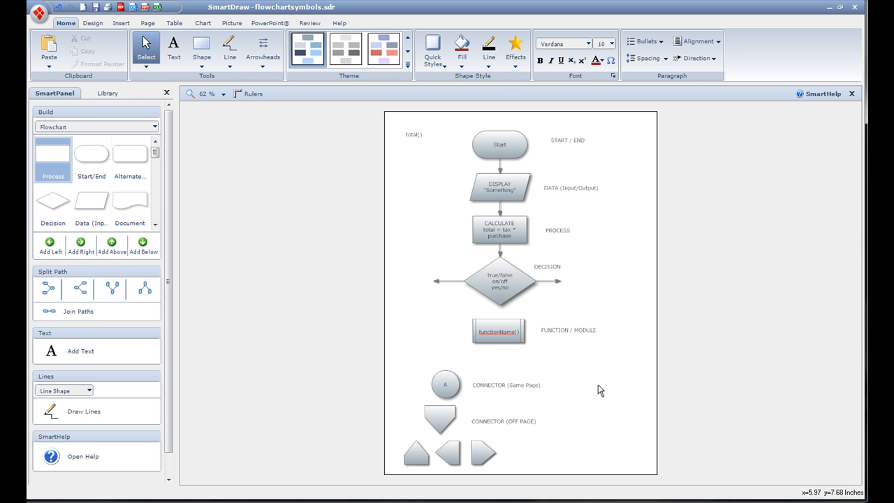
pyautogui.click(496, 282)
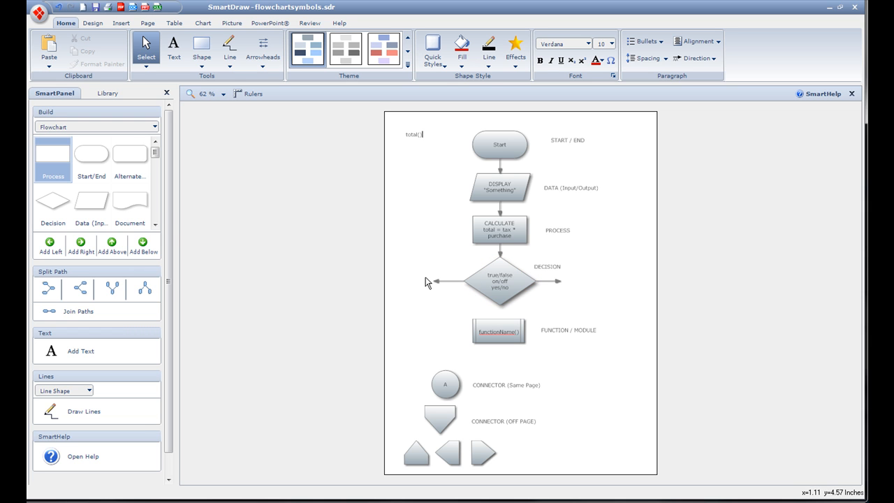
pyautogui.moveTo(446, 356)
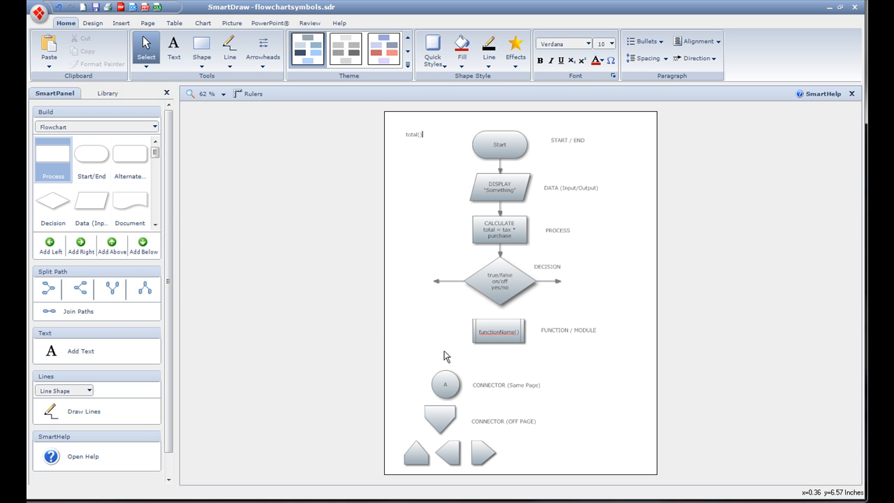
pyautogui.moveTo(383, 312)
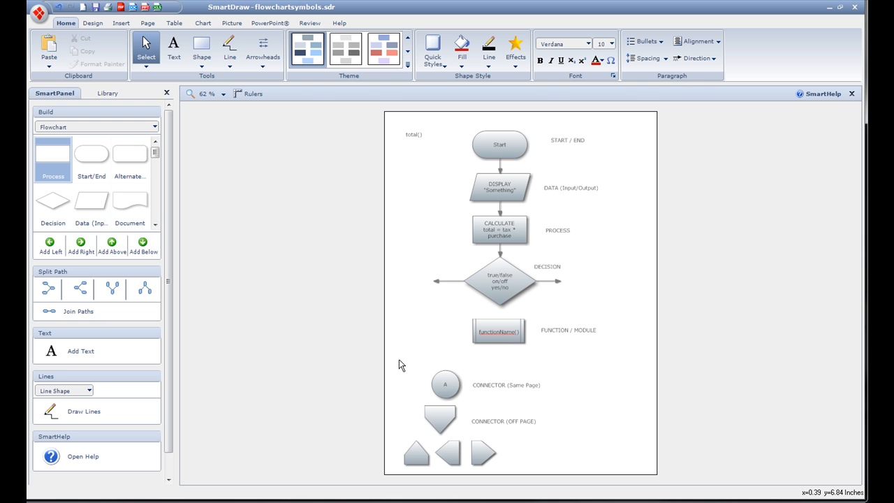
pyautogui.moveTo(555, 281)
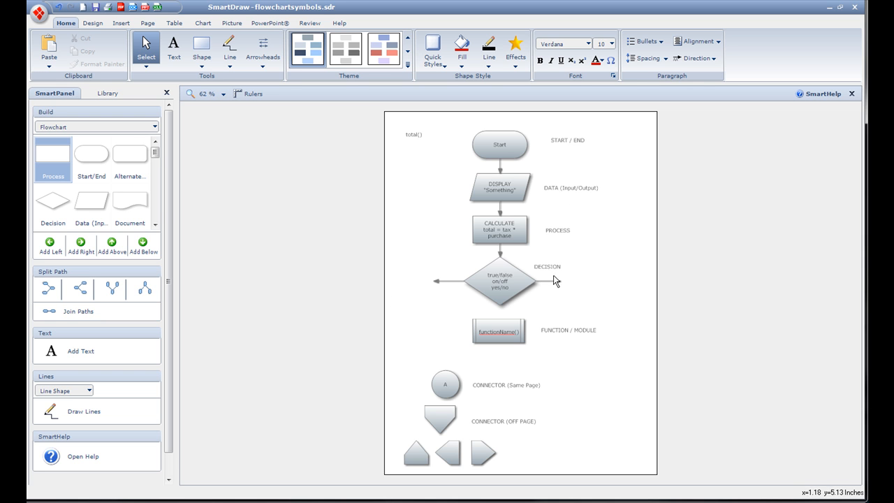
pyautogui.click(499, 330)
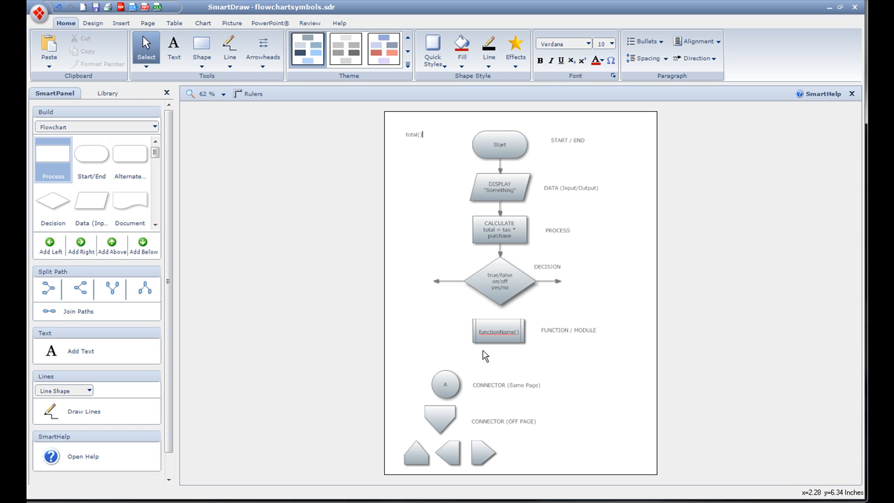
pyautogui.moveTo(465, 313)
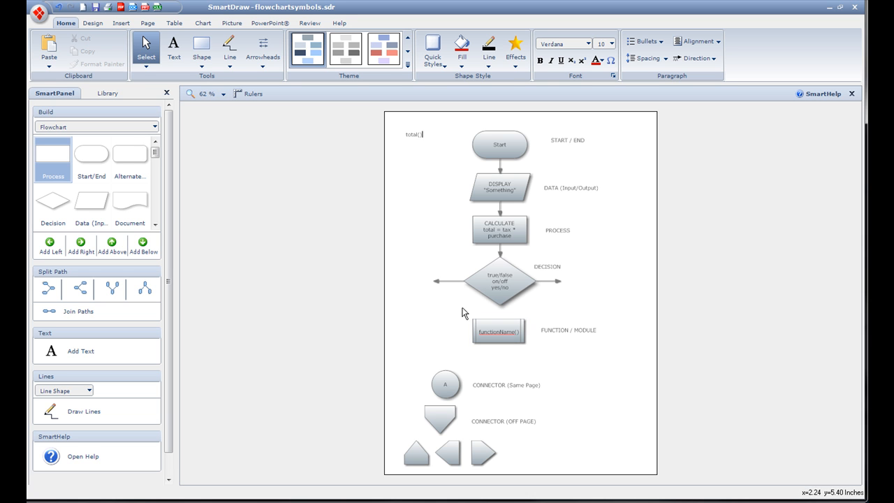
pyautogui.click(499, 331)
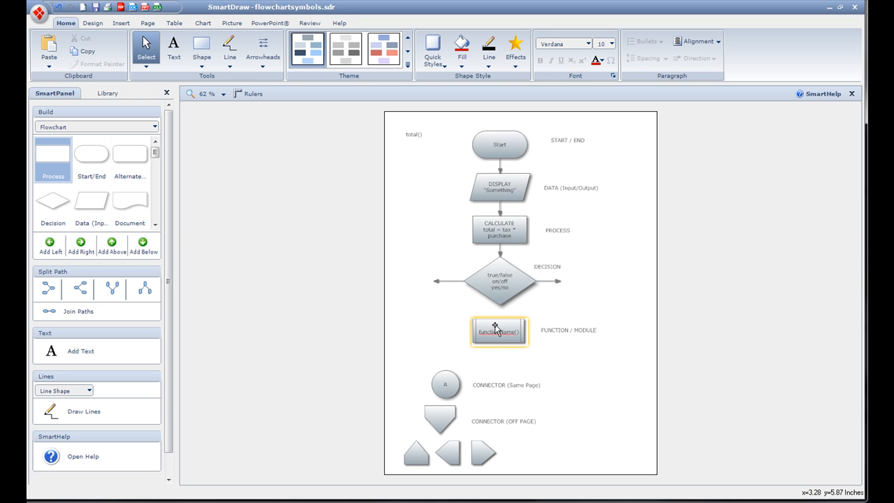
pyautogui.moveTo(498, 331); pyautogui.dragTo(432, 323)
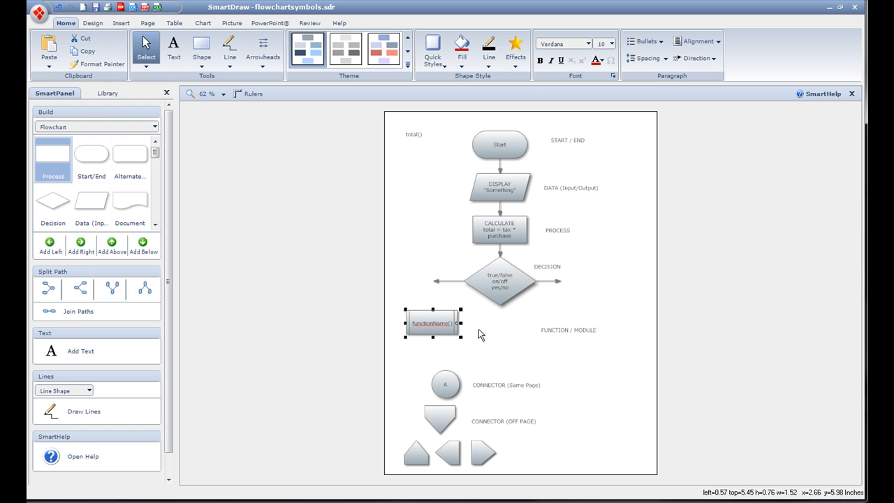
pyautogui.moveTo(429, 300)
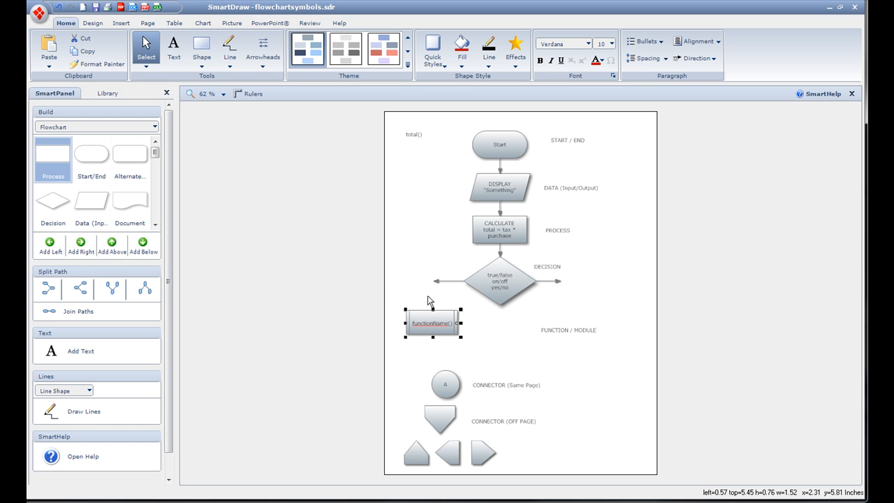
pyautogui.click(440, 307)
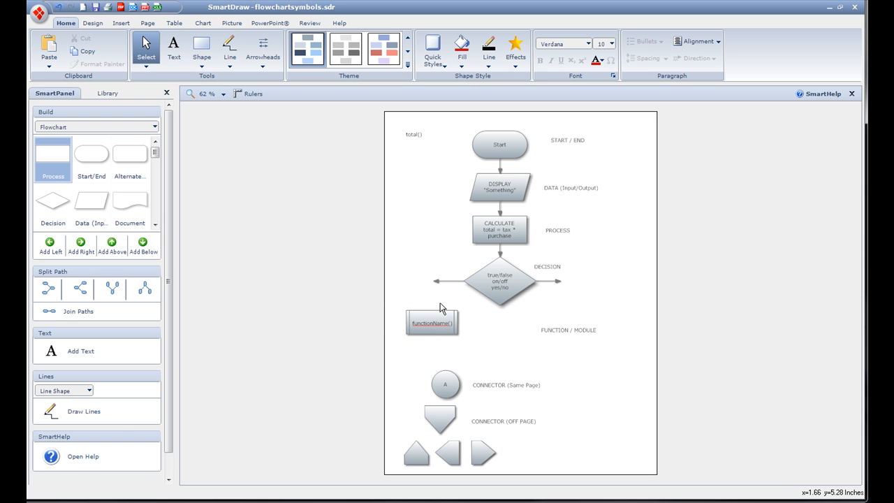
pyautogui.click(431, 321)
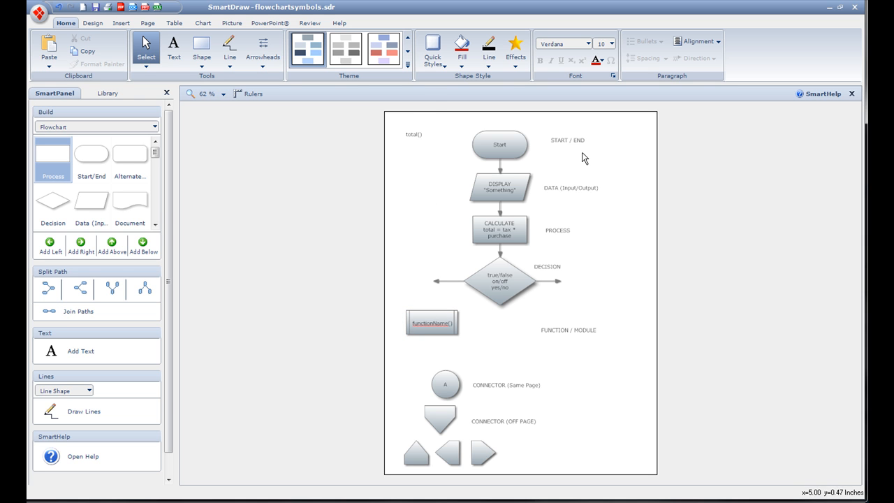
pyautogui.click(432, 323)
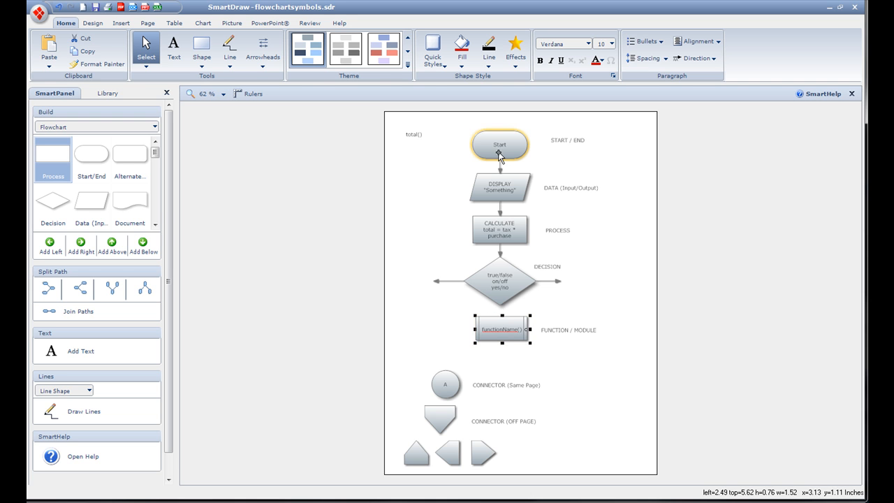
# Retype the Start terminator's text as RTC / RETURN.
pyautogui.doubleClick(499, 144)
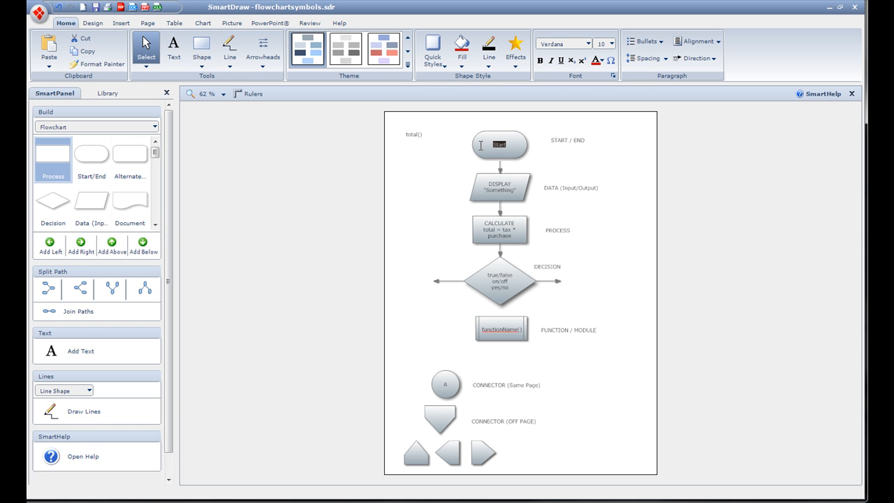
pyautogui.write('RTC')
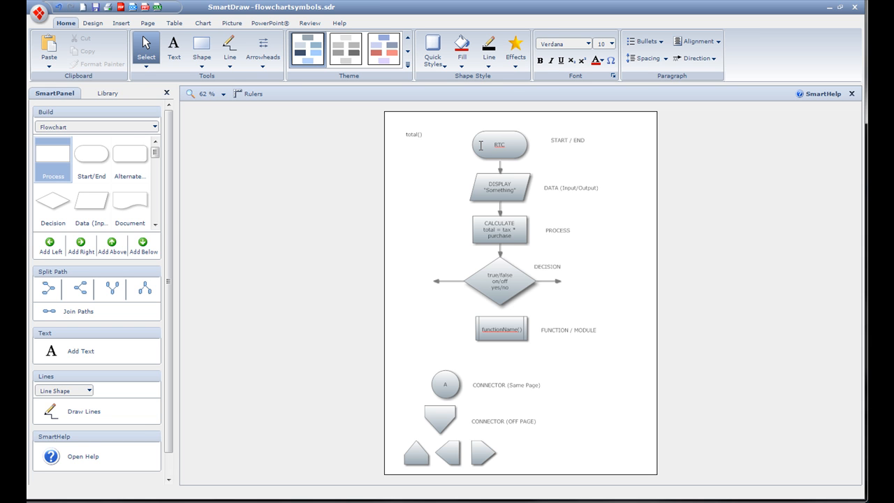
pyautogui.write('/ E')
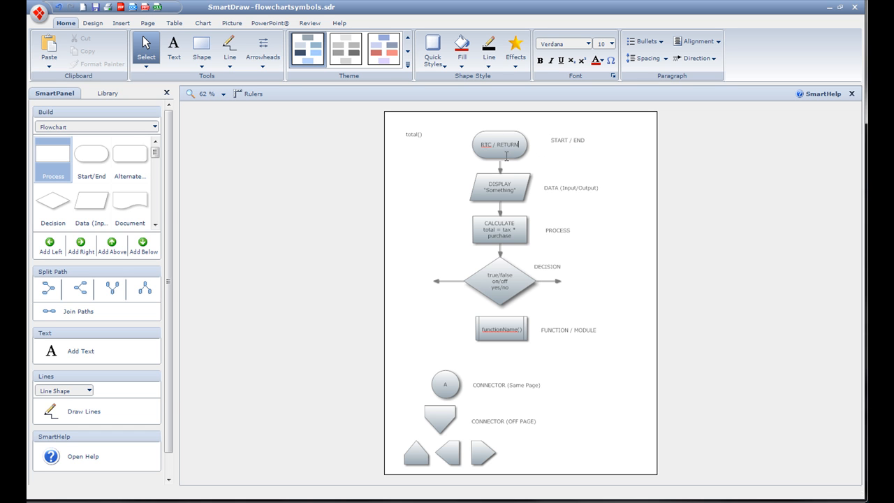
pyautogui.moveTo(547, 160)
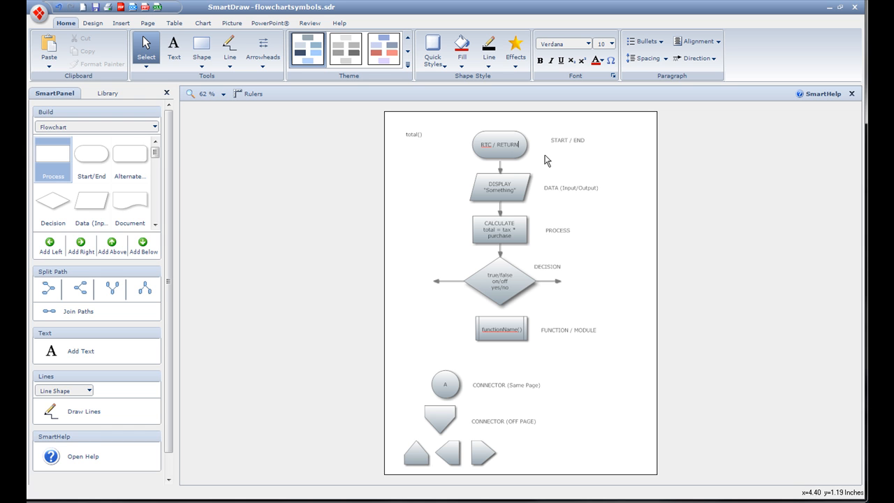
# Move the function/module shape up beside the PROCESS label and deselect.
pyautogui.click(501, 329)
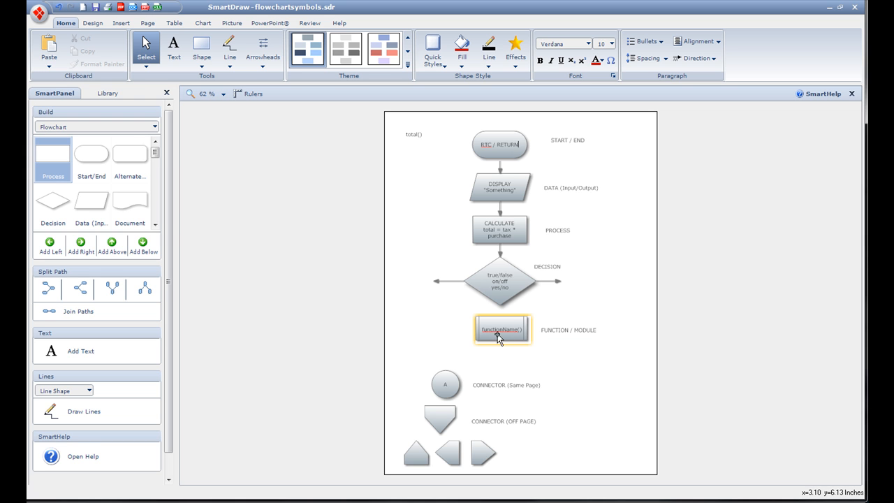
pyautogui.moveTo(502, 328); pyautogui.dragTo(617, 220)
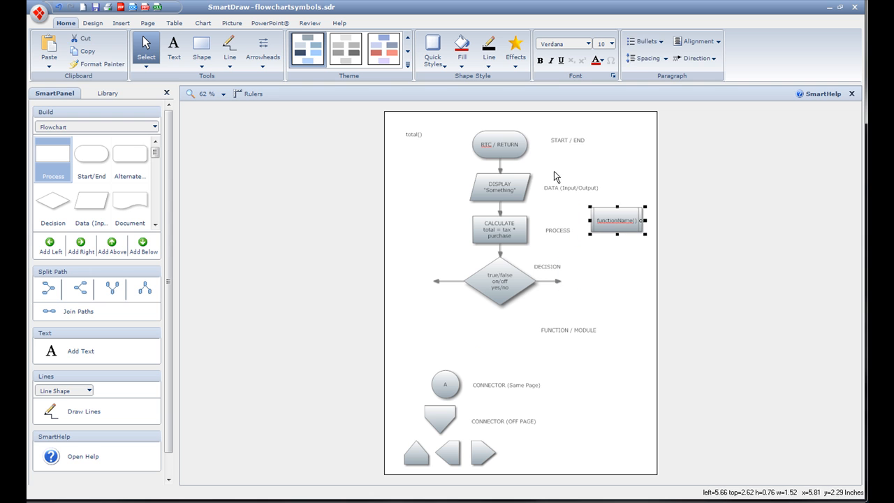
pyautogui.click(499, 144)
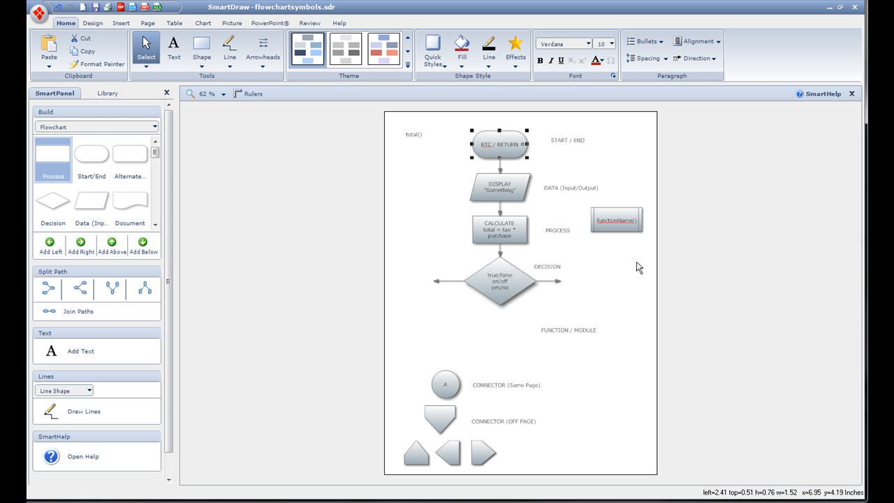
pyautogui.click(616, 257)
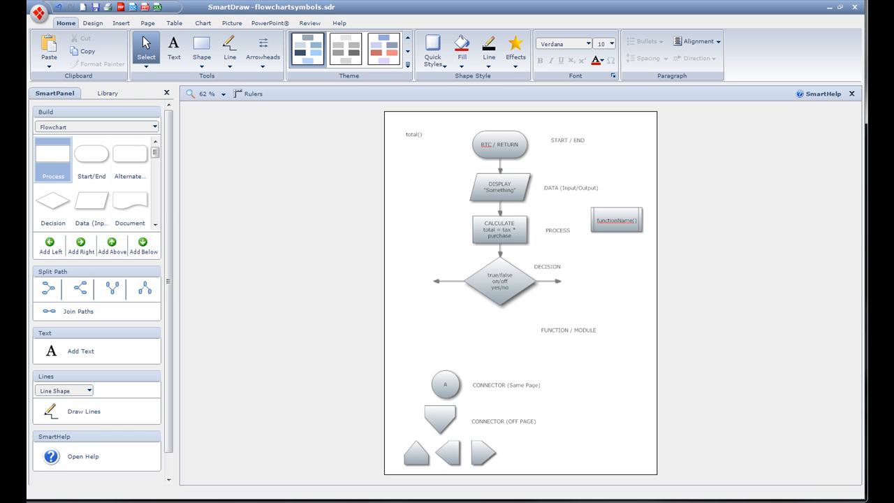
pyautogui.moveTo(661, 261)
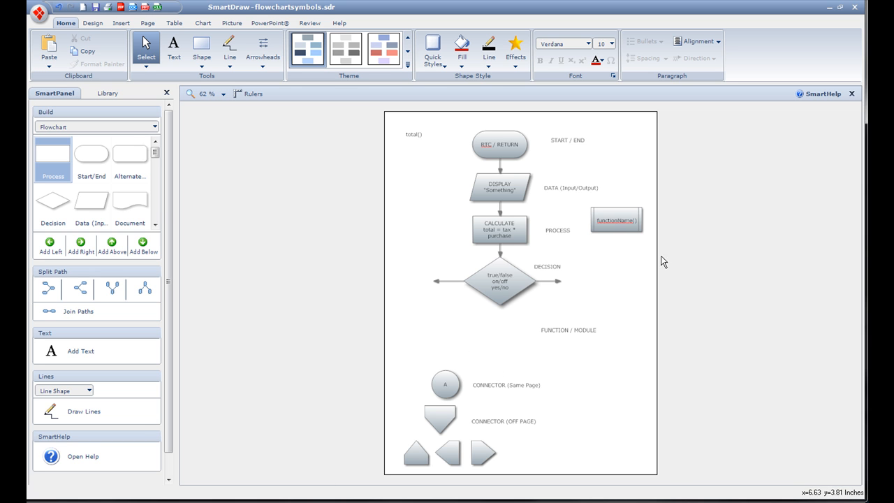
pyautogui.moveTo(448, 202)
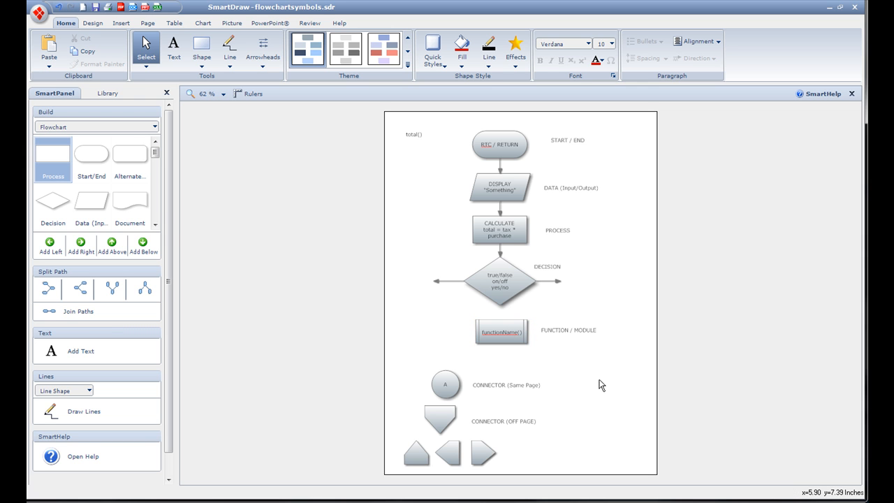
pyautogui.moveTo(406, 374)
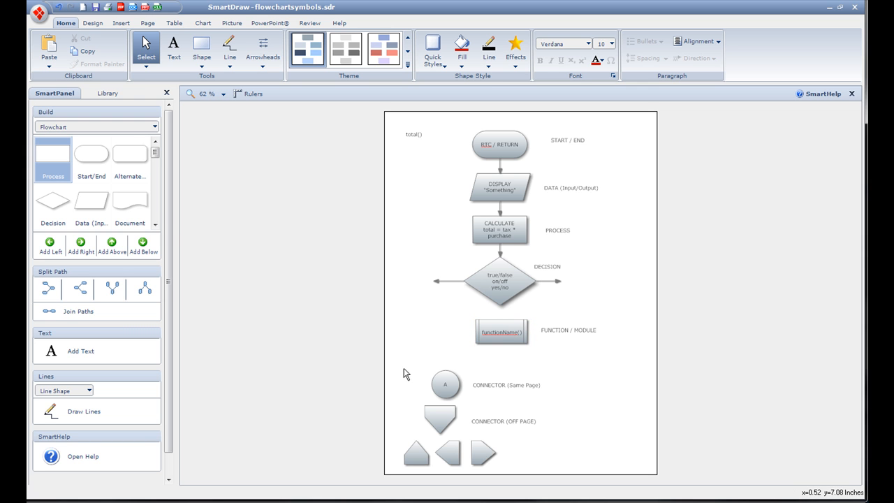
pyautogui.moveTo(396, 372)
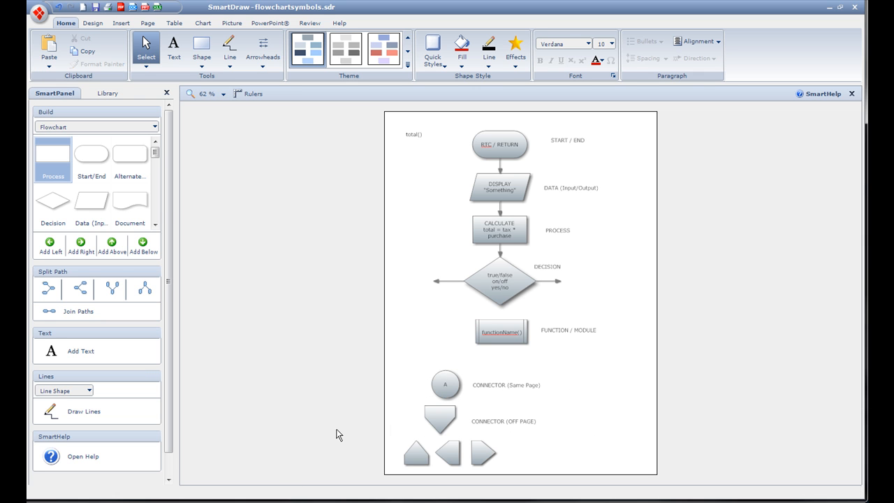
pyautogui.click(439, 419)
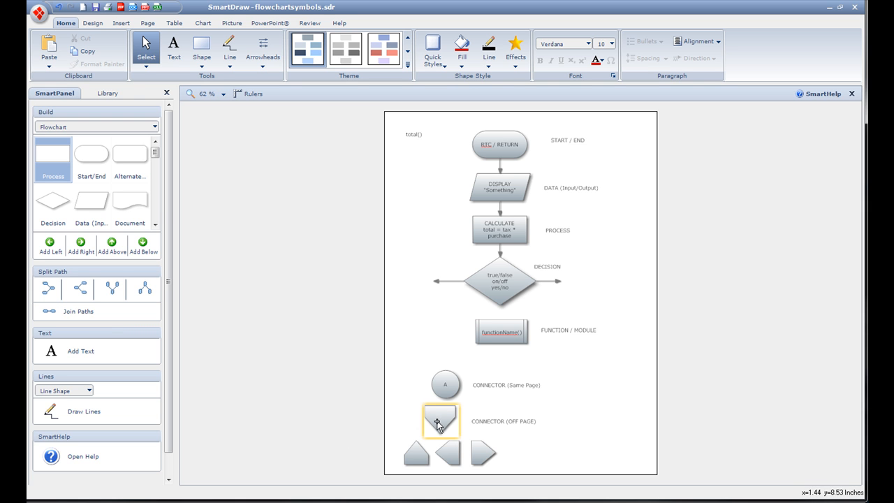
pyautogui.click(447, 453)
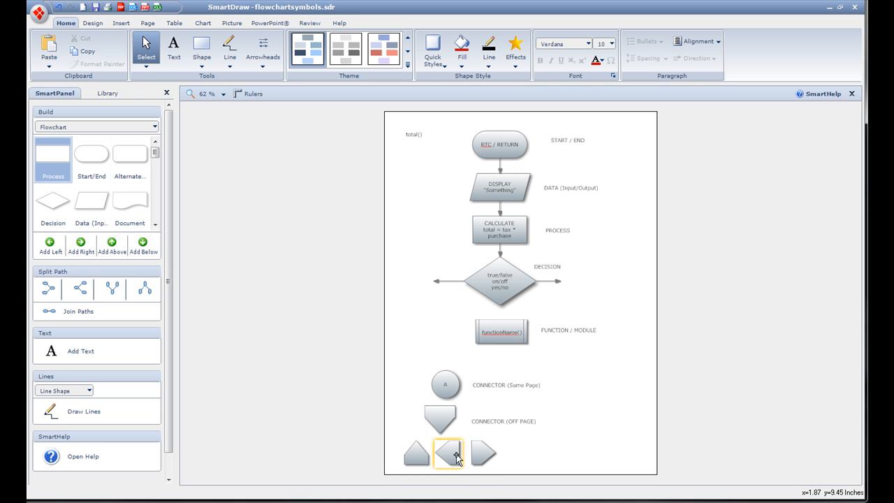
pyautogui.click(416, 452)
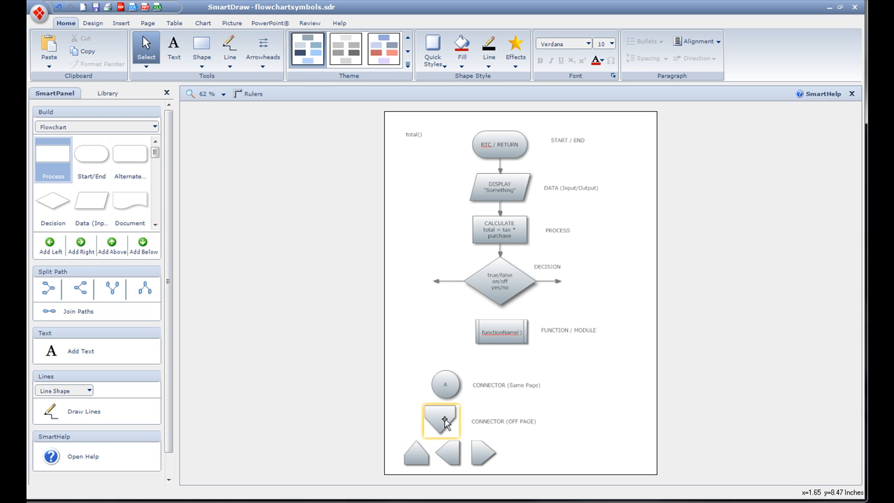
pyautogui.moveTo(438, 430)
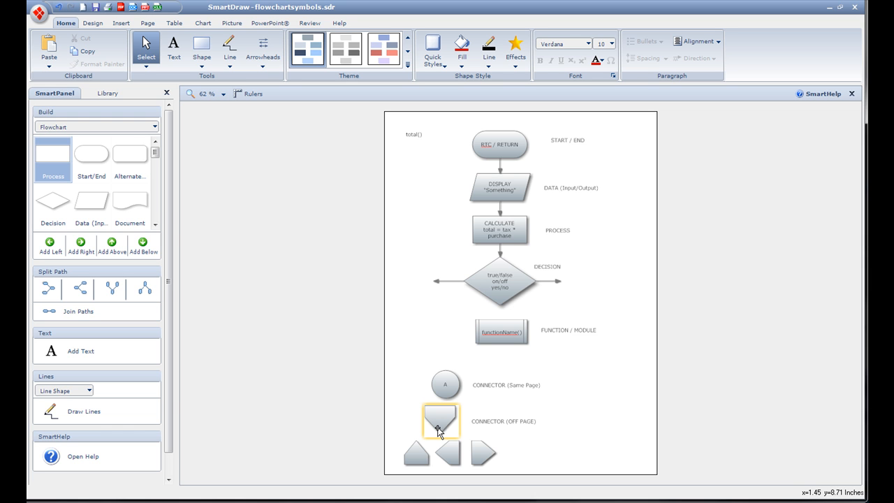
pyautogui.click(447, 453)
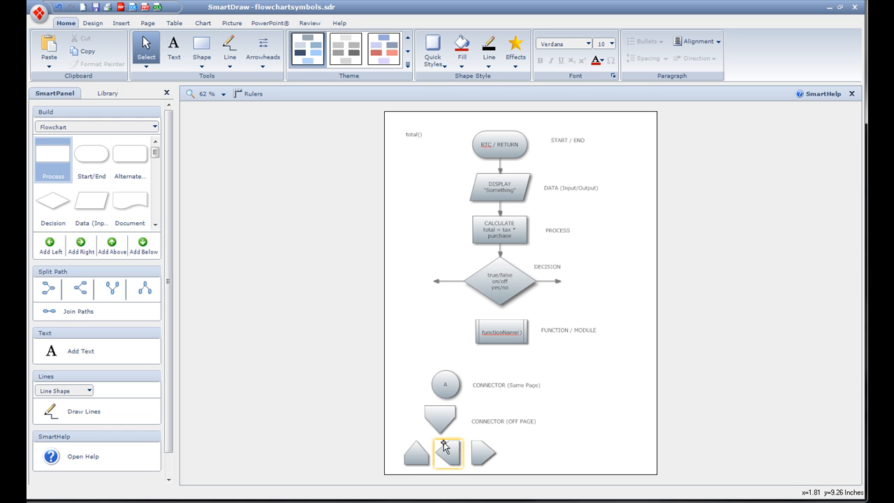
pyautogui.click(440, 418)
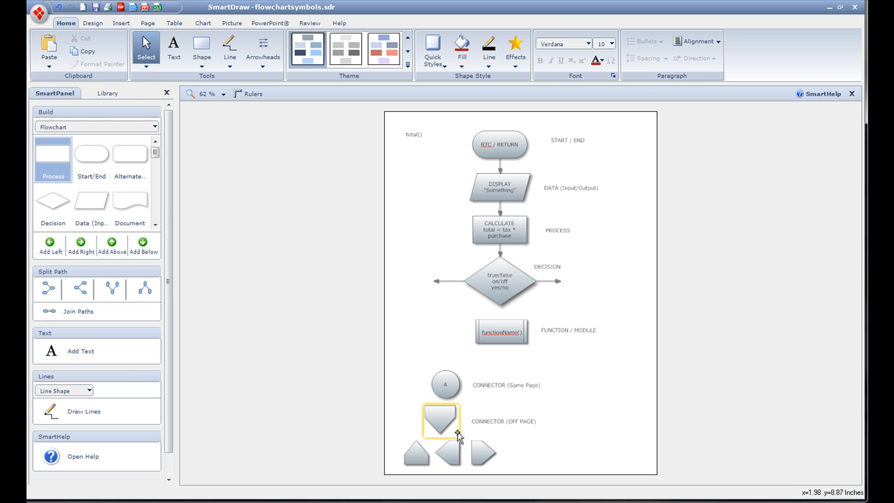
pyautogui.click(445, 385)
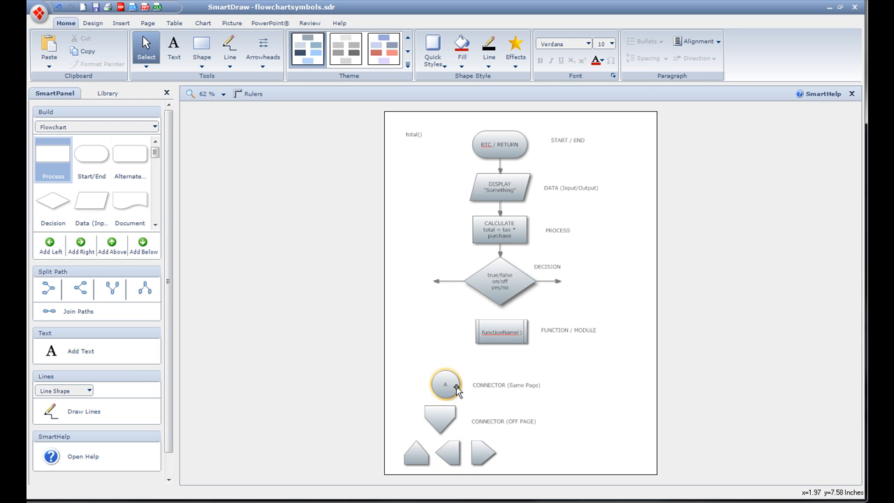
pyautogui.moveTo(416, 384)
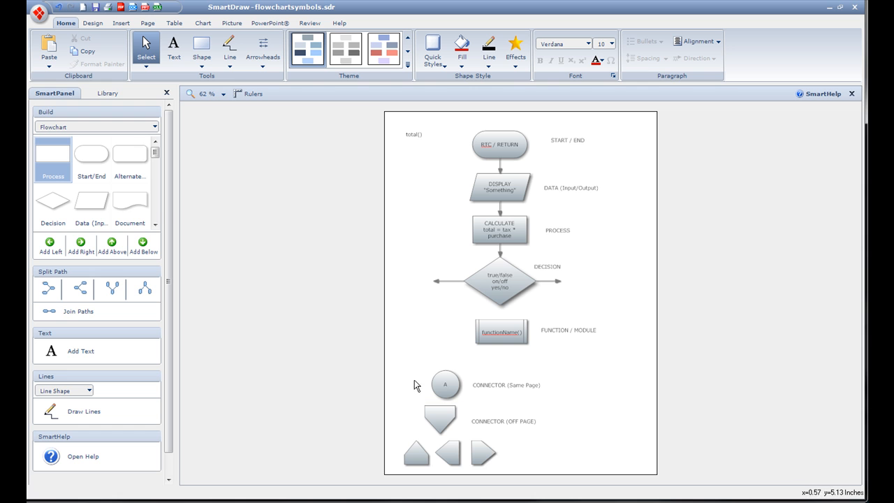
pyautogui.moveTo(357, 172)
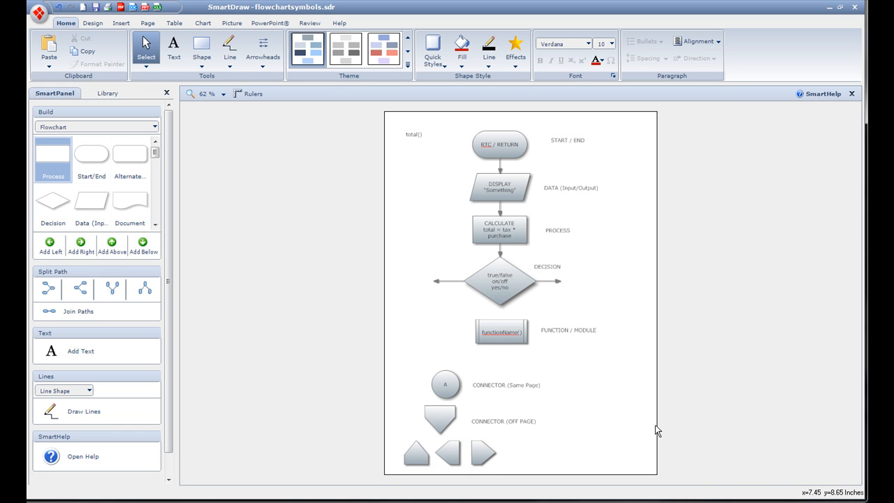
pyautogui.click(440, 419)
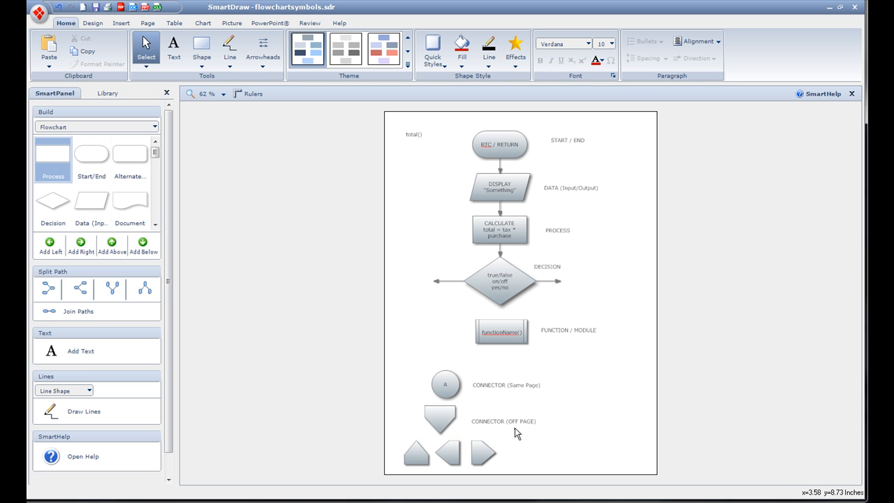
pyautogui.click(440, 419)
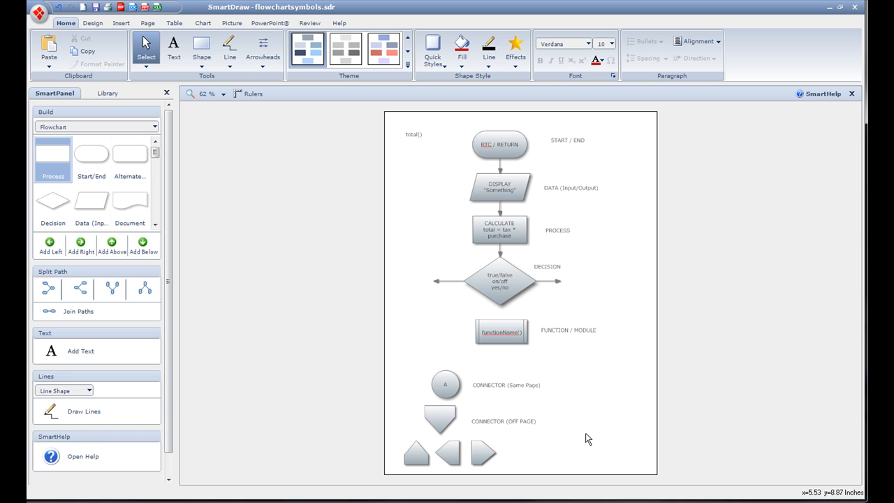
pyautogui.click(438, 419)
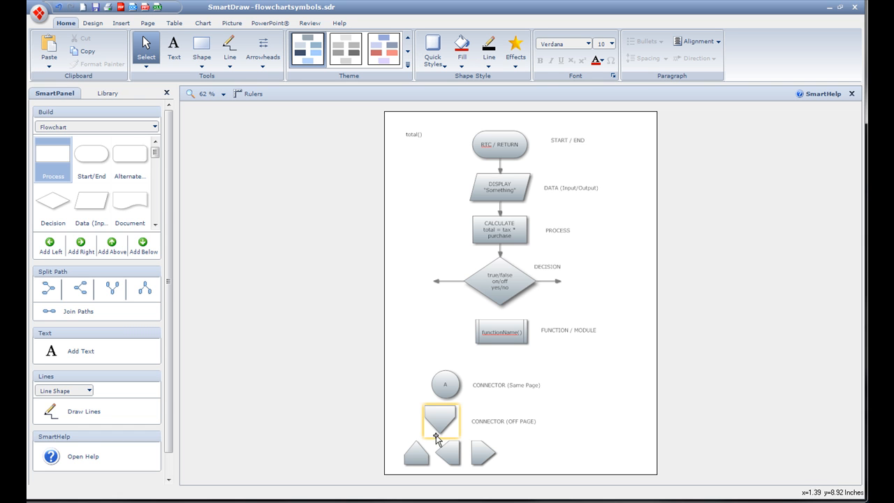
pyautogui.click(418, 183)
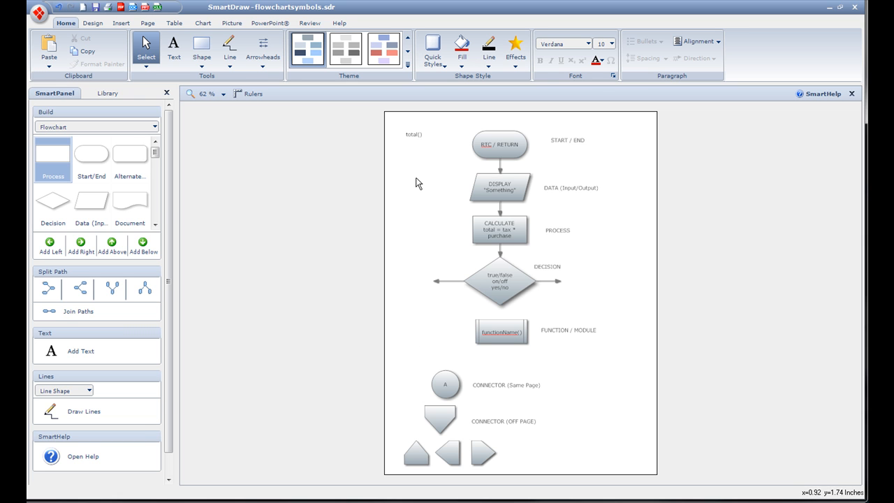
pyautogui.moveTo(429, 214)
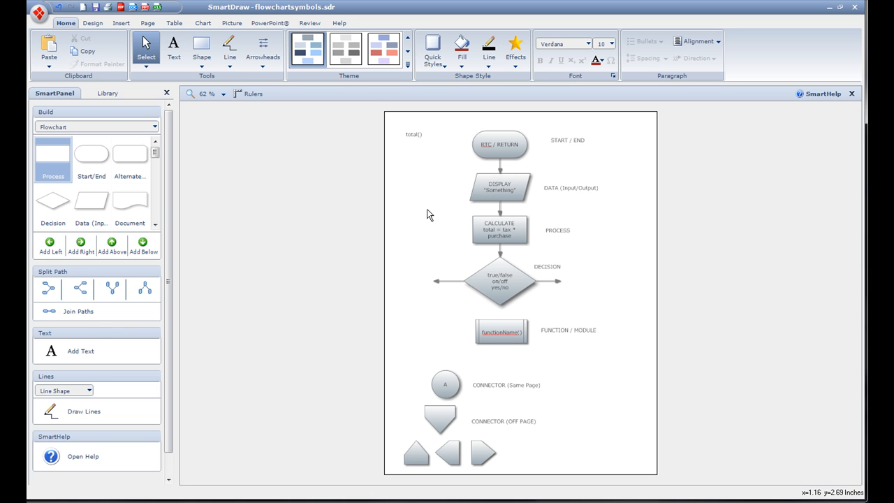
pyautogui.moveTo(753, 239)
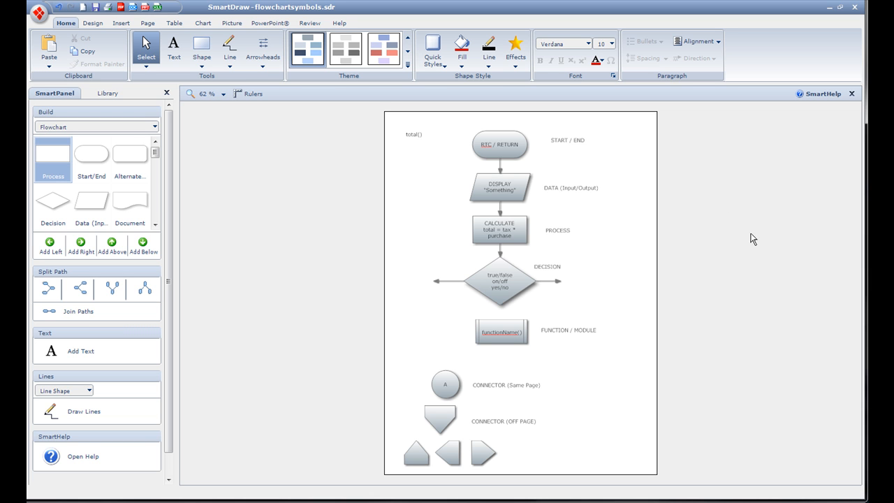
pyautogui.moveTo(803, 294)
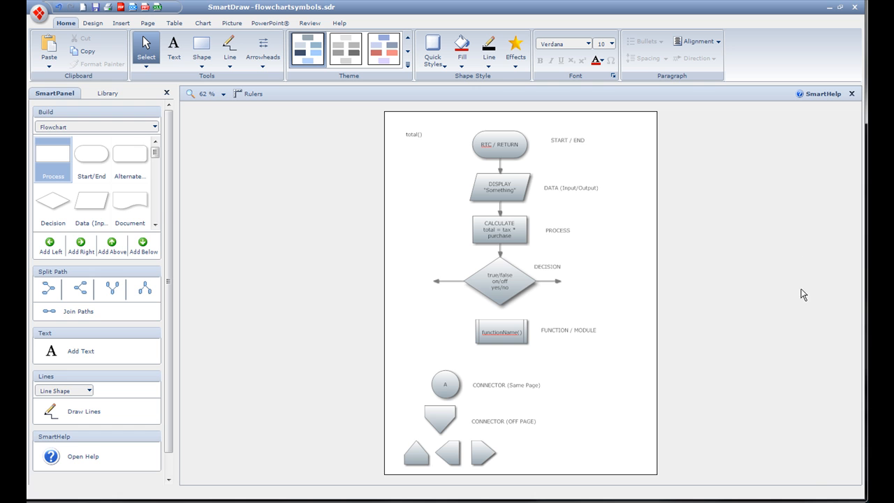
pyautogui.moveTo(466, 370)
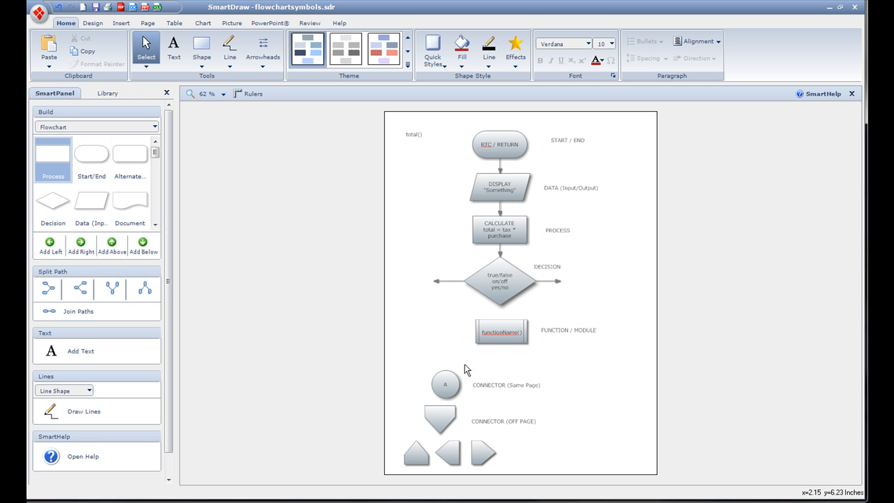
pyautogui.click(503, 421)
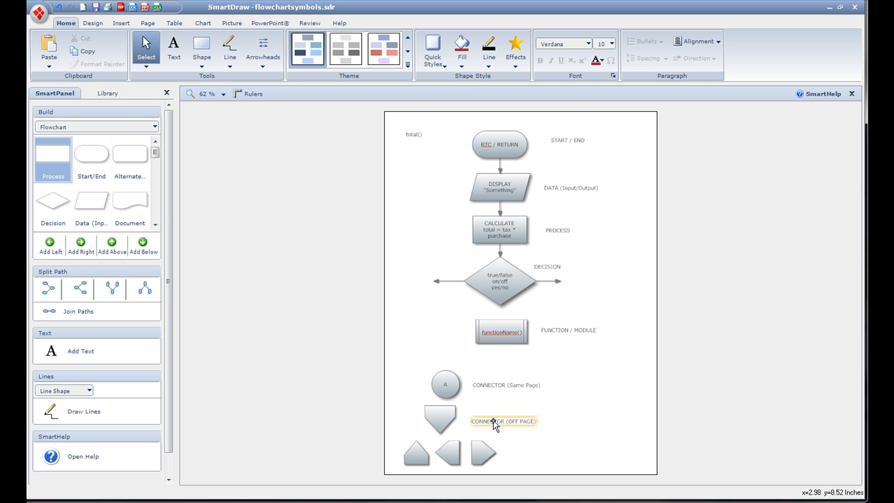
pyautogui.moveTo(509, 410)
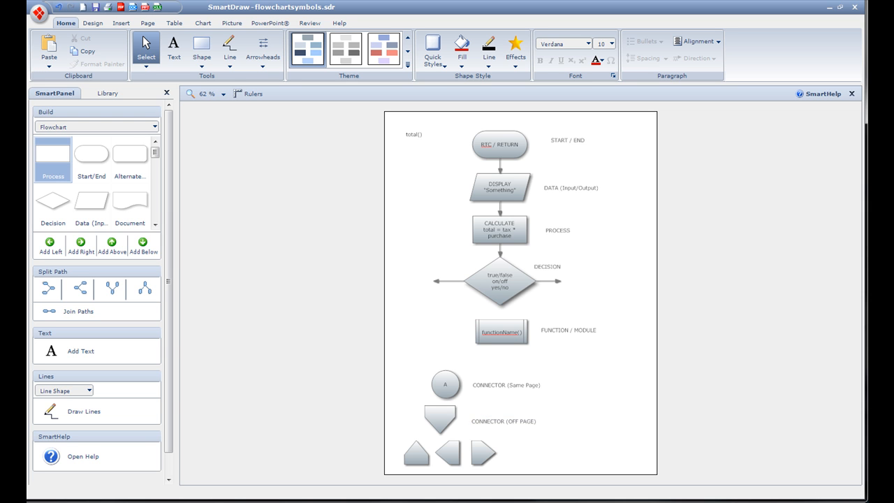
pyautogui.moveTo(511, 457)
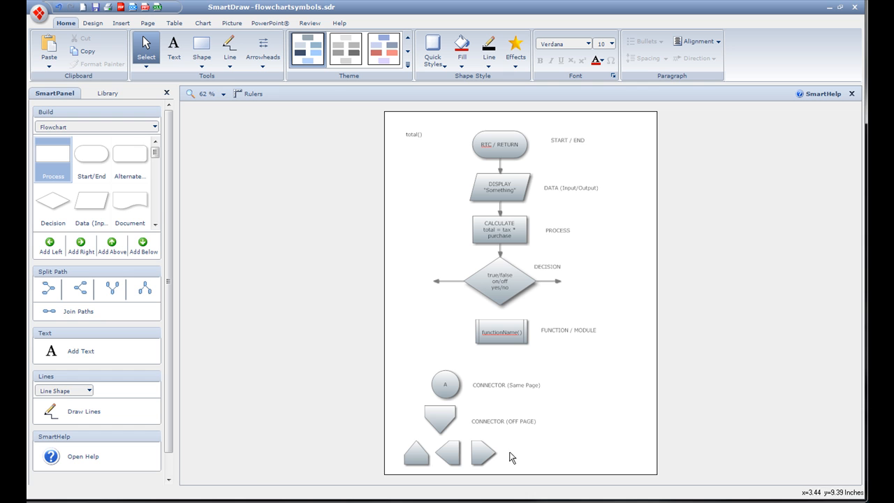
pyautogui.moveTo(572, 436)
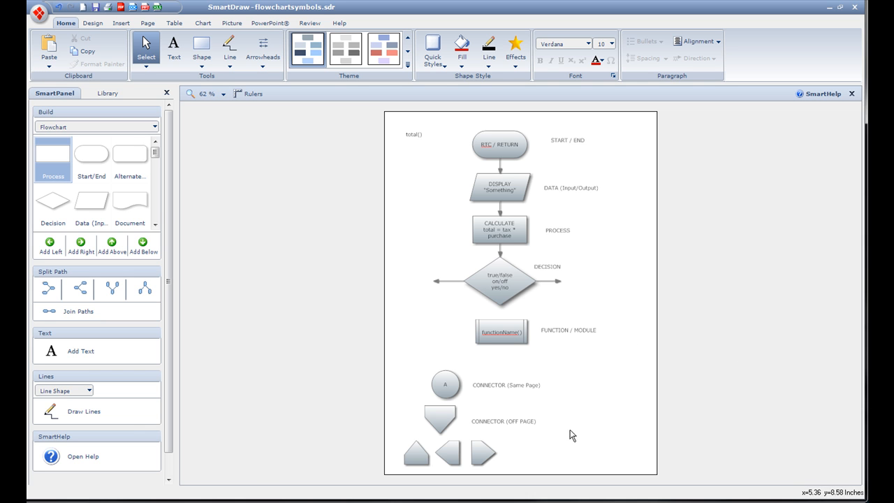
pyautogui.moveTo(409, 432)
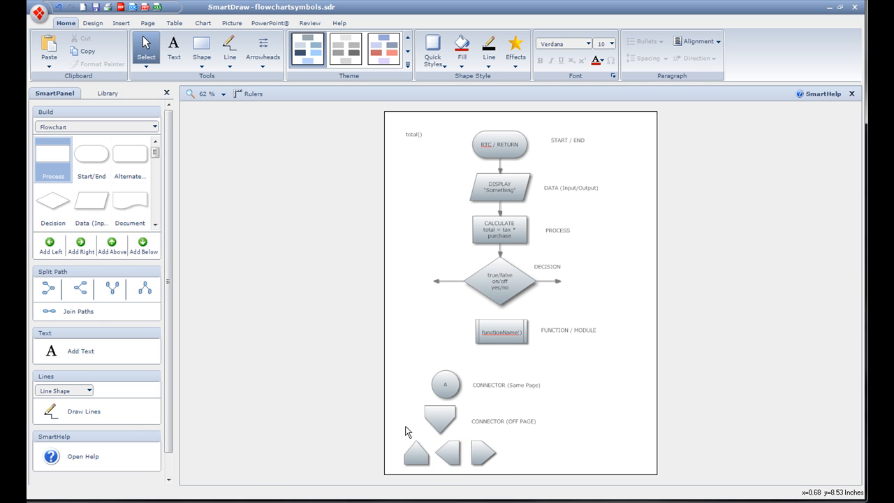
pyautogui.moveTo(557, 381)
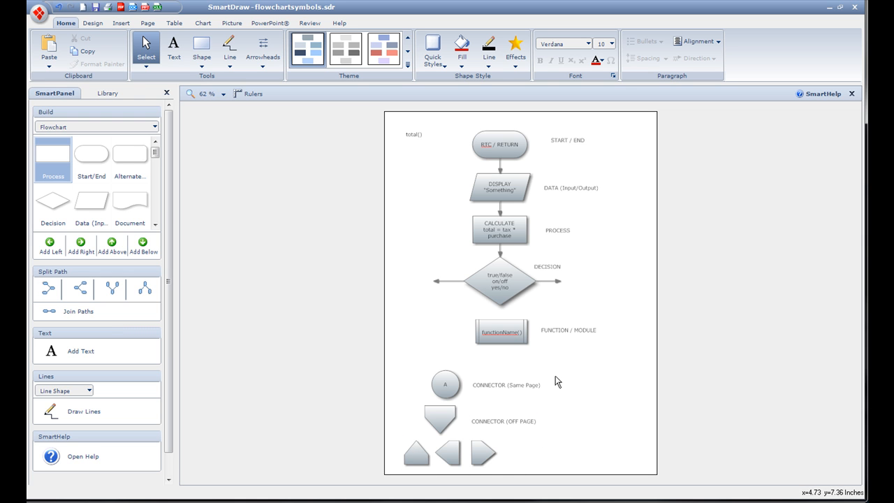
# Select connector circle A, then the downward, right- and left-pointing off-page connectors.
pyautogui.click(504, 384)
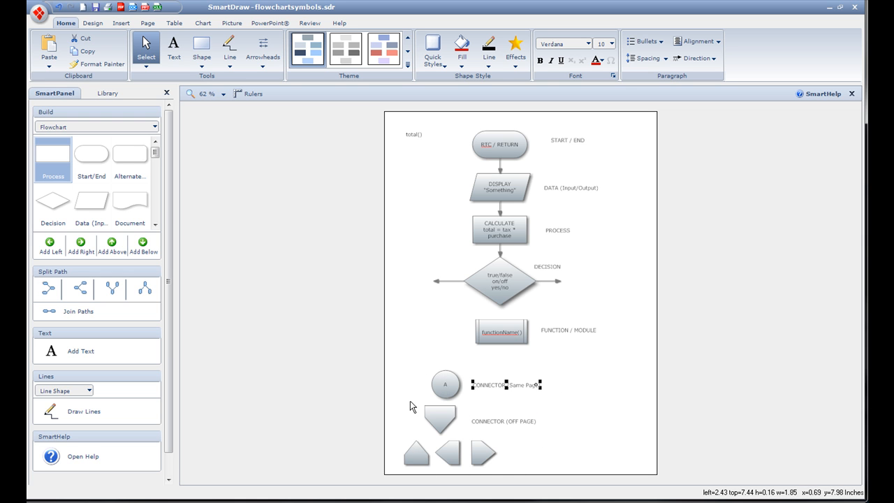
pyautogui.click(446, 384)
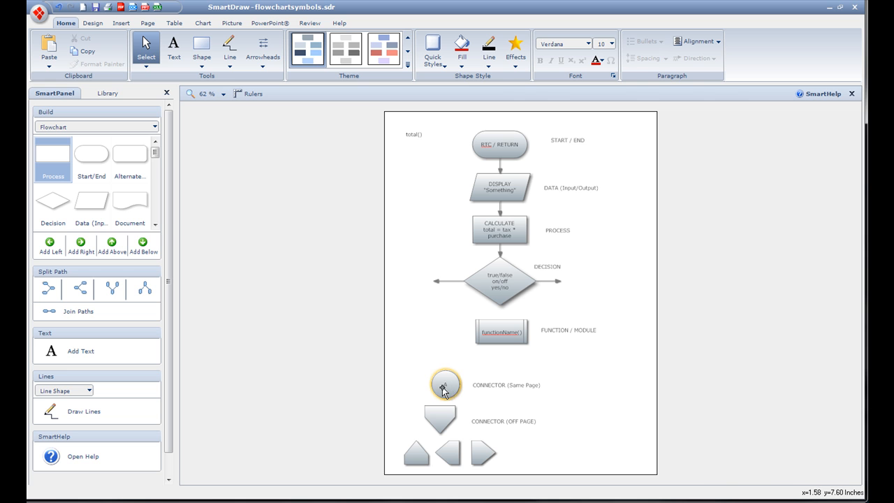
pyautogui.click(445, 385)
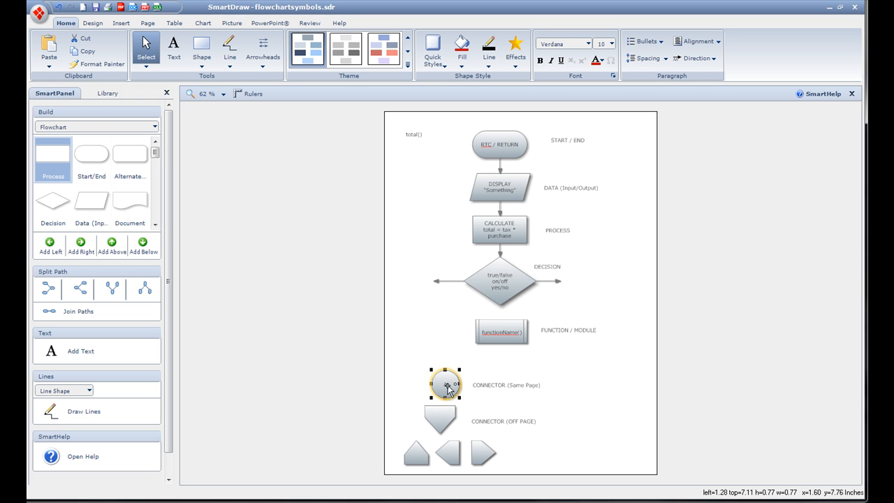
pyautogui.moveTo(445, 388)
pyautogui.write('A')
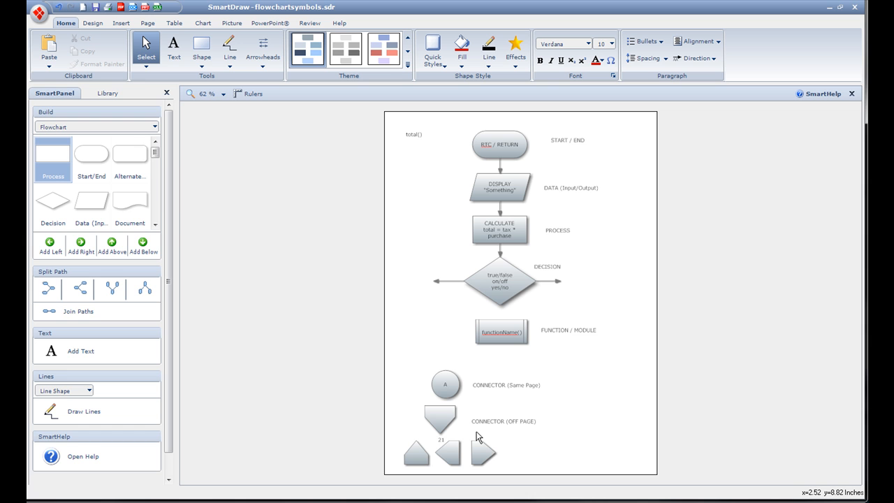
pyautogui.click(440, 419)
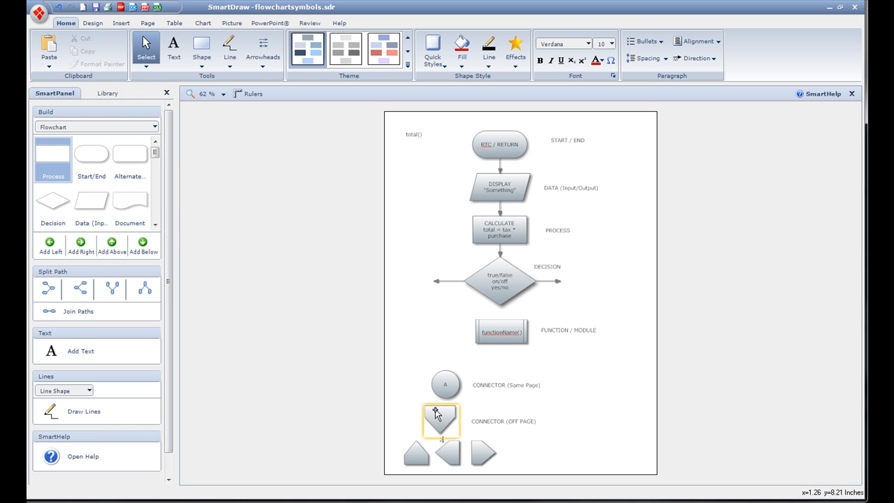
pyautogui.click(483, 452)
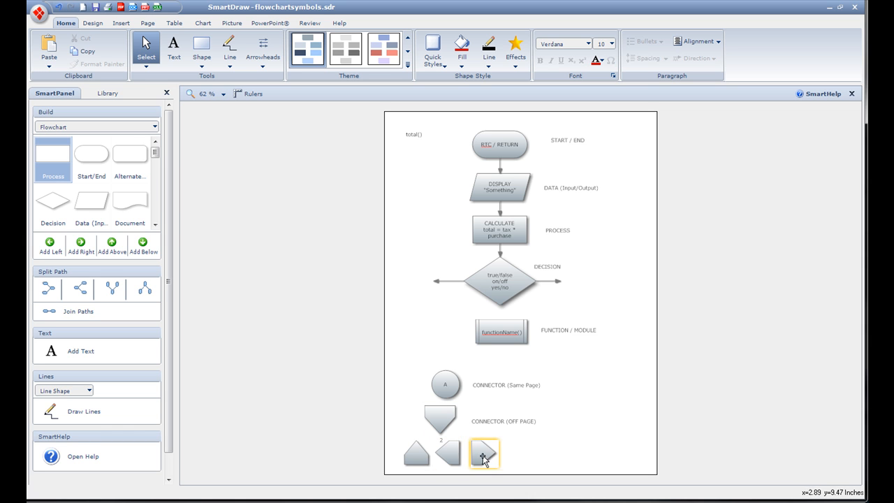
pyautogui.click(484, 452)
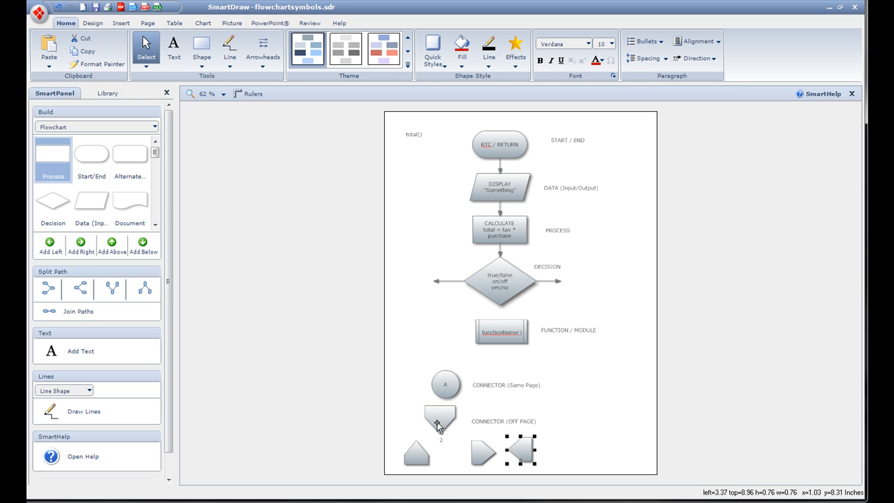
pyautogui.moveTo(583, 433)
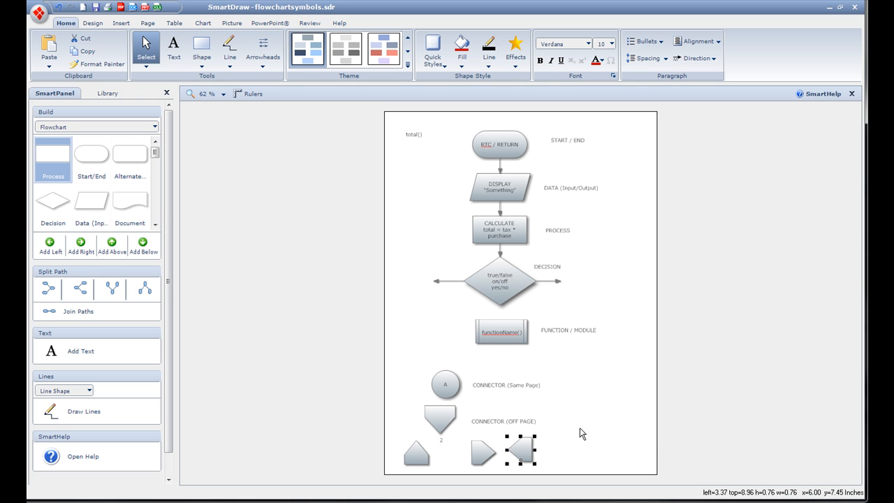
pyautogui.click(445, 384)
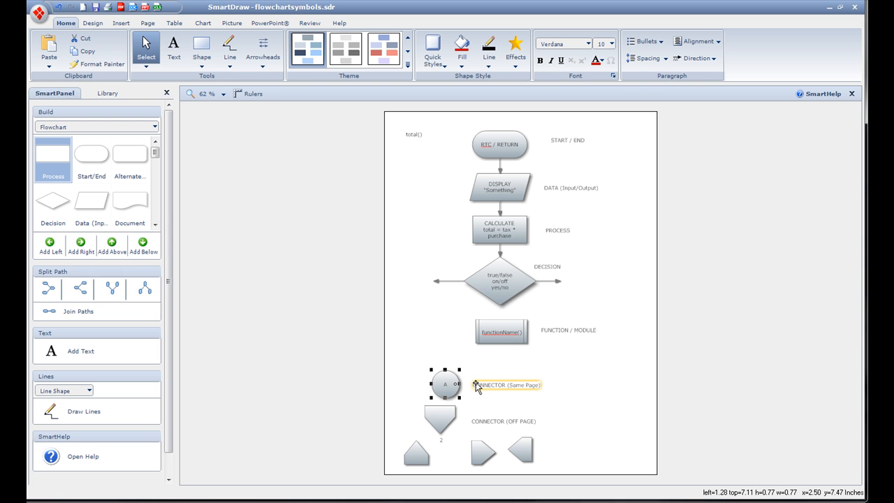
# Duplicate connector circle A and place the copy at the page's top right.
pyautogui.moveTo(445, 384); pyautogui.dragTo(417, 144)
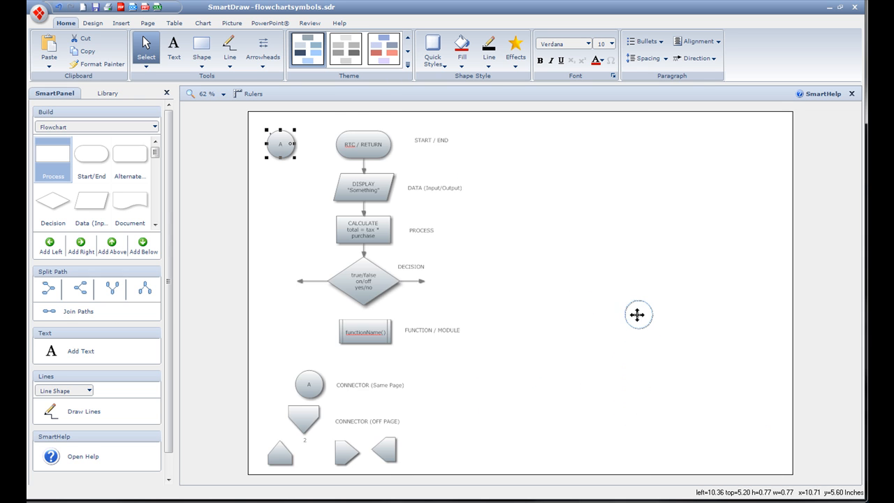
pyautogui.moveTo(659, 167)
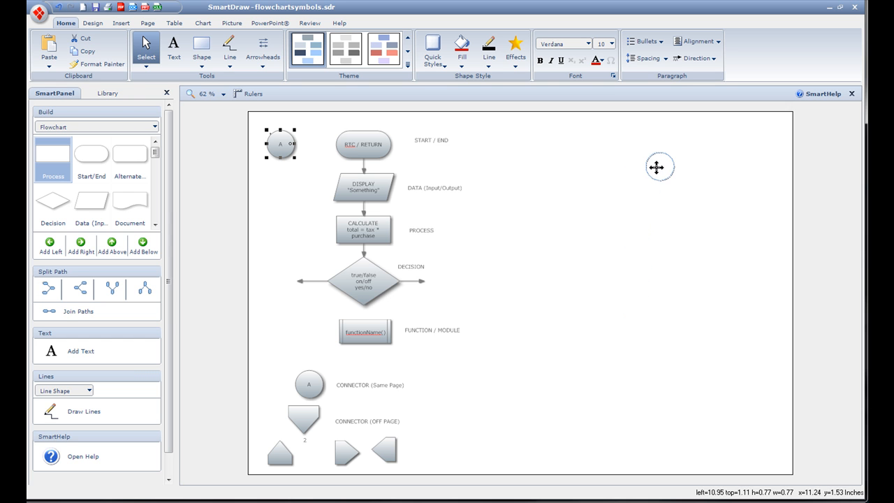
pyautogui.moveTo(280, 143); pyautogui.dragTo(660, 168)
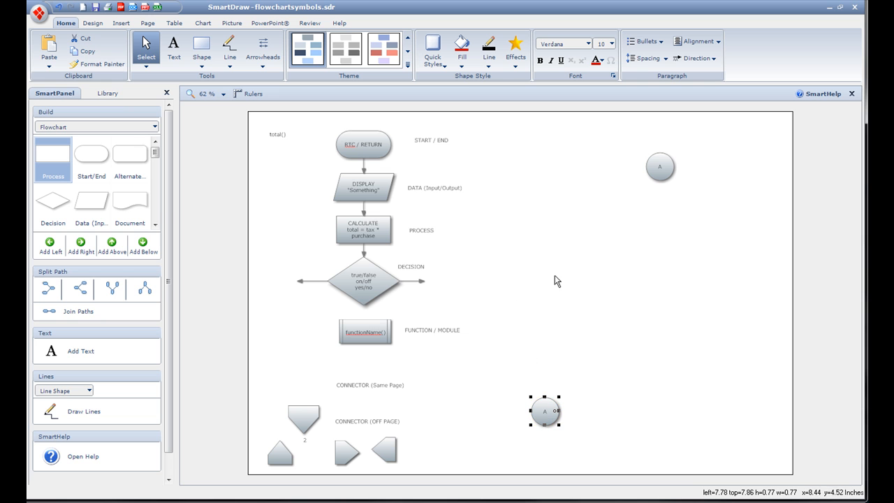
pyautogui.click(557, 281)
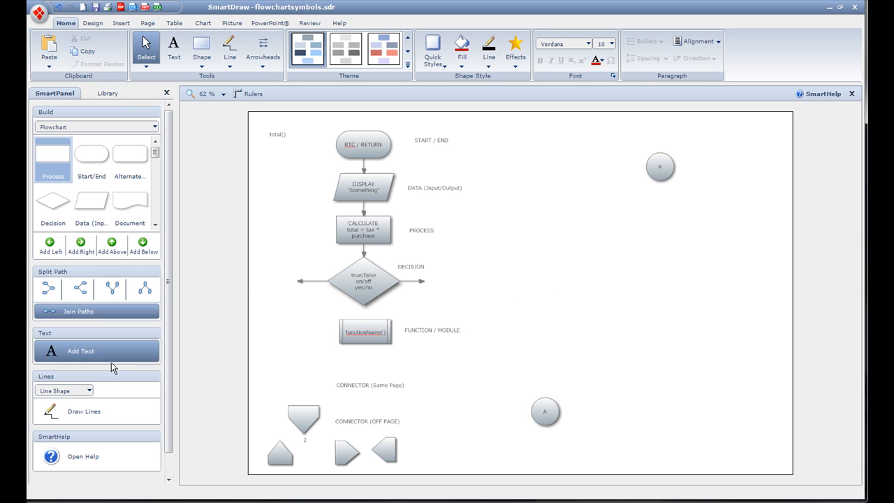
pyautogui.click(230, 49)
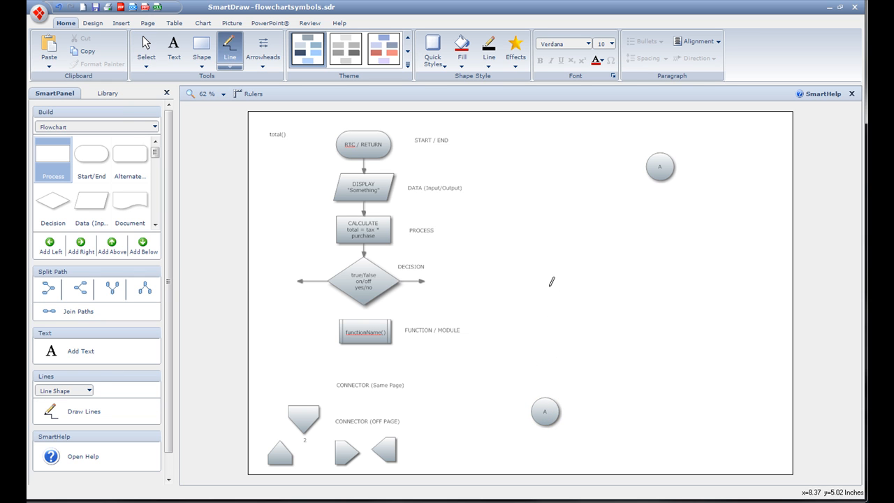
# Draw a line from the functionName() shape to the lower connector A circle.
pyautogui.moveTo(366, 330); pyautogui.dragTo(545, 410)
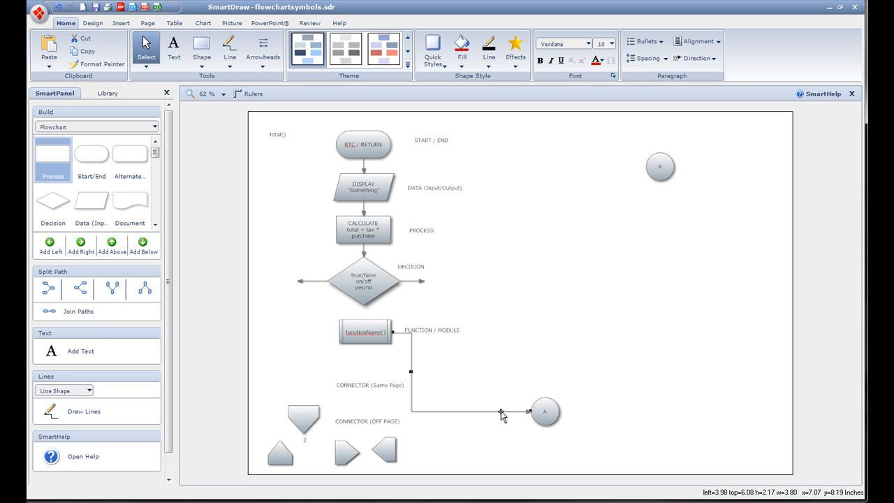
pyautogui.click(545, 412)
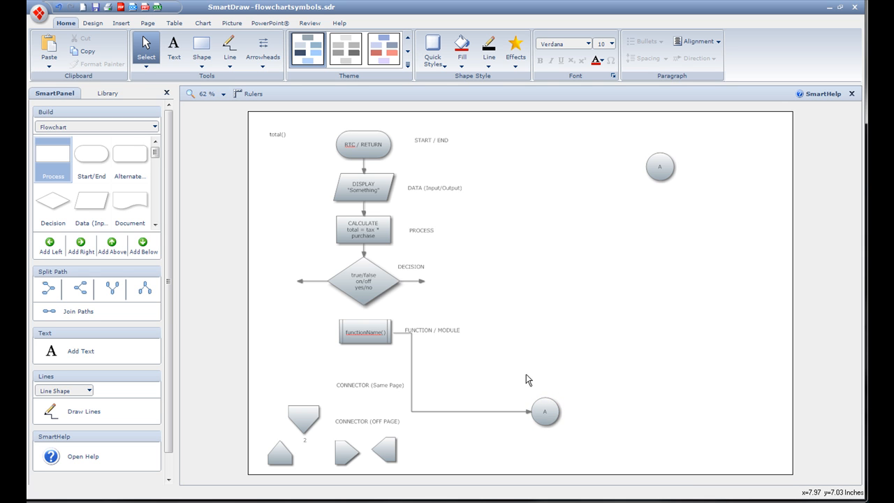
pyautogui.moveTo(520, 187)
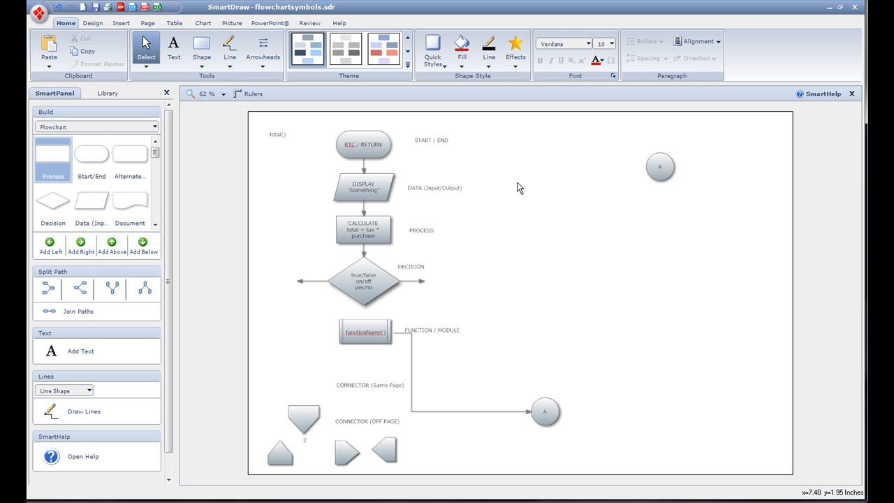
pyautogui.moveTo(545, 496)
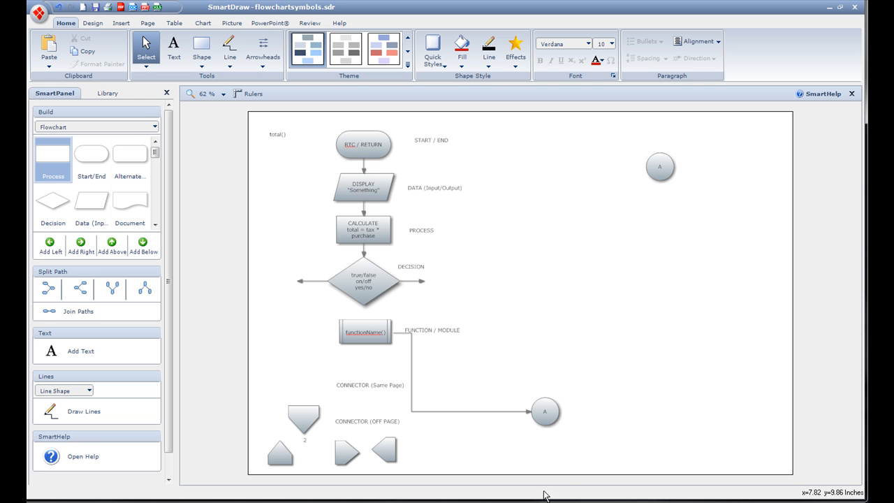
pyautogui.moveTo(477, 392)
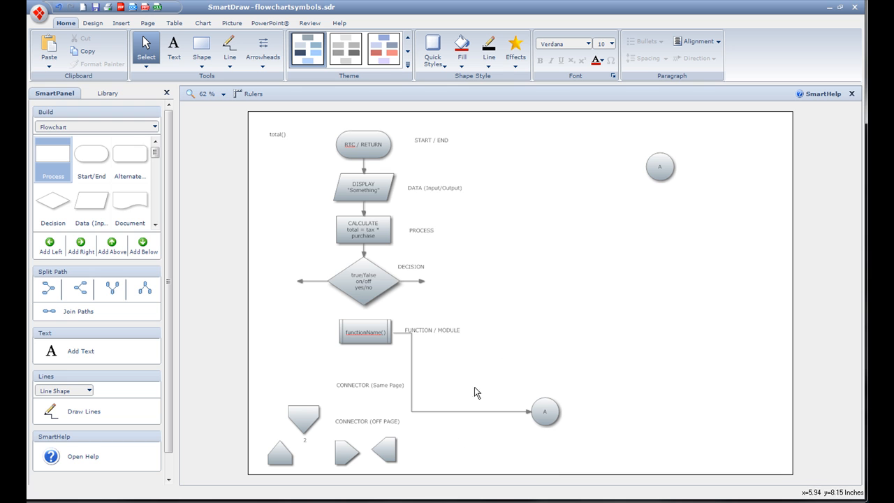
pyautogui.moveTo(708, 318)
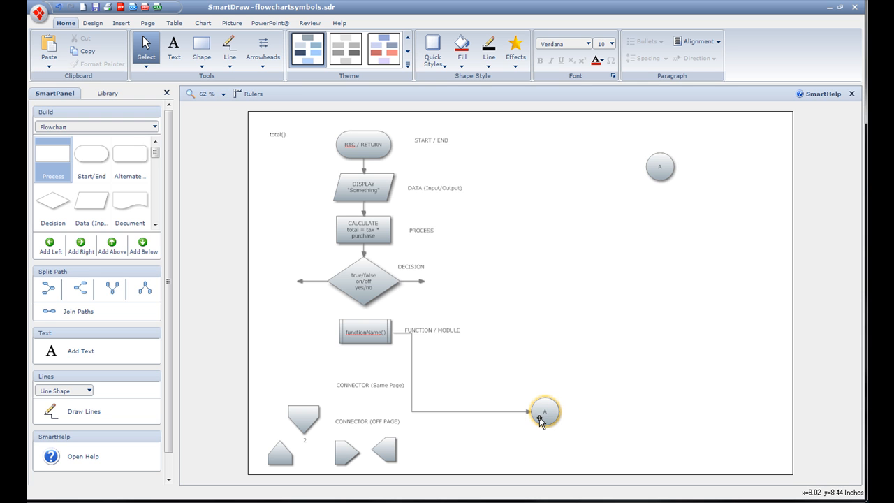
pyautogui.moveTo(548, 423)
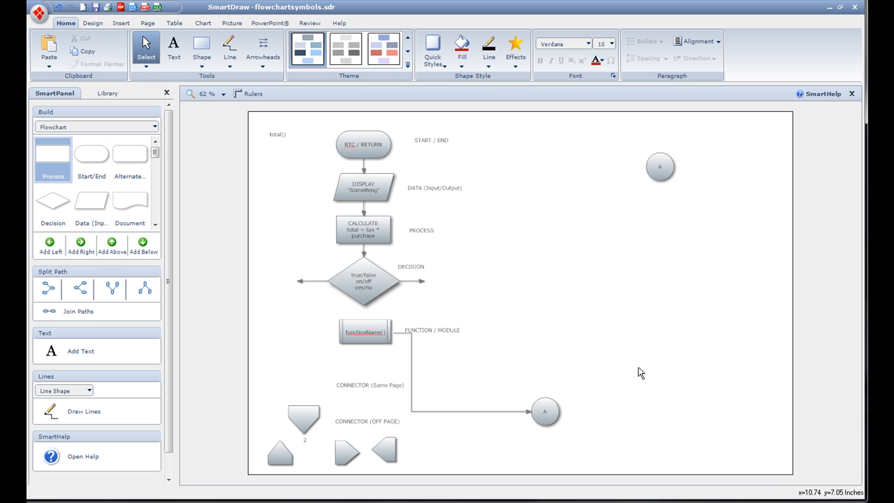
pyautogui.moveTo(466, 311)
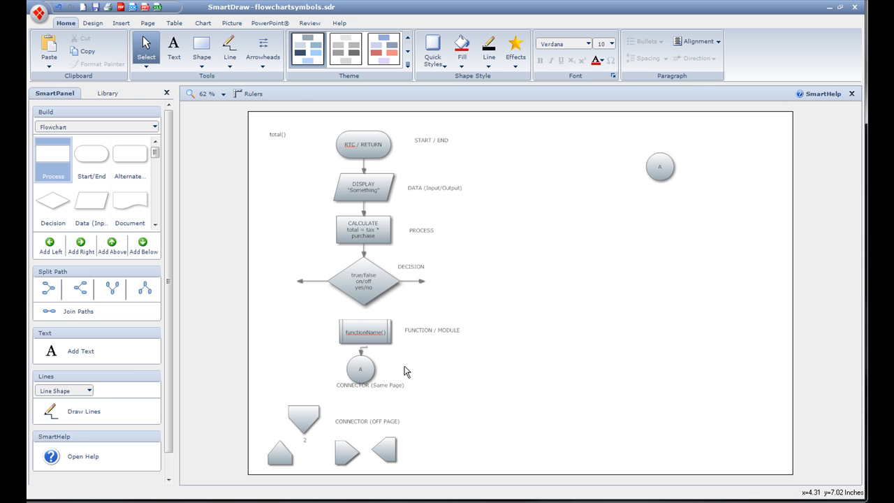
pyautogui.moveTo(528, 421)
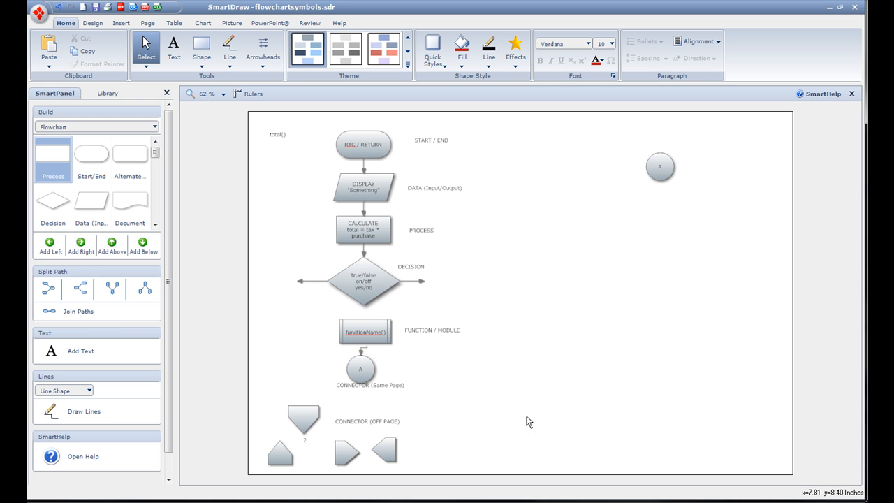
# Drag the upper connector A left toward START / END, then select the lower A.
pyautogui.click(659, 166)
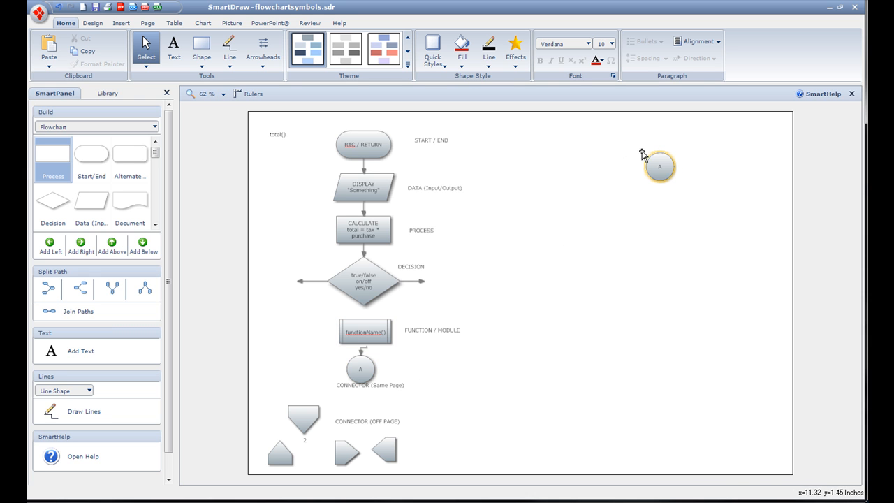
pyautogui.moveTo(658, 166); pyautogui.dragTo(569, 145)
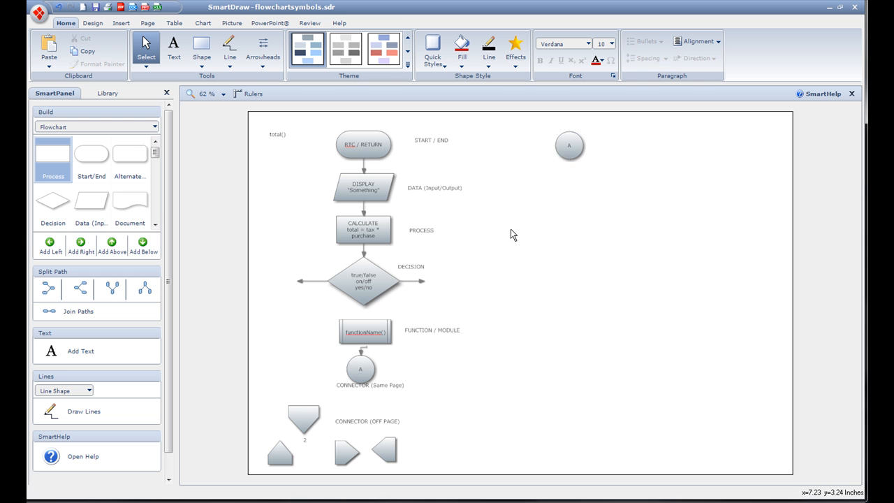
pyautogui.moveTo(427, 440)
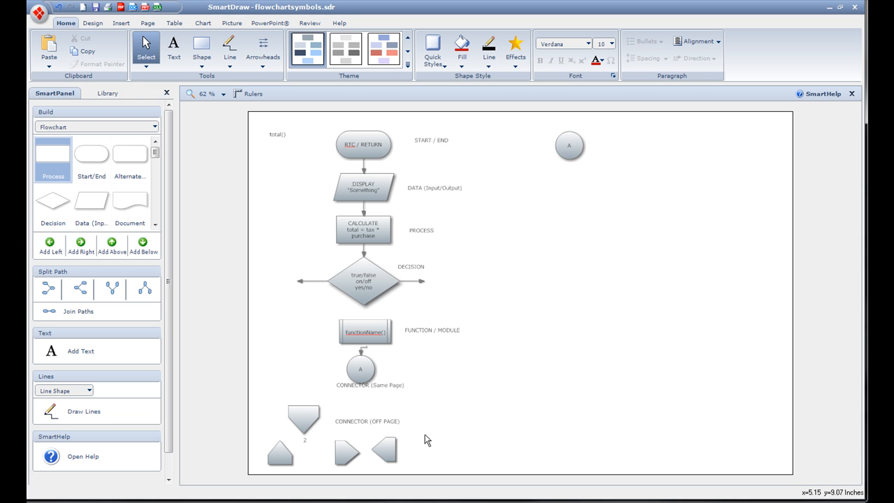
pyautogui.click(360, 368)
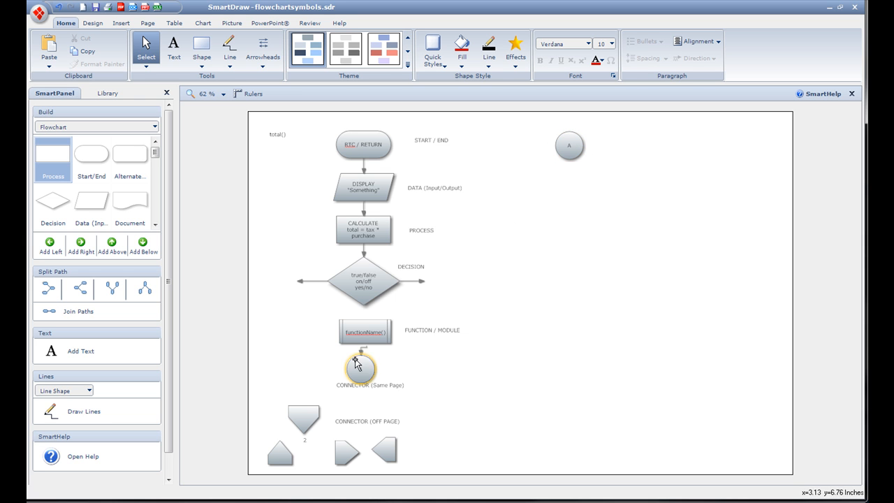
pyautogui.moveTo(361, 368)
pyautogui.write('A')
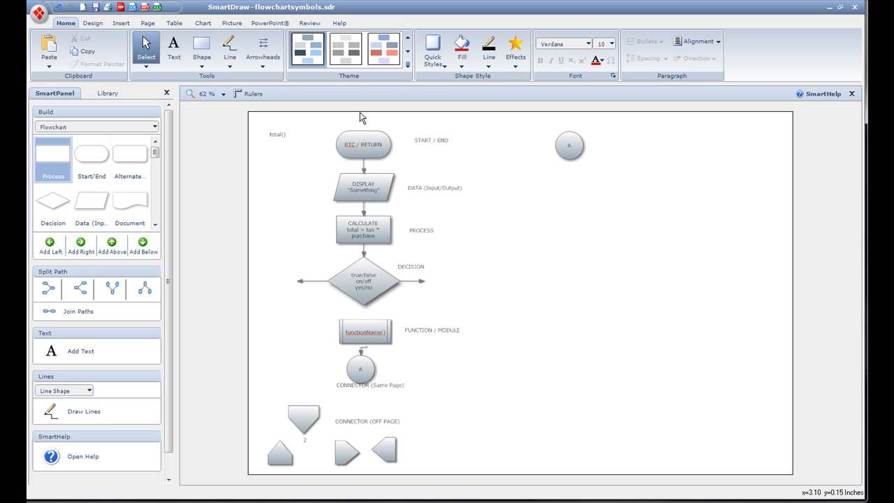
pyautogui.click(360, 368)
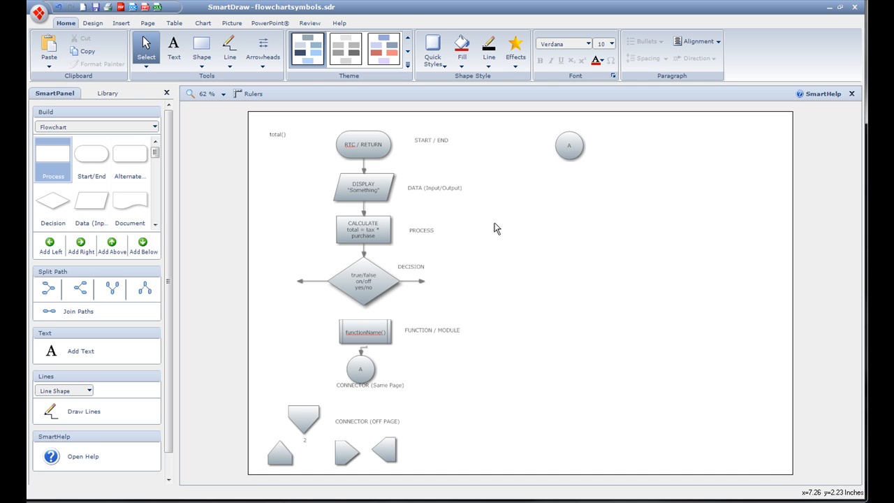
pyautogui.moveTo(506, 193)
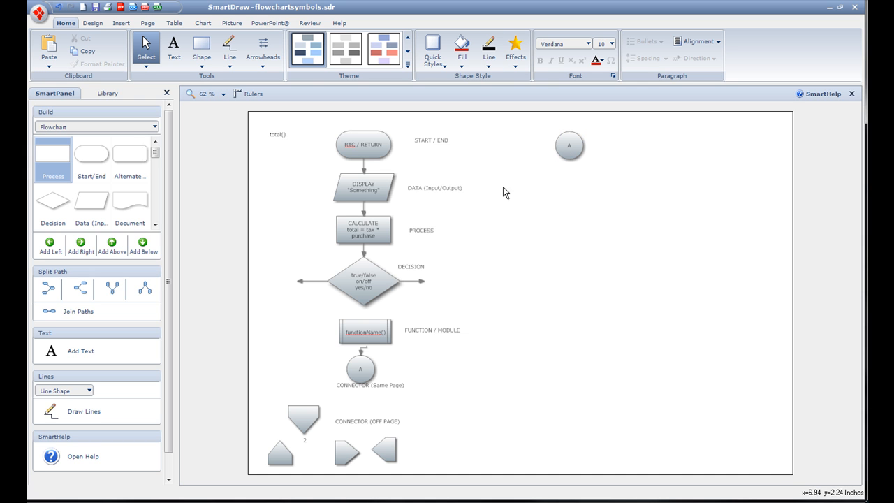
pyautogui.moveTo(520, 297)
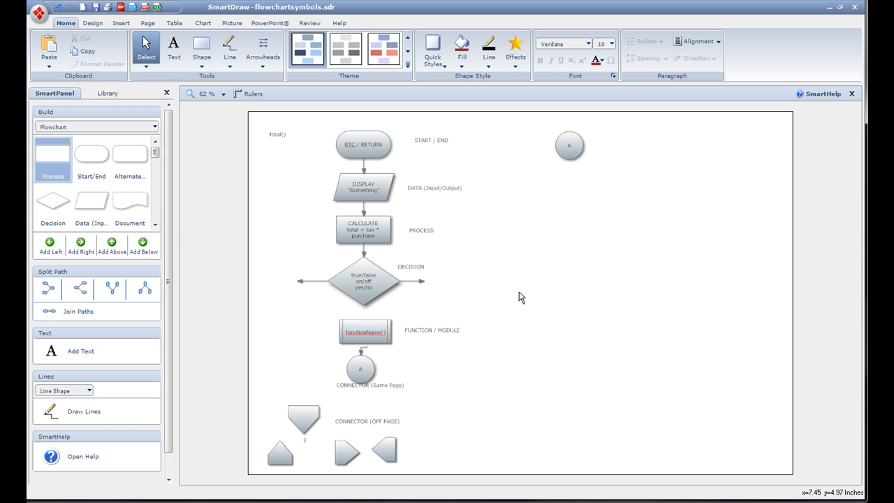
pyautogui.moveTo(808, 44)
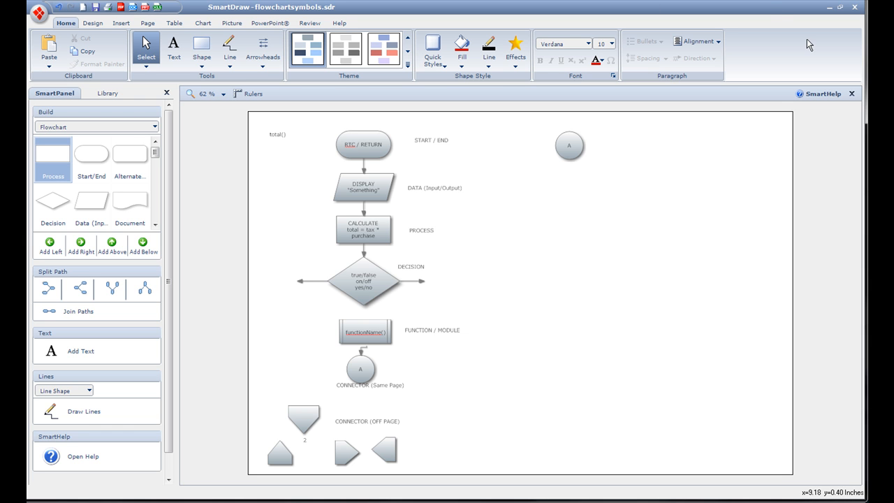
pyautogui.moveTo(785, 34)
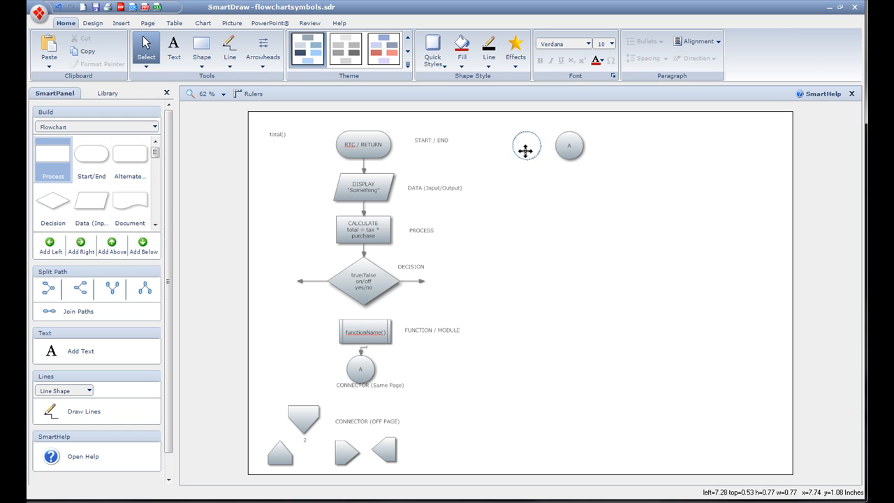
# Drop the upper A connector just right of the START / END label and deselect.
pyautogui.click(526, 146)
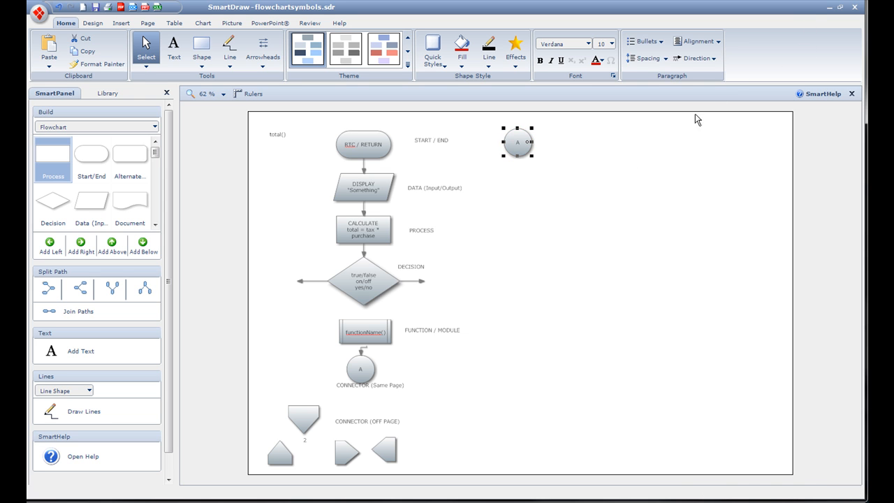
pyautogui.click(481, 290)
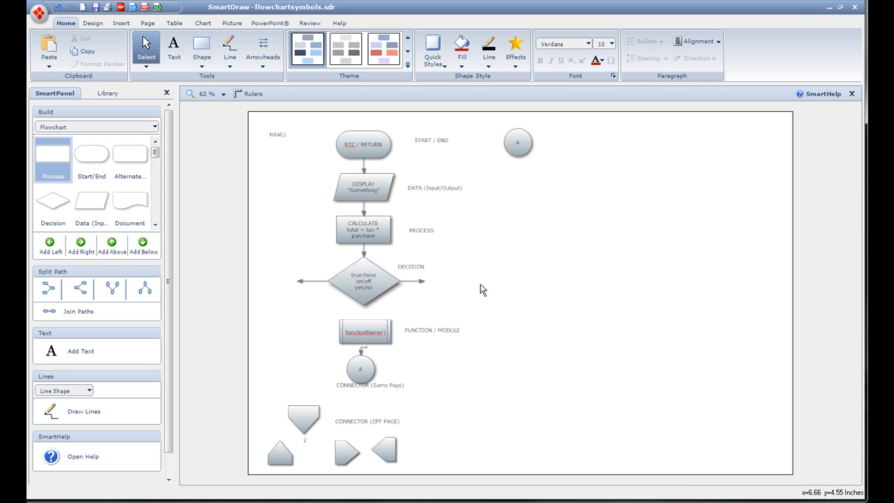
pyautogui.moveTo(421, 281)
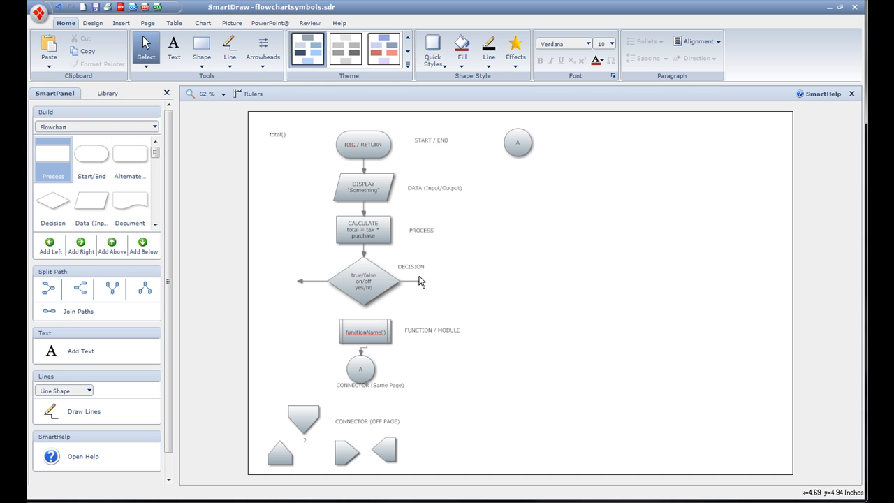
pyautogui.moveTo(465, 236)
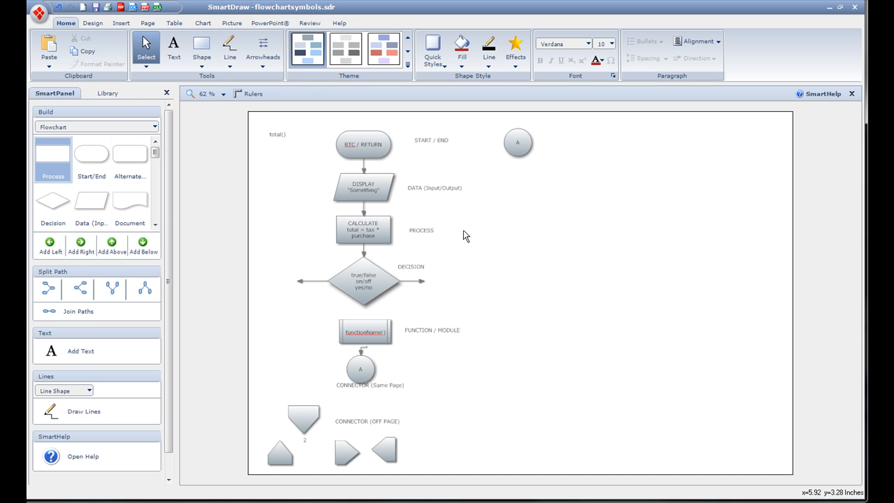
pyautogui.moveTo(527, 235)
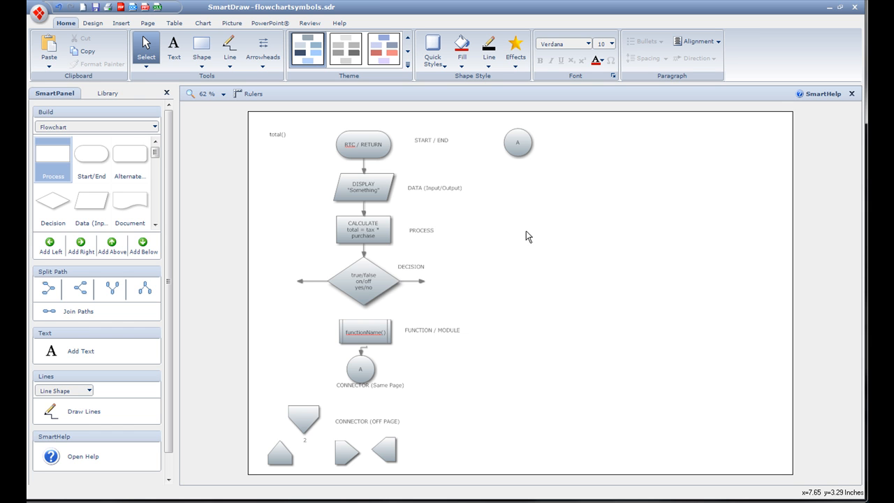
pyautogui.moveTo(536, 228)
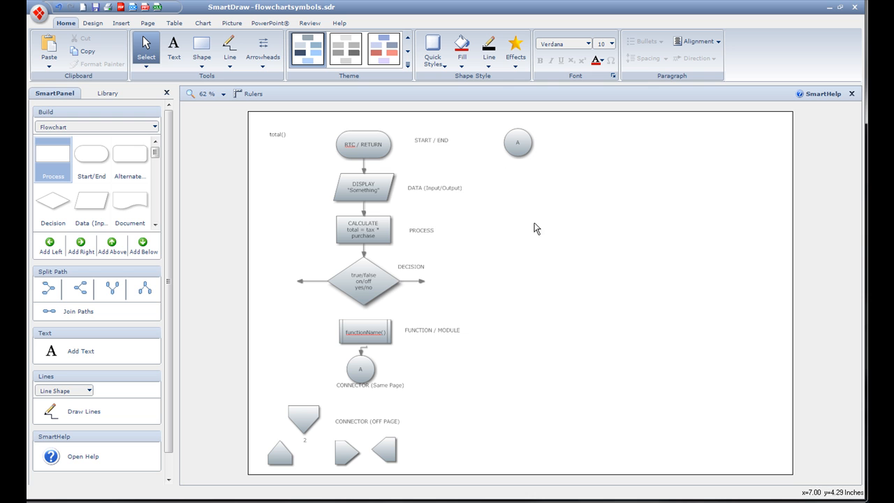
pyautogui.moveTo(334, 263)
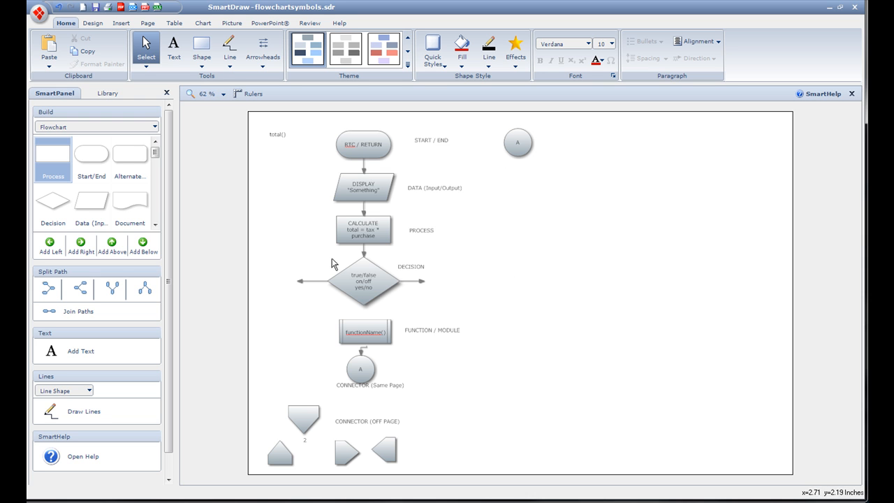
pyautogui.moveTo(347, 409)
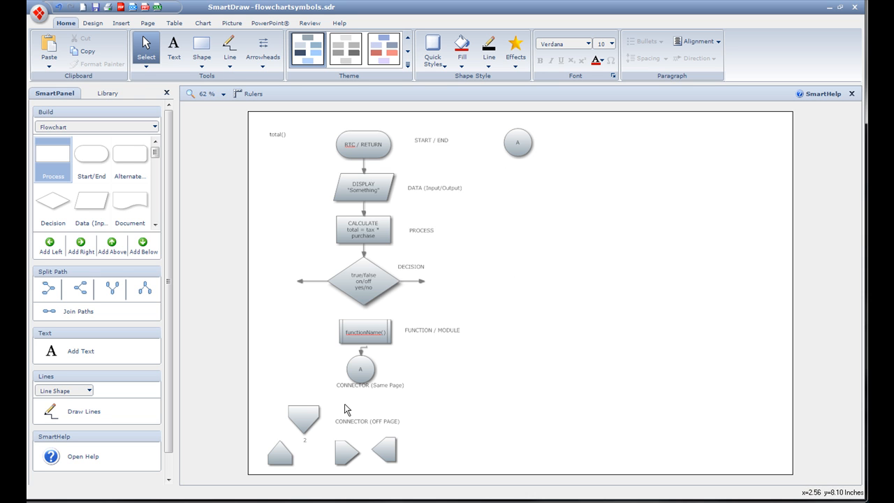
pyautogui.moveTo(400, 373)
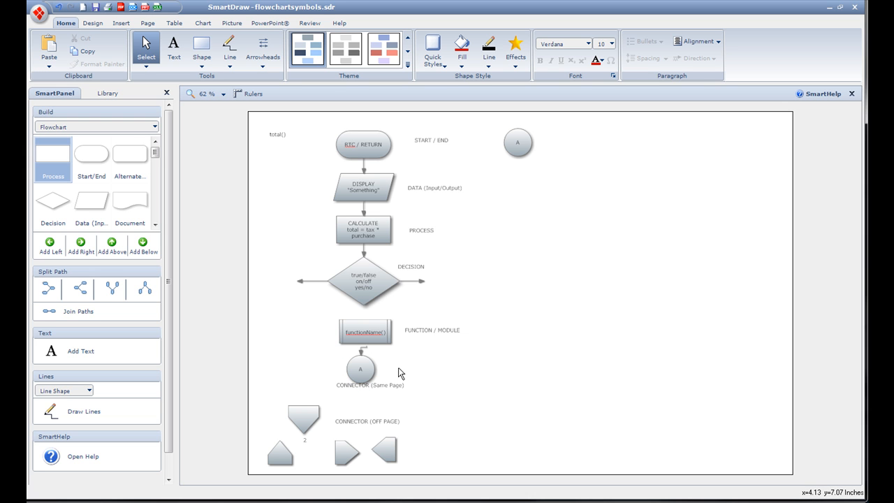
pyautogui.moveTo(398, 274)
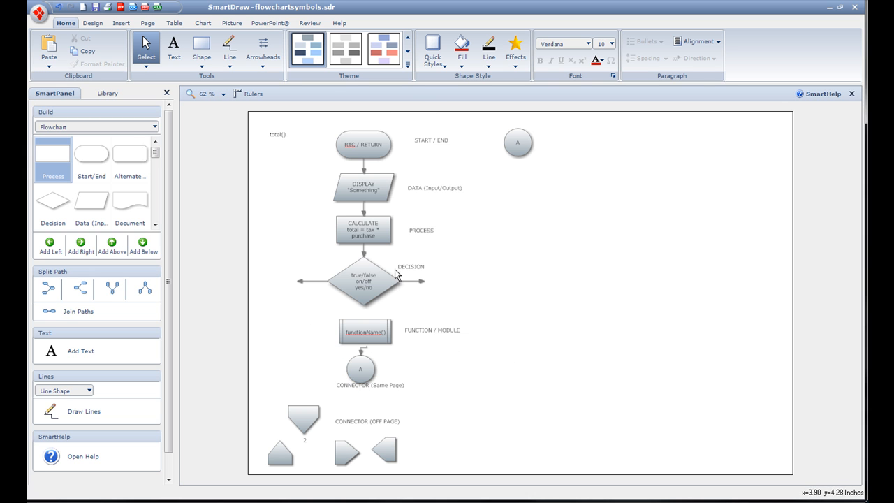
pyautogui.moveTo(346, 405)
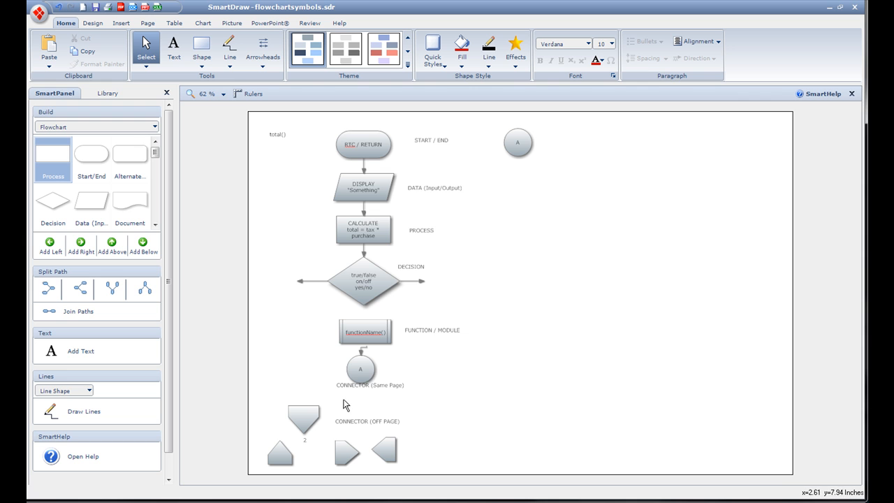
pyautogui.moveTo(471, 274)
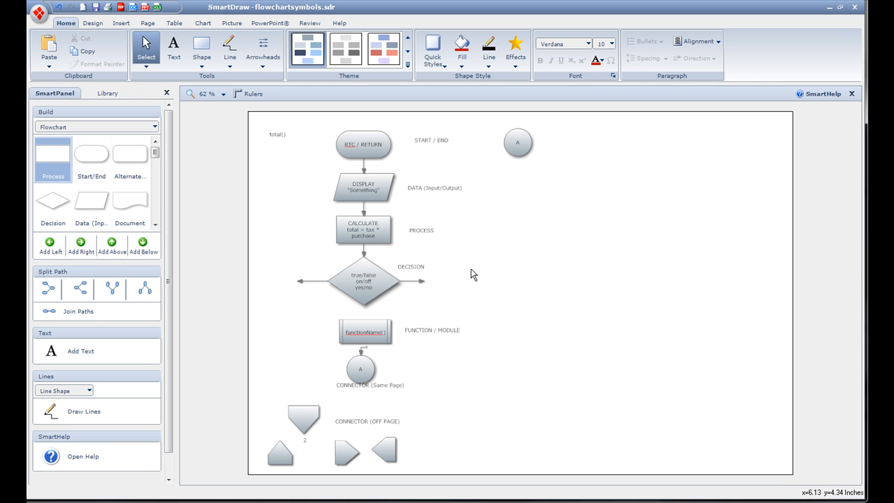
pyautogui.moveTo(645, 375)
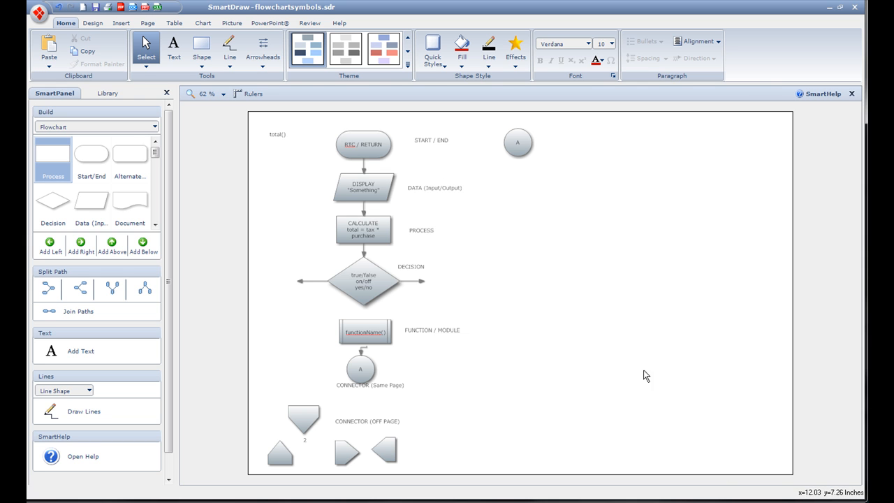
pyautogui.moveTo(682, 429)
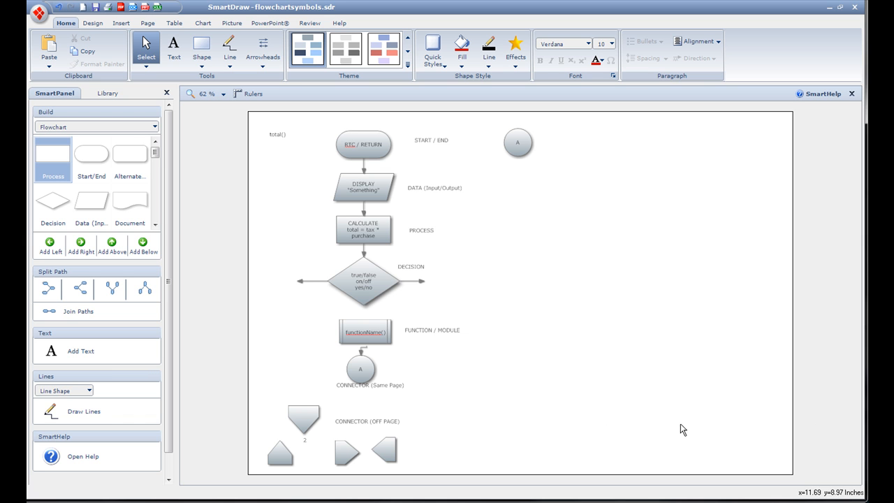
pyautogui.moveTo(696, 466)
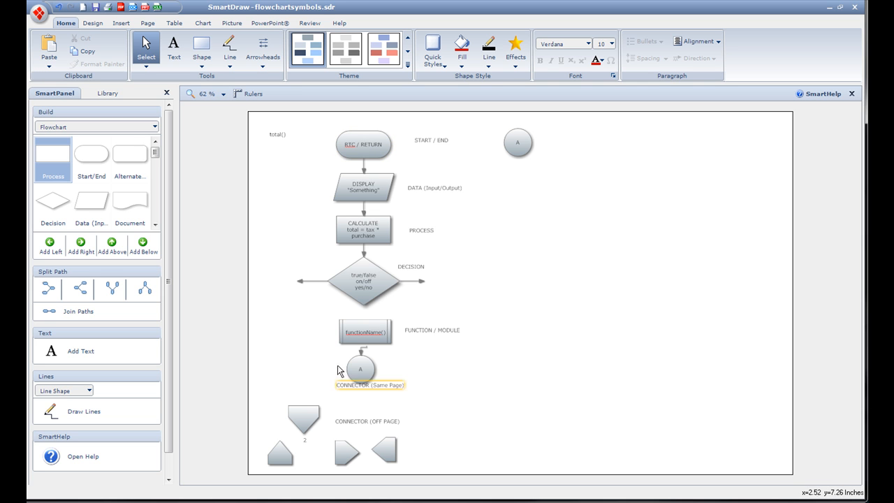
pyautogui.click(363, 144)
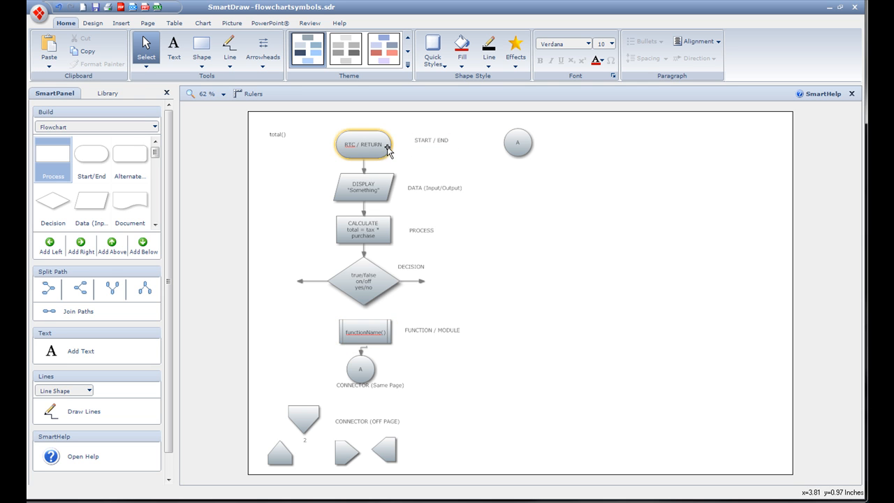
pyautogui.click(524, 154)
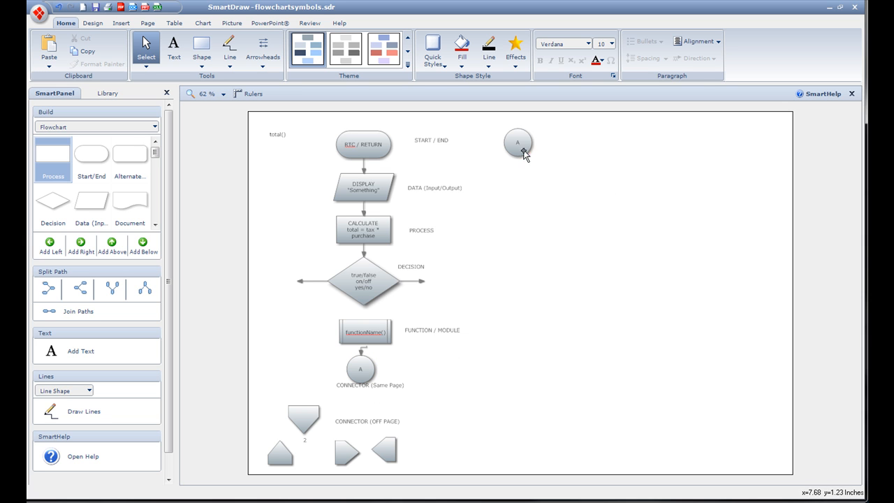
pyautogui.moveTo(538, 368)
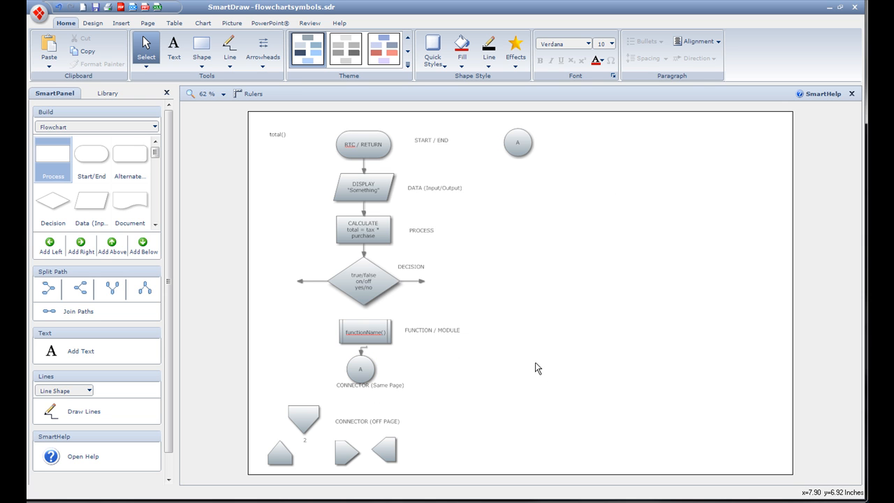
pyautogui.moveTo(397, 258)
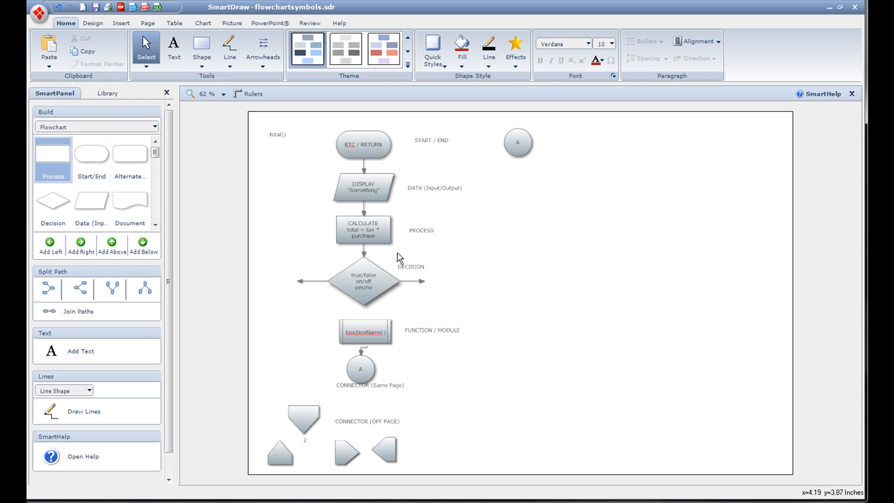
pyautogui.moveTo(681, 213)
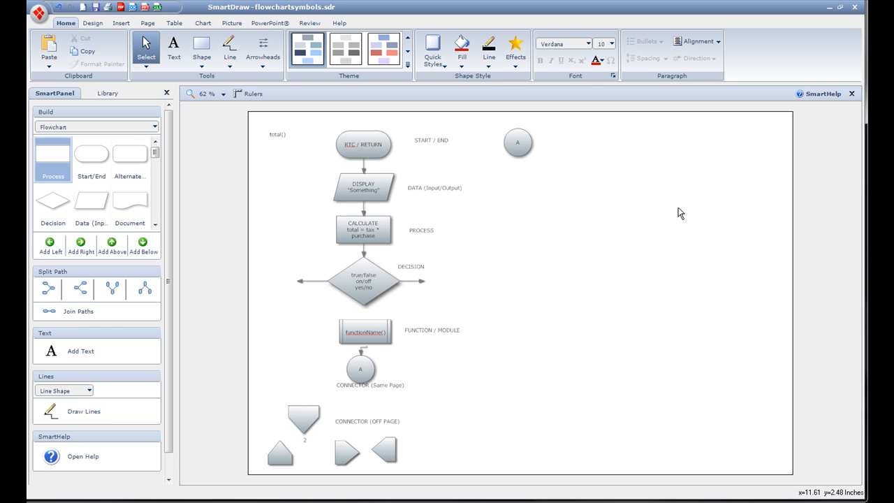
pyautogui.moveTo(680, 215)
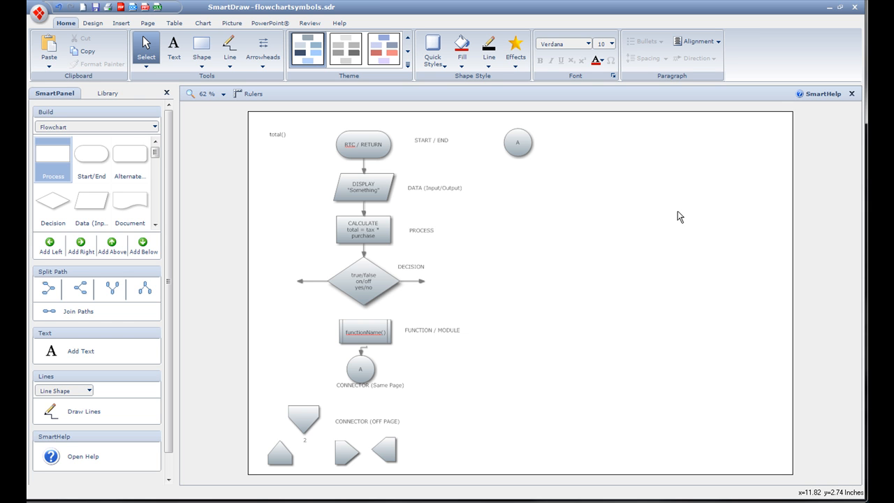
pyautogui.moveTo(340, 433)
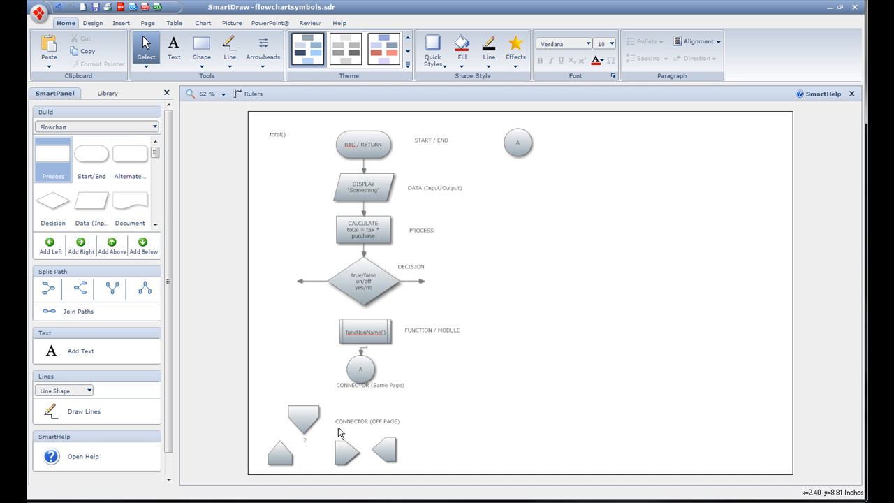
pyautogui.moveTo(484, 287)
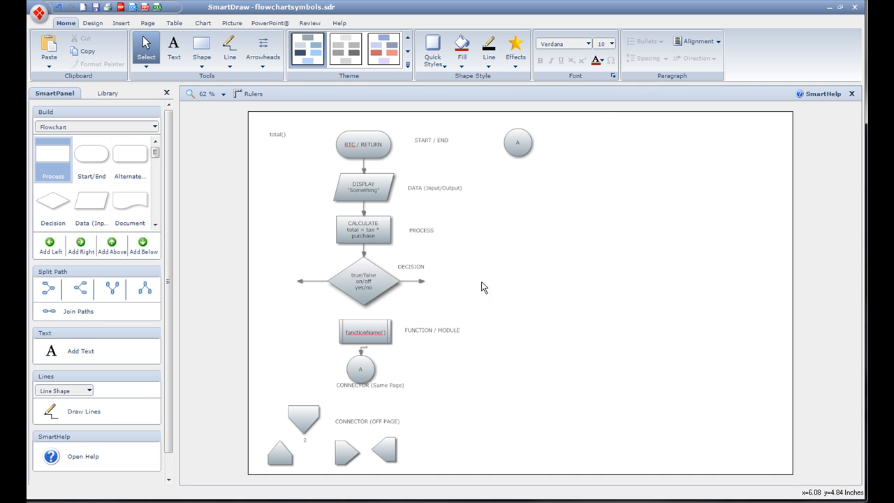
pyautogui.moveTo(539, 254)
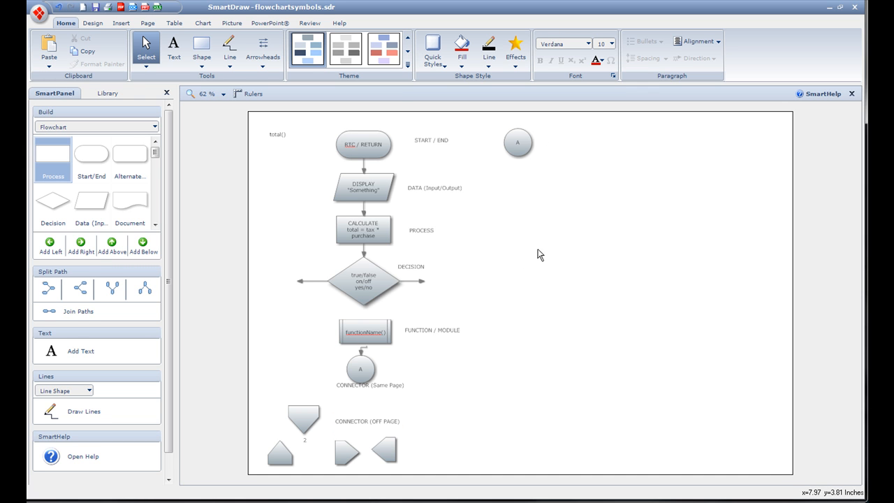
pyautogui.moveTo(516, 247)
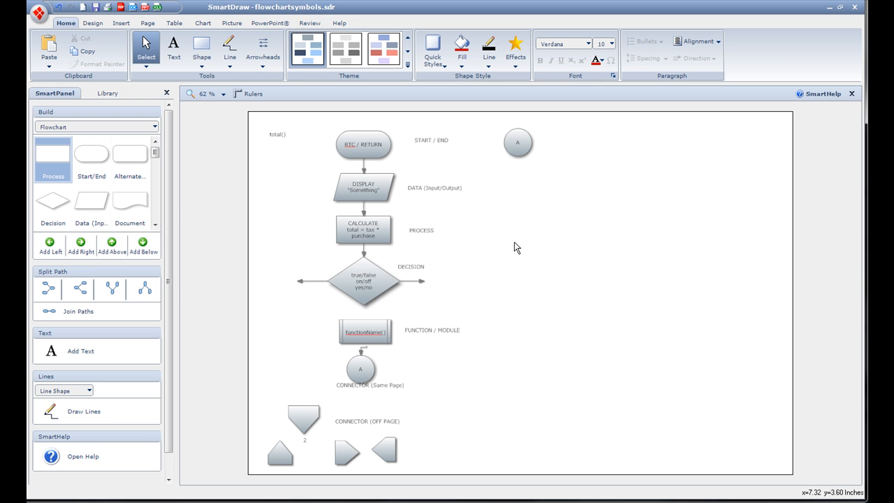